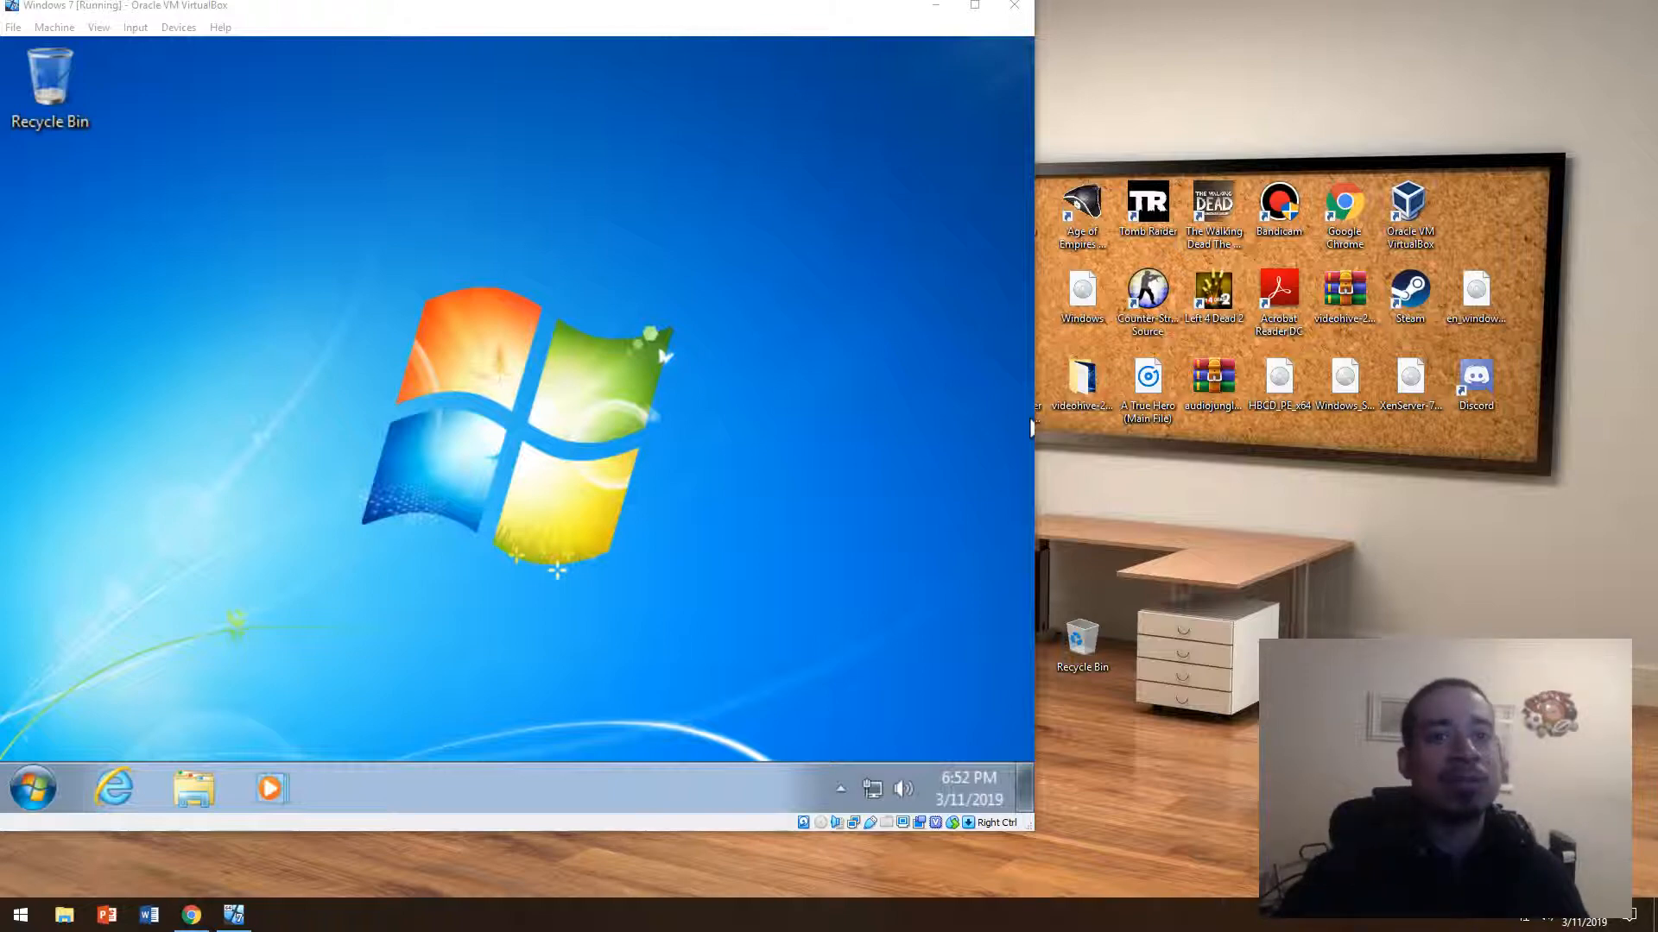
pyautogui.moveTo(276, 661)
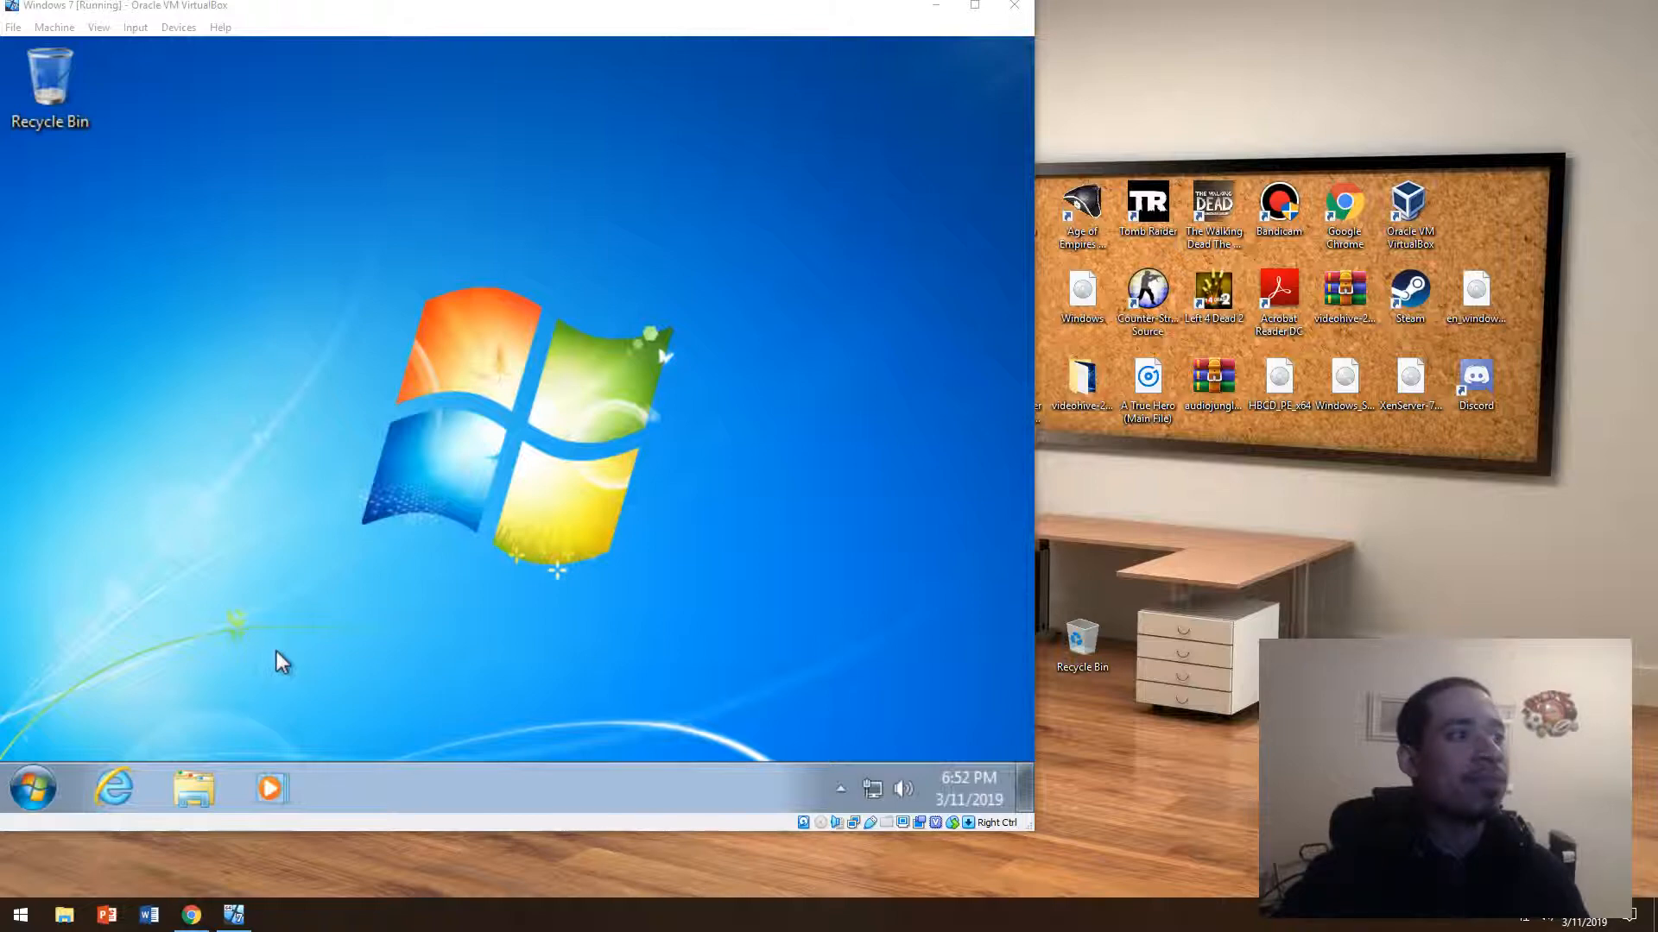
# Check the Control Panel installed-programs list (no 7-Zip yet) and close it
pyautogui.rightClick(190, 912)
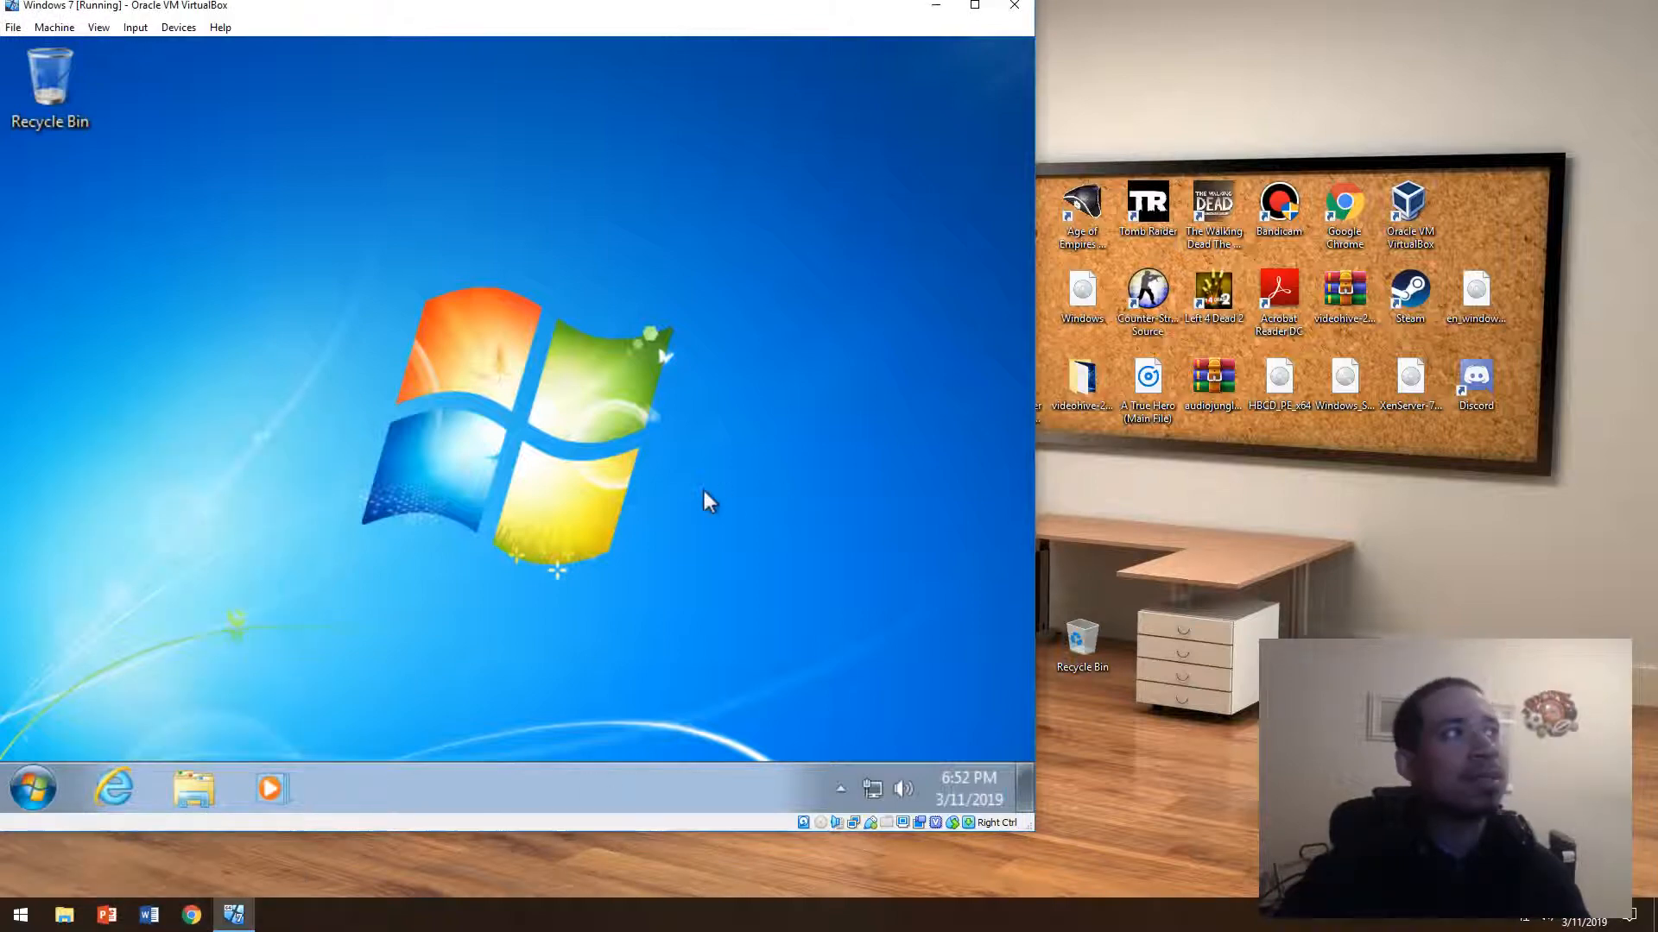
pyautogui.click(33, 791)
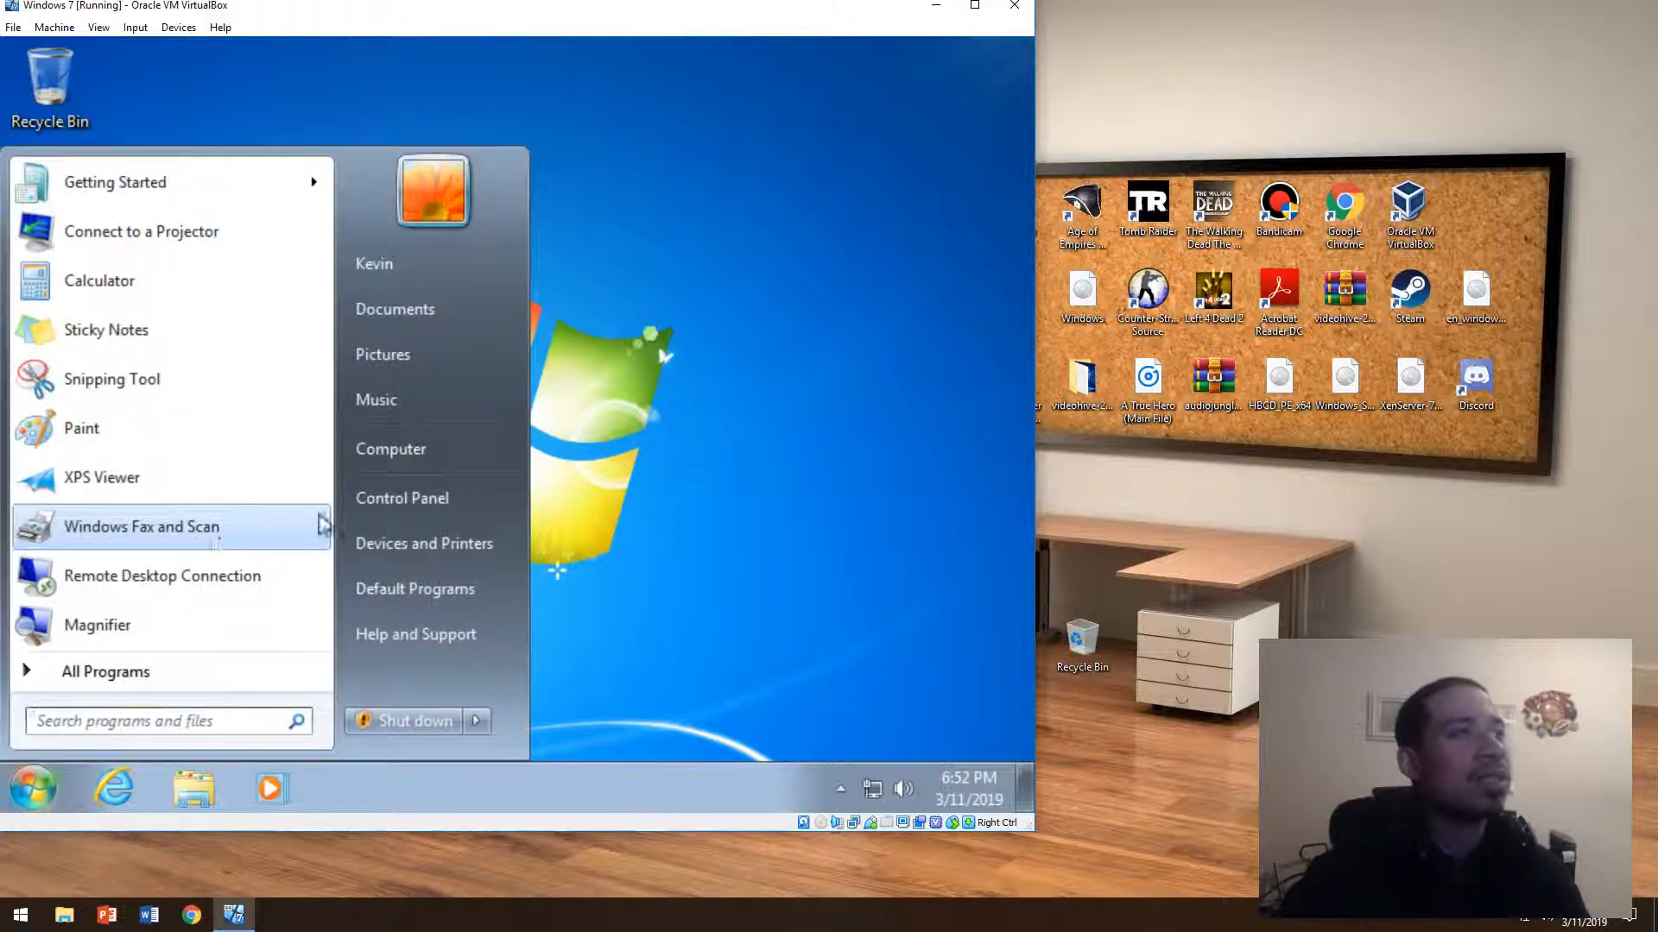
pyautogui.click(401, 498)
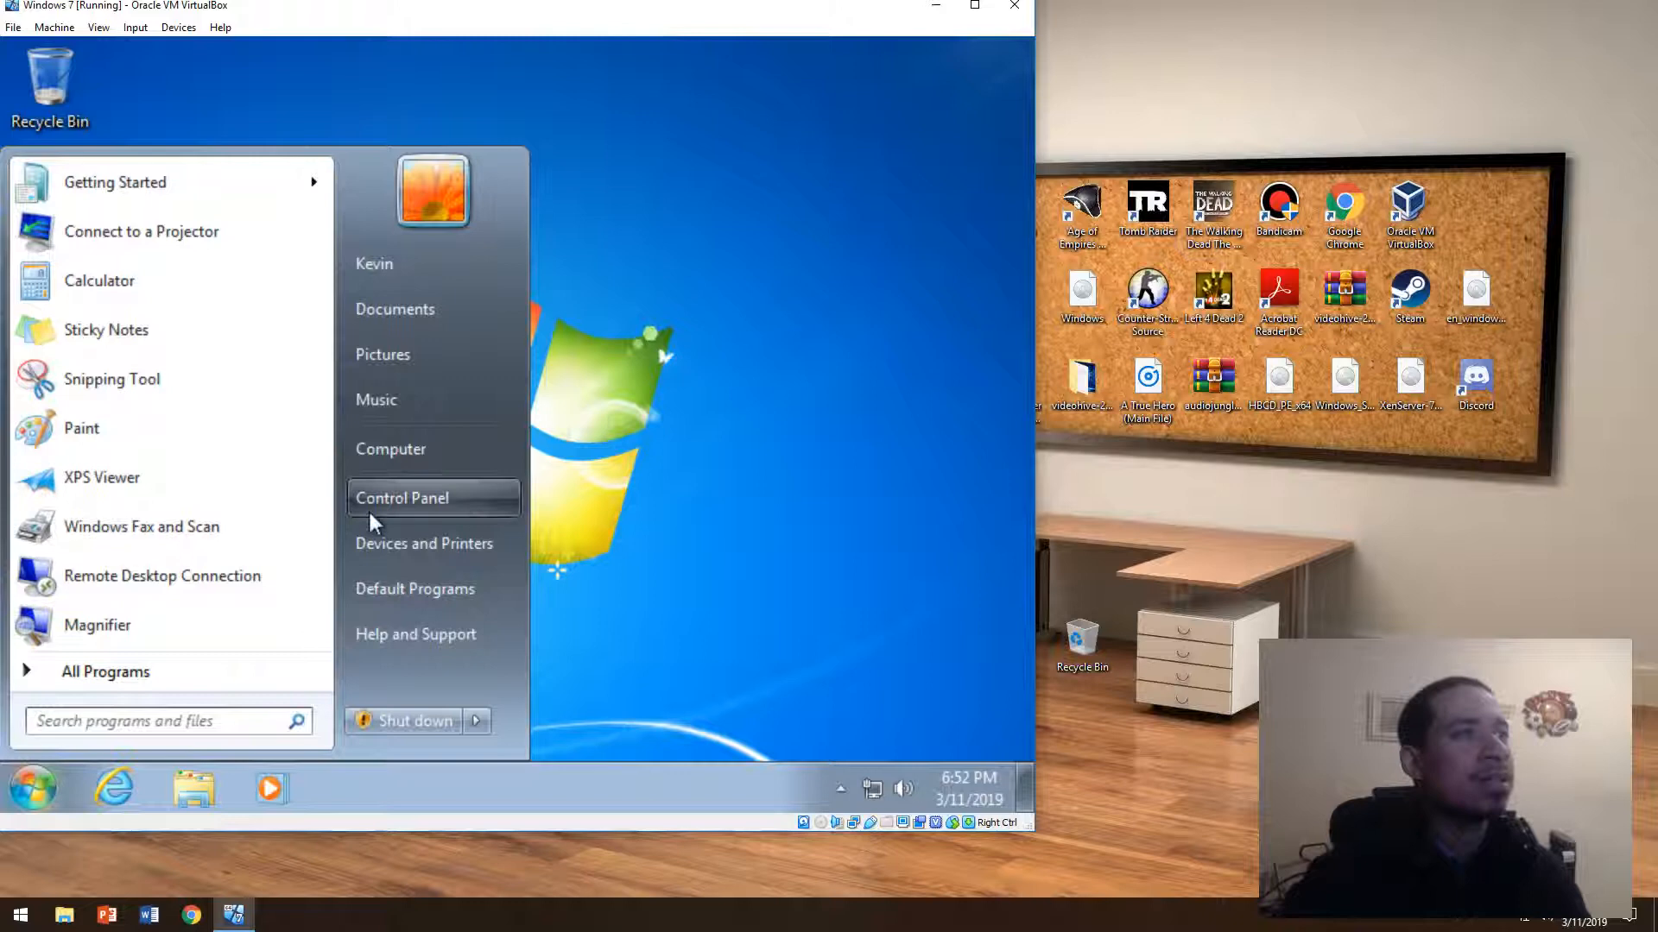
pyautogui.click(401, 498)
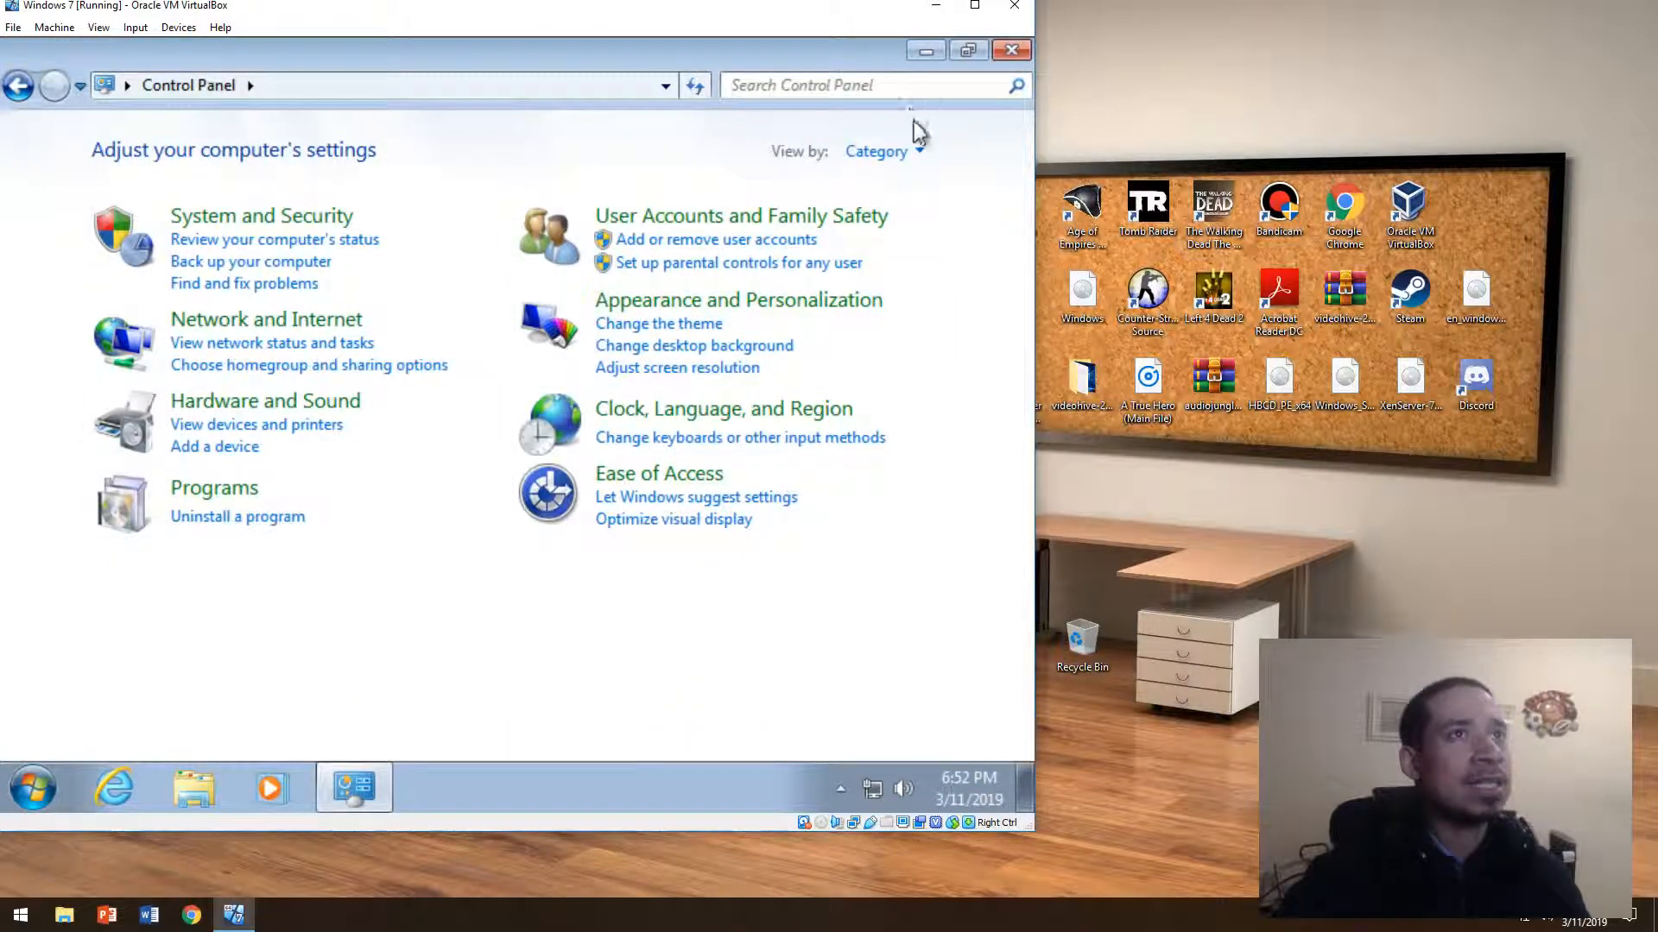
pyautogui.click(889, 152)
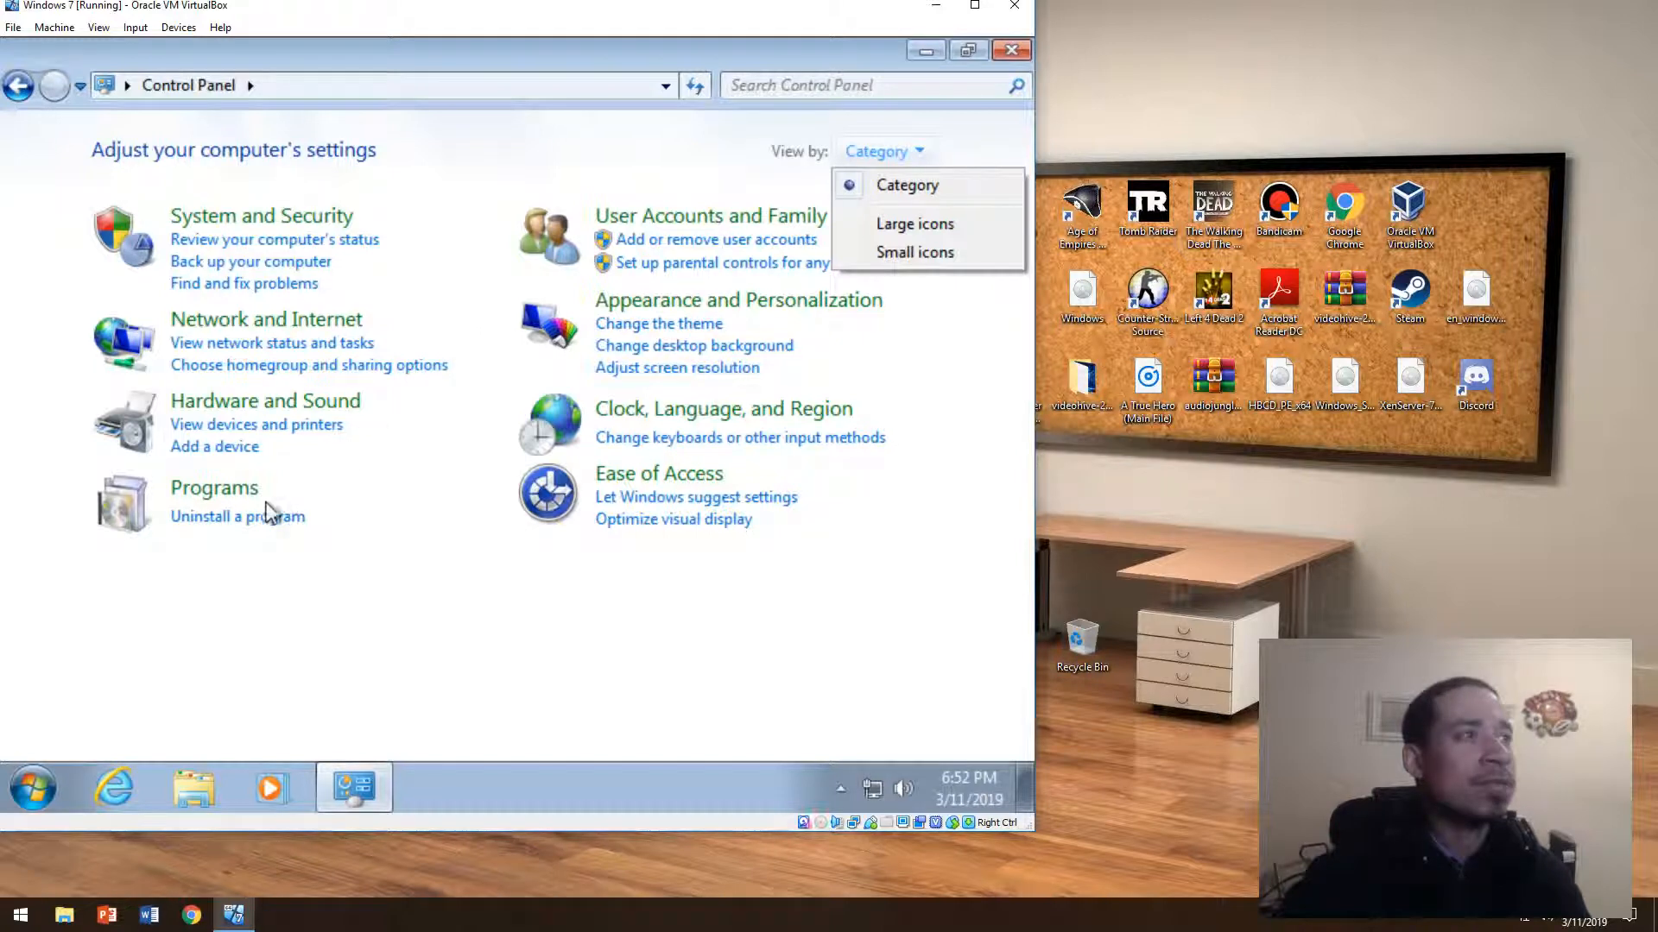
pyautogui.click(238, 516)
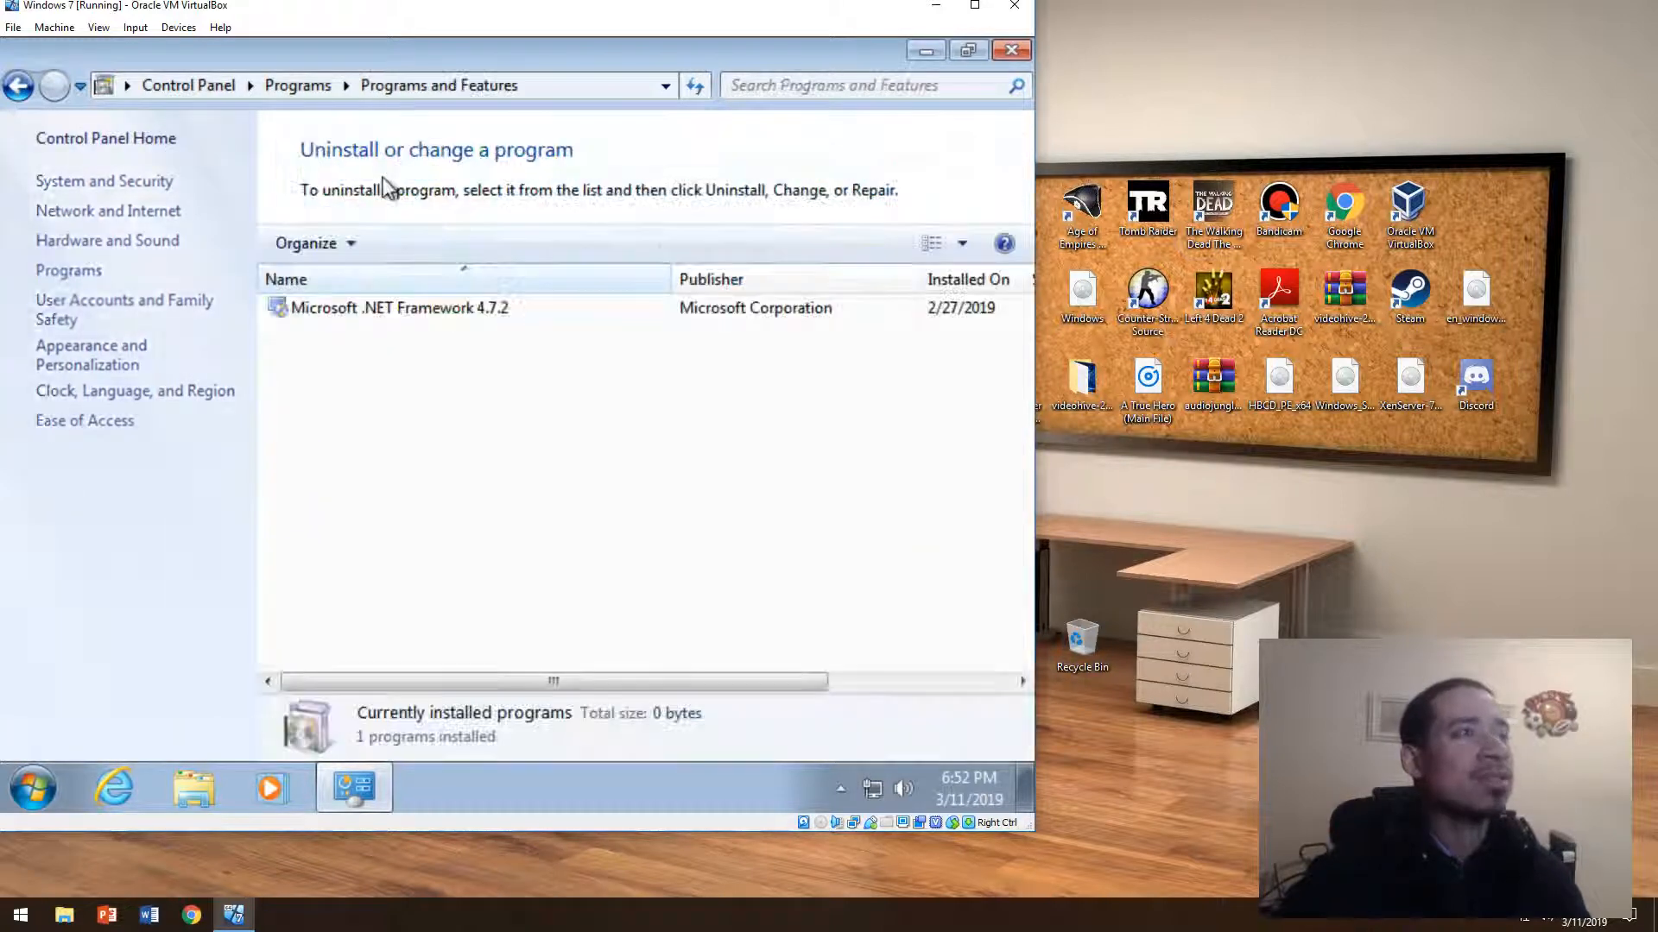
pyautogui.click(399, 307)
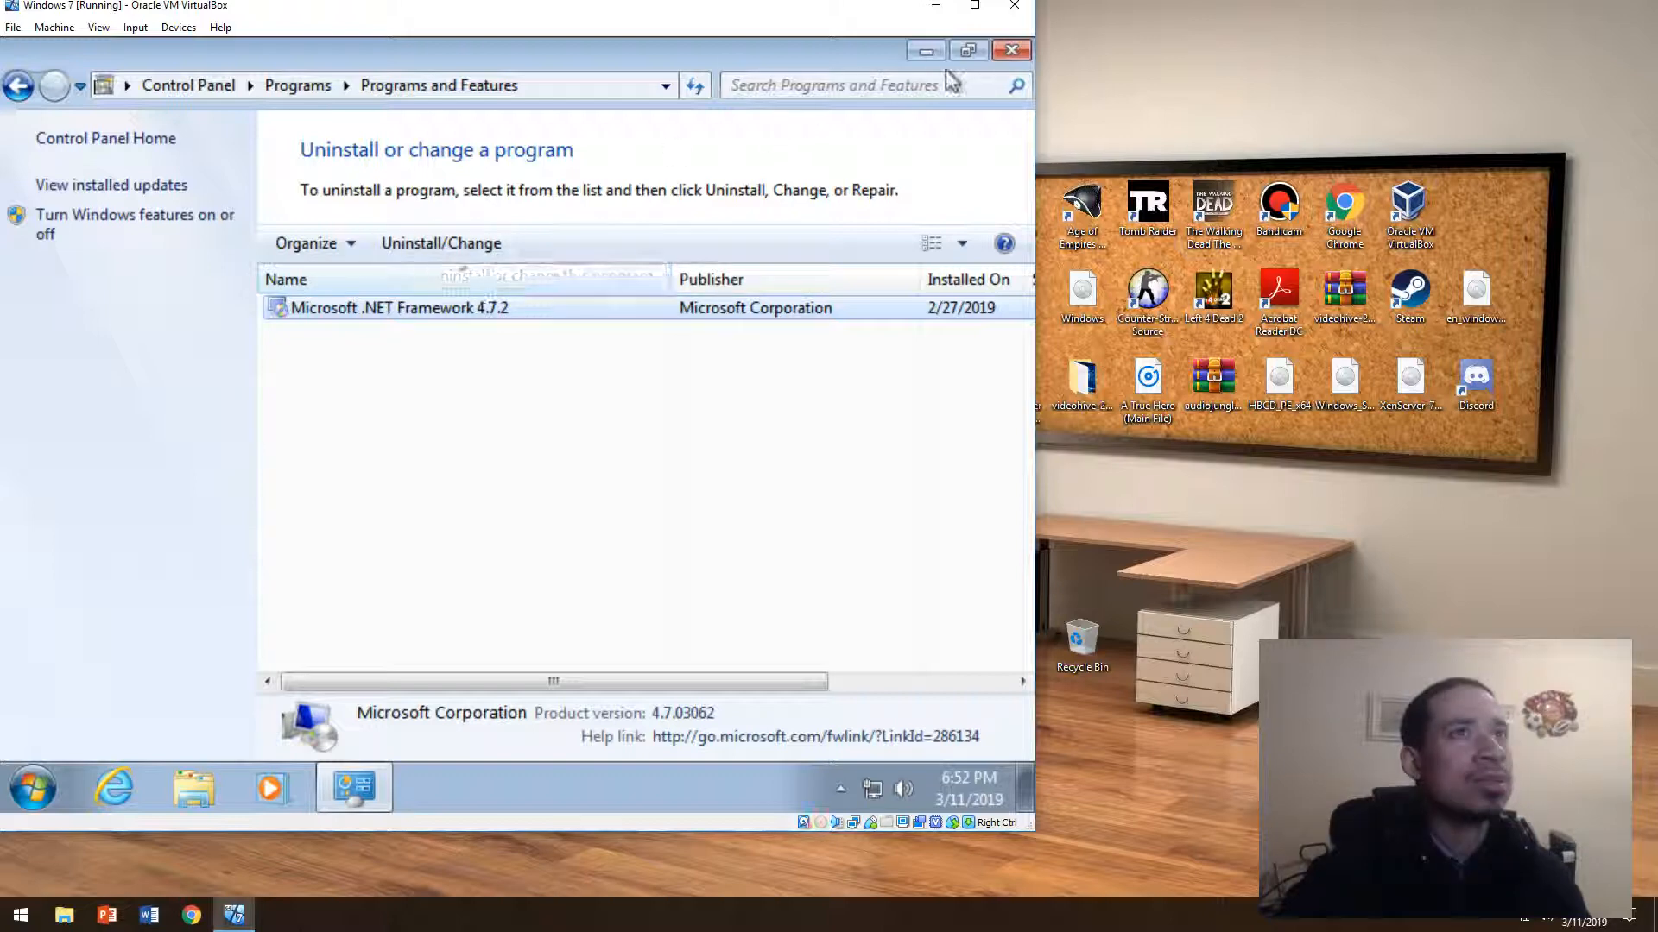
pyautogui.click(1012, 48)
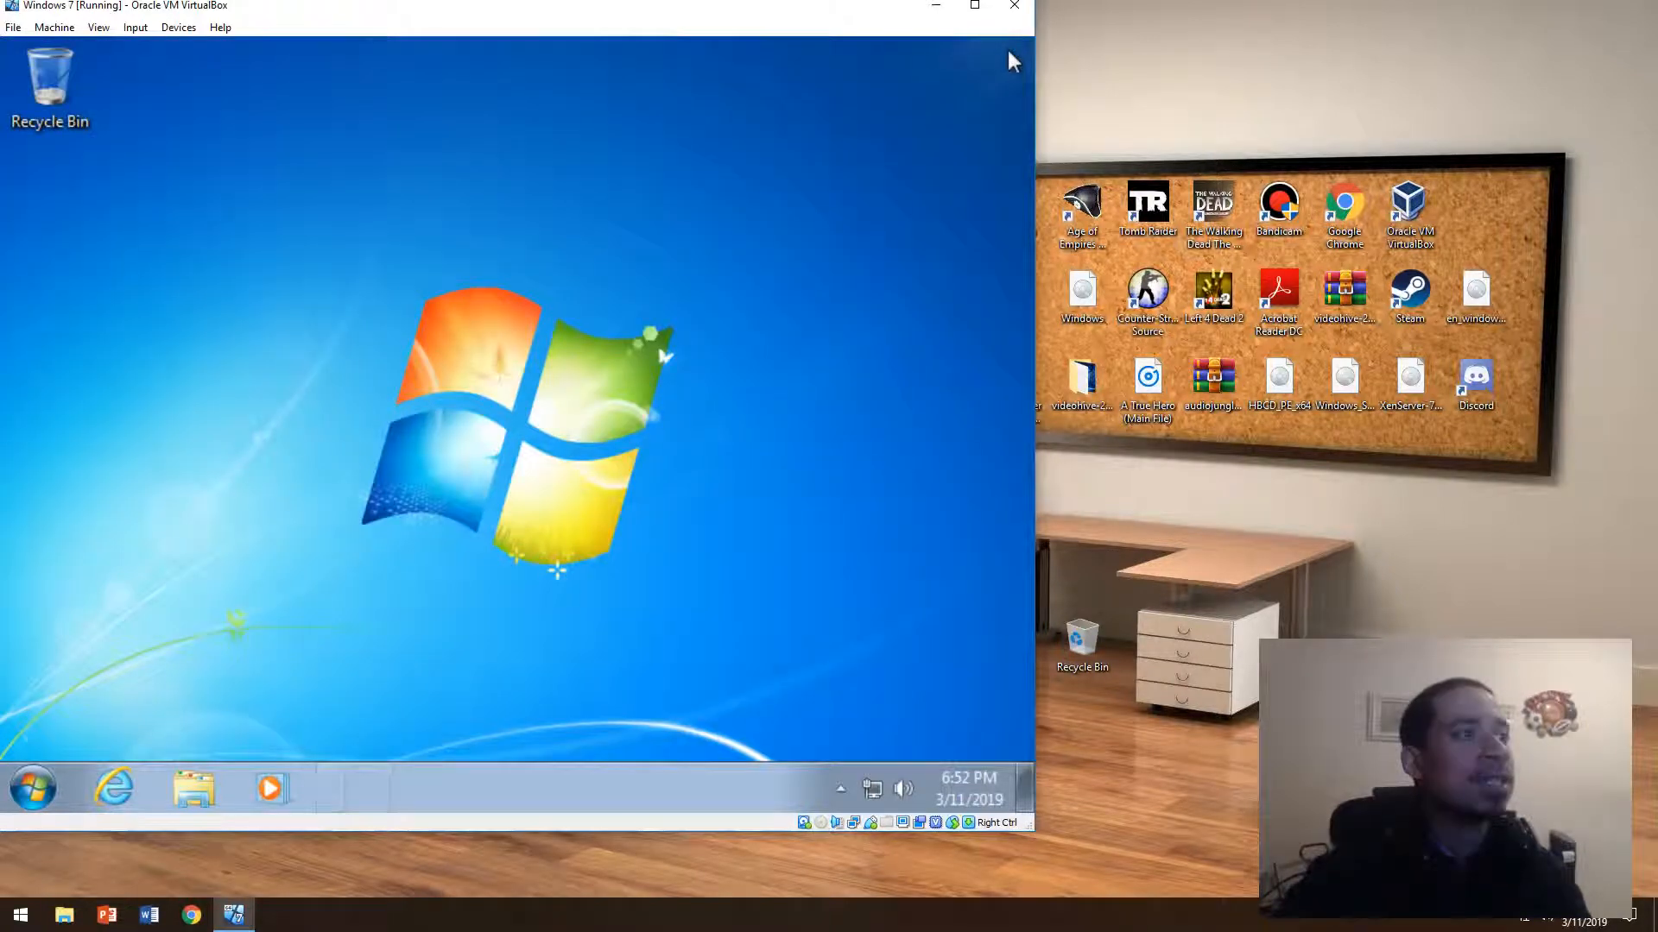
# Start Internet Explorer with recommended settings and search Google for "7-zip"
pyautogui.click(33, 792)
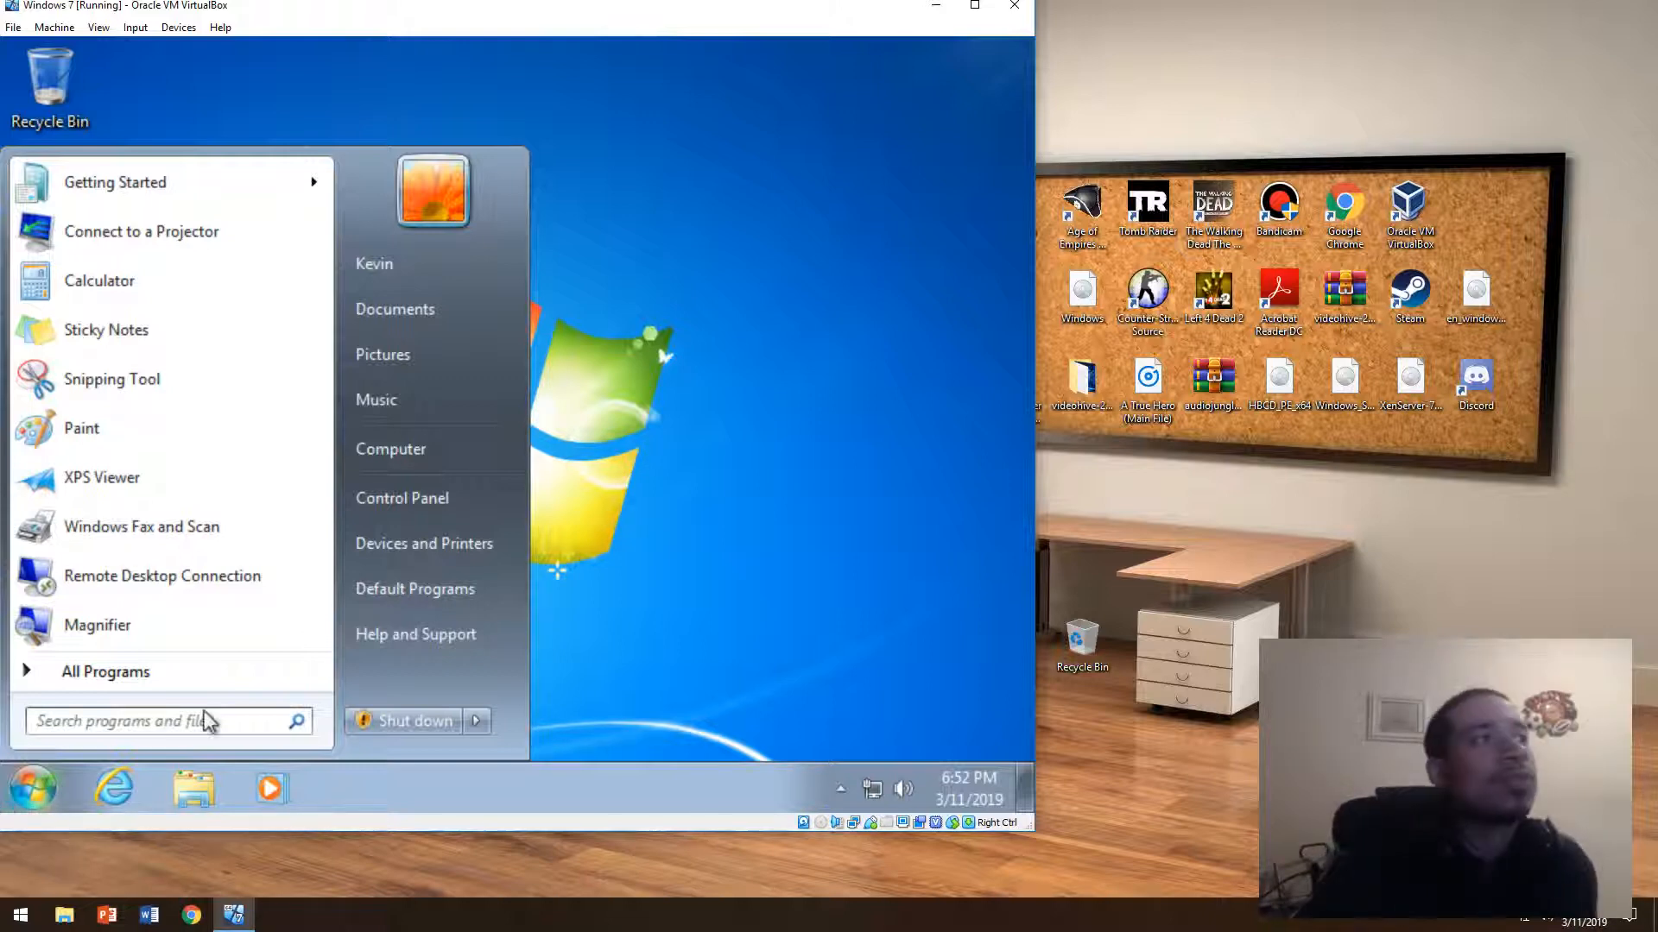
pyautogui.click(112, 787)
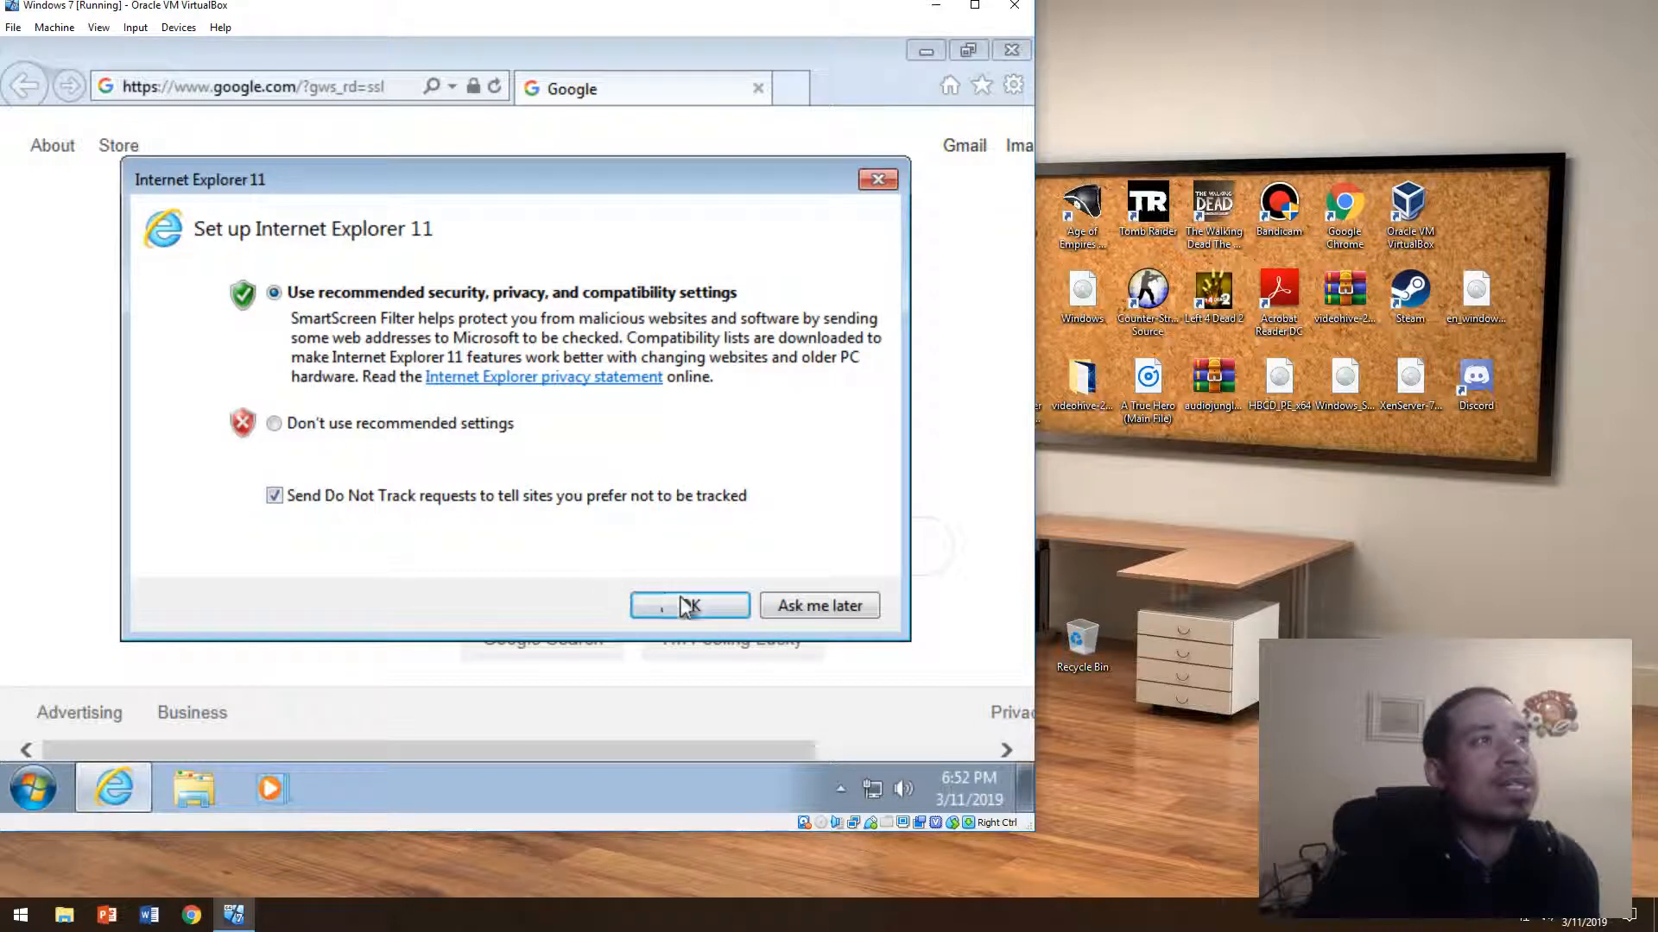
pyautogui.click(691, 606)
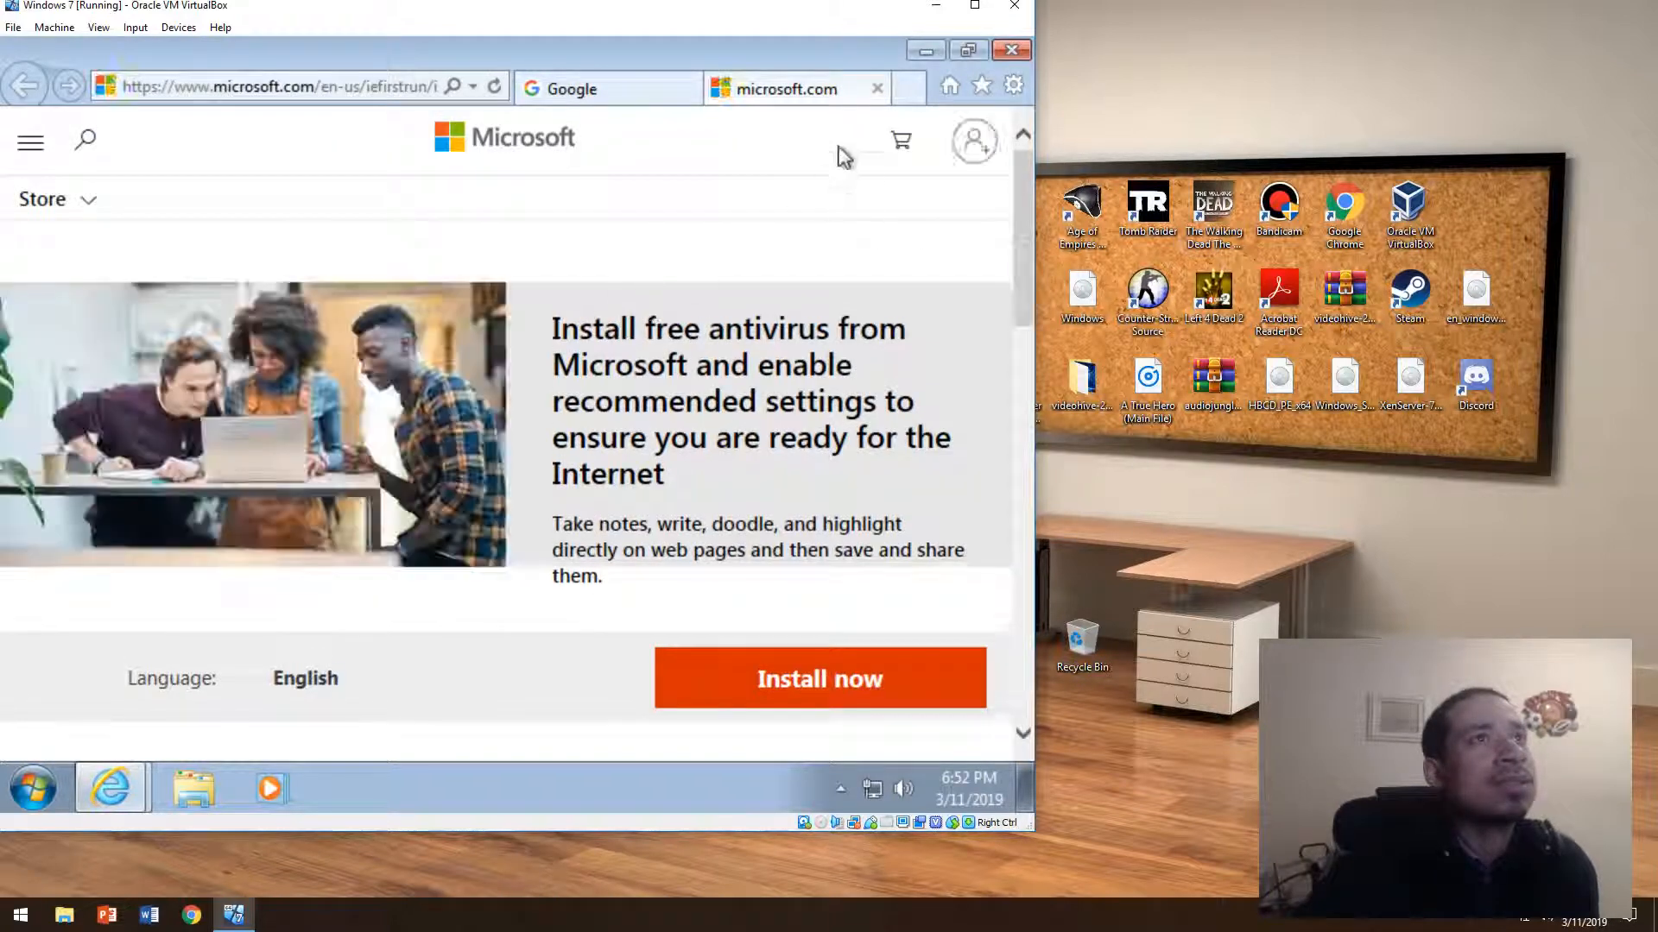
pyautogui.click(582, 88)
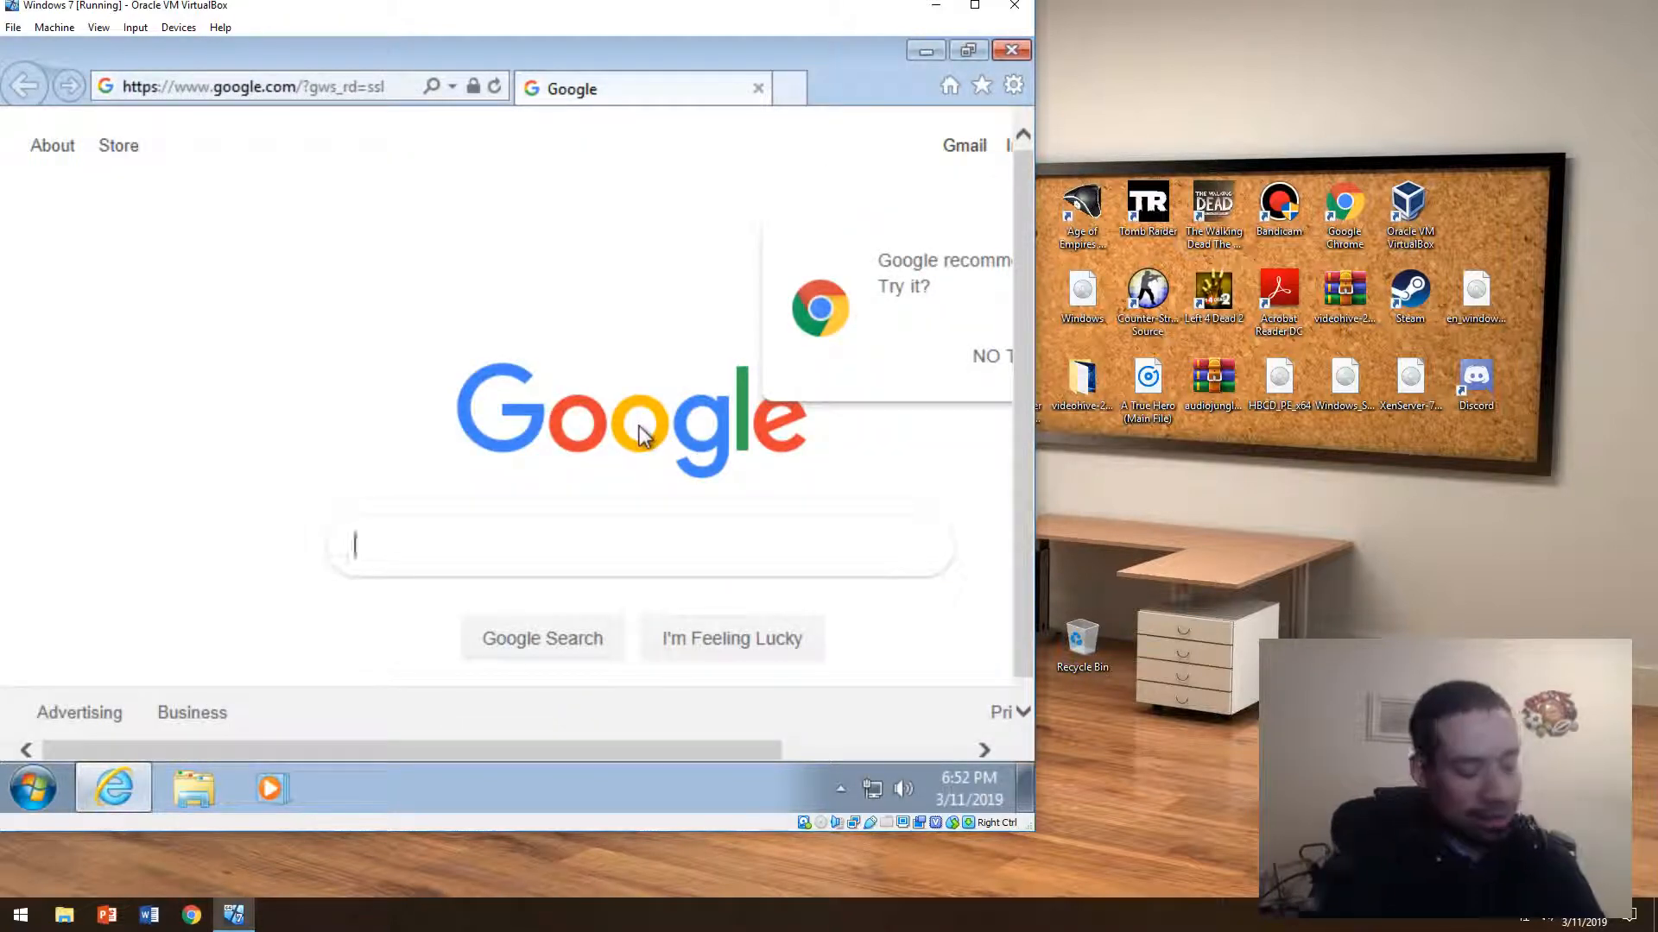
pyautogui.write('7')
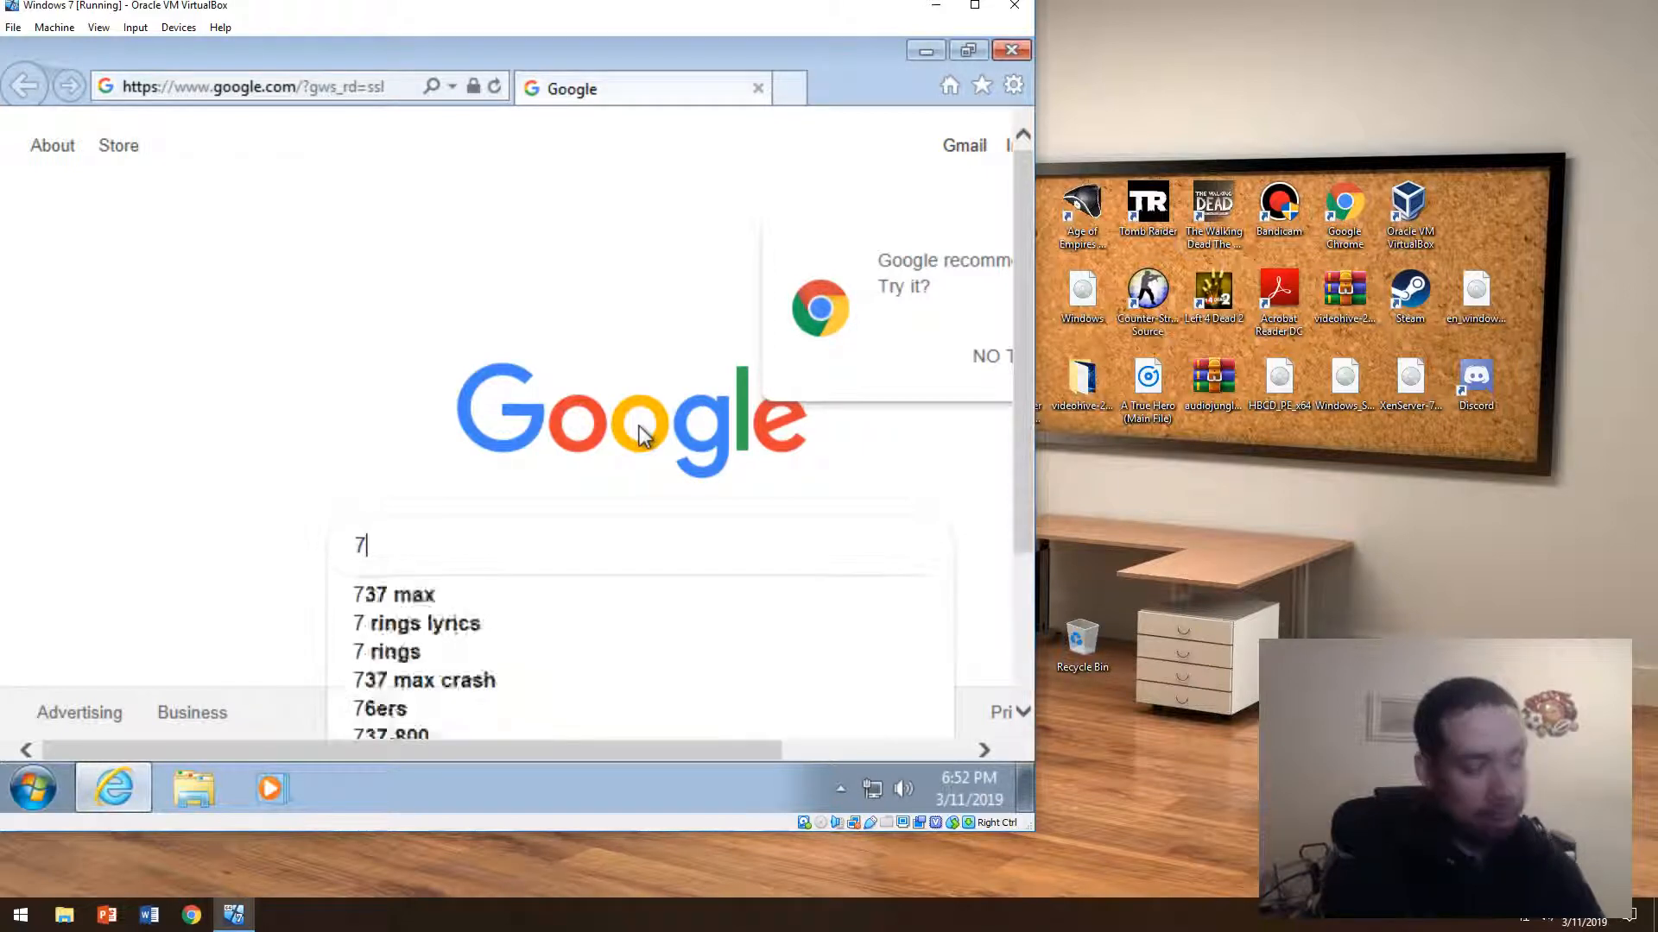
pyautogui.write('7-zip')
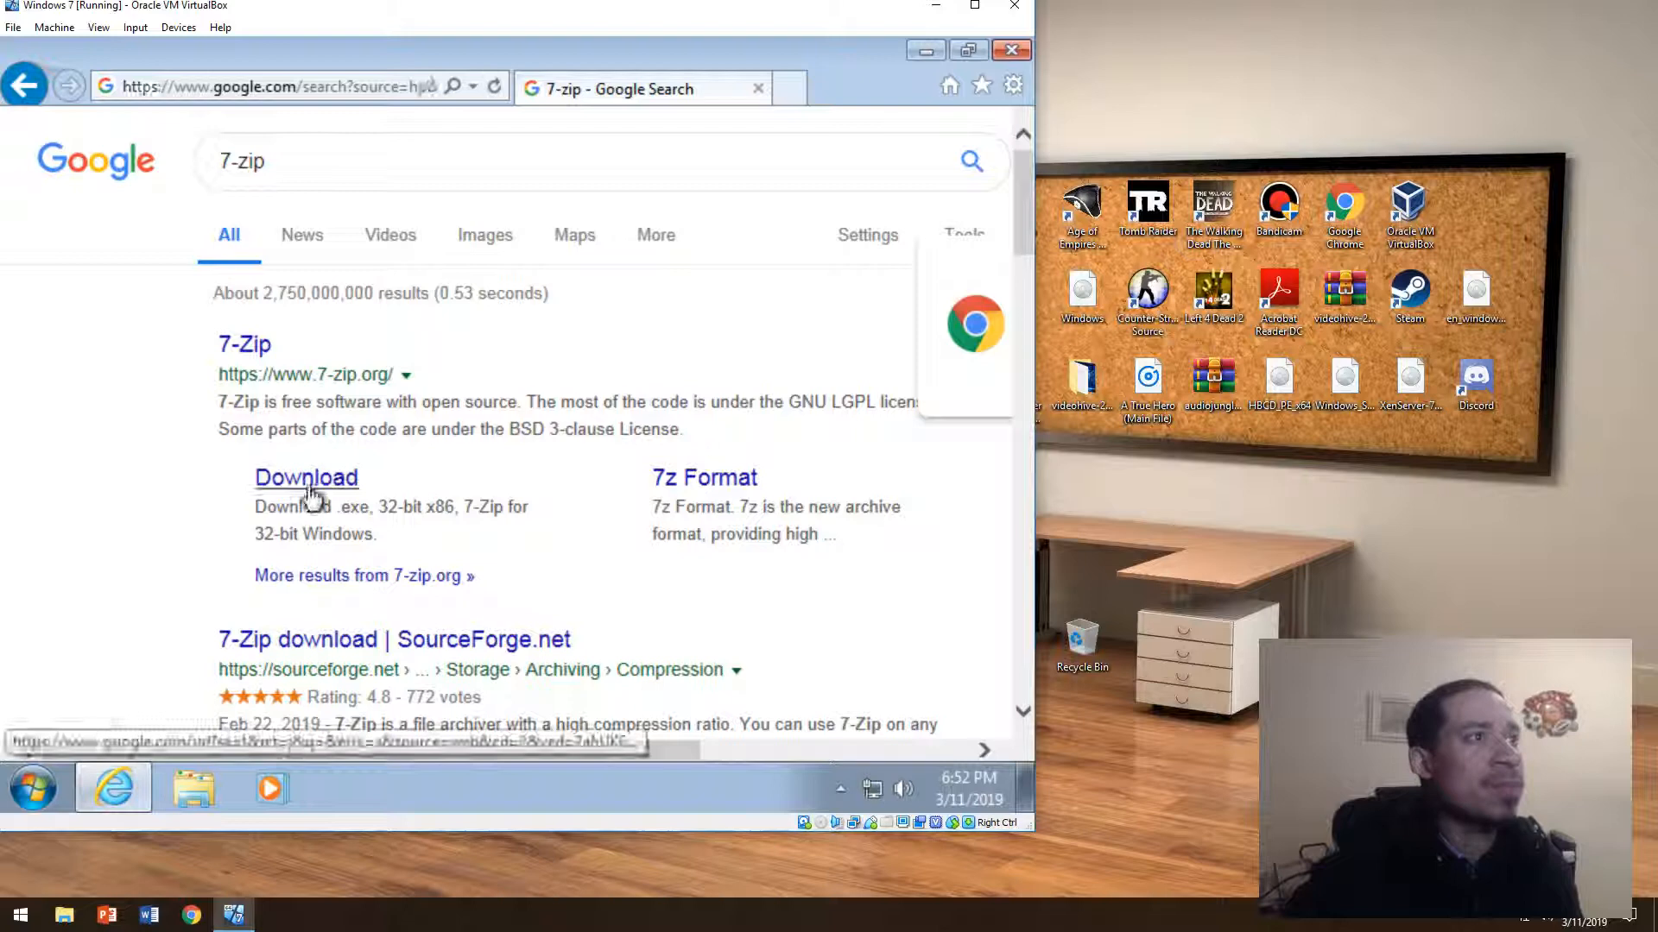
# Download and run the 64-bit 7-Zip 19.00 installer from the 7-zip.org download page
pyautogui.click(306, 477)
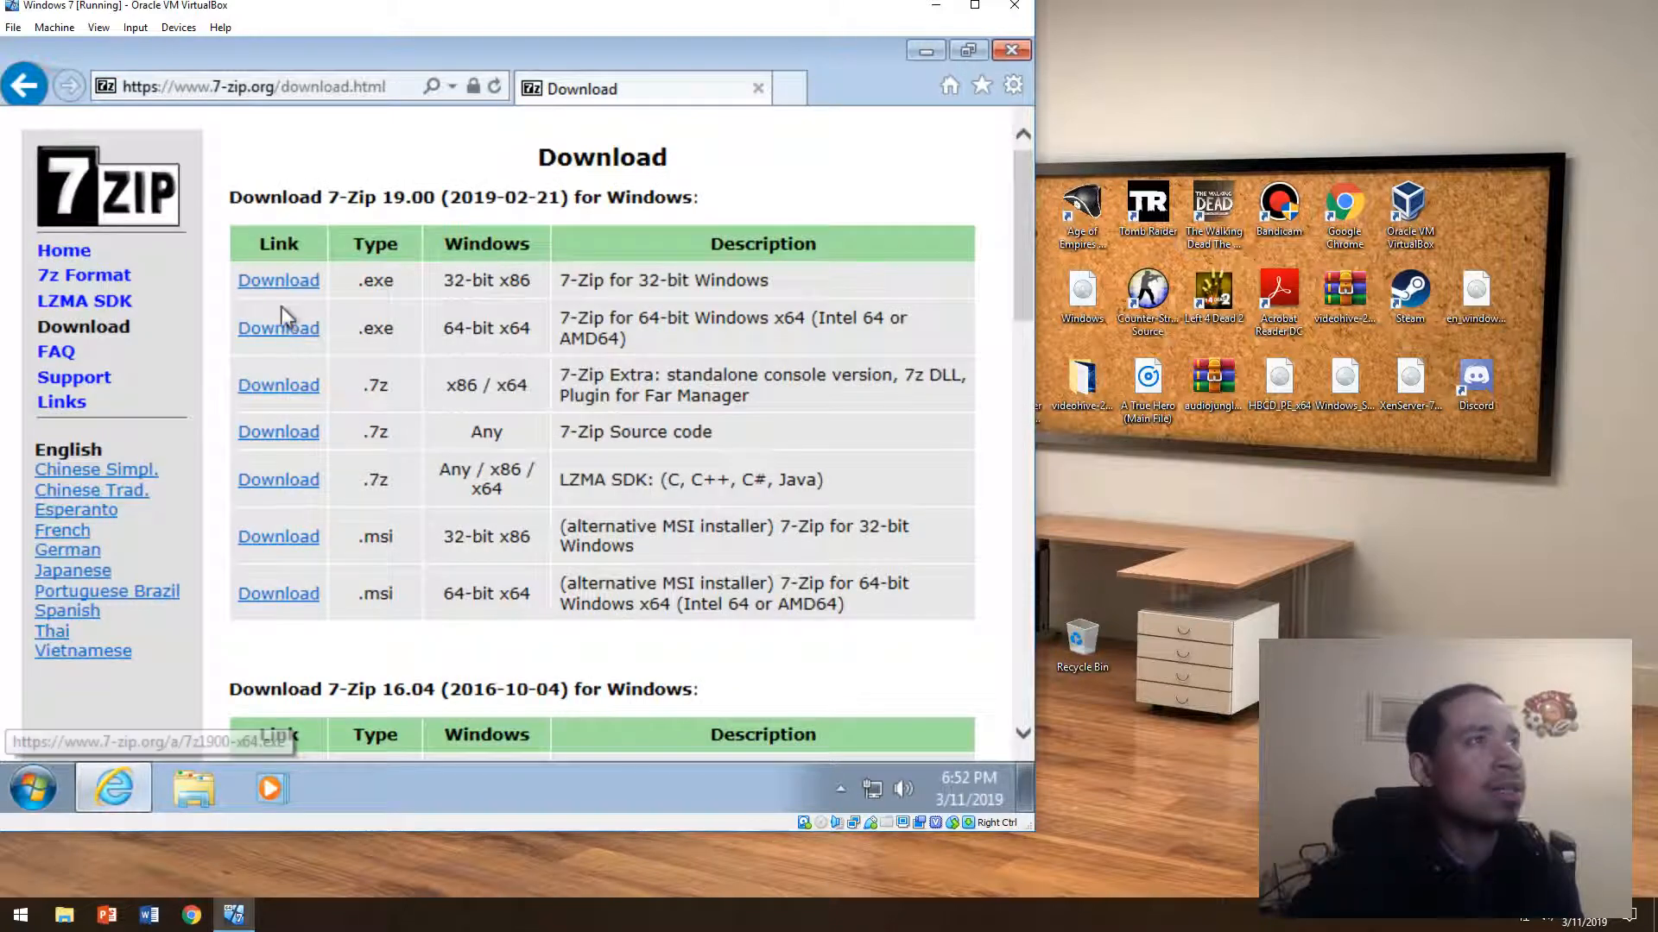
pyautogui.click(278, 280)
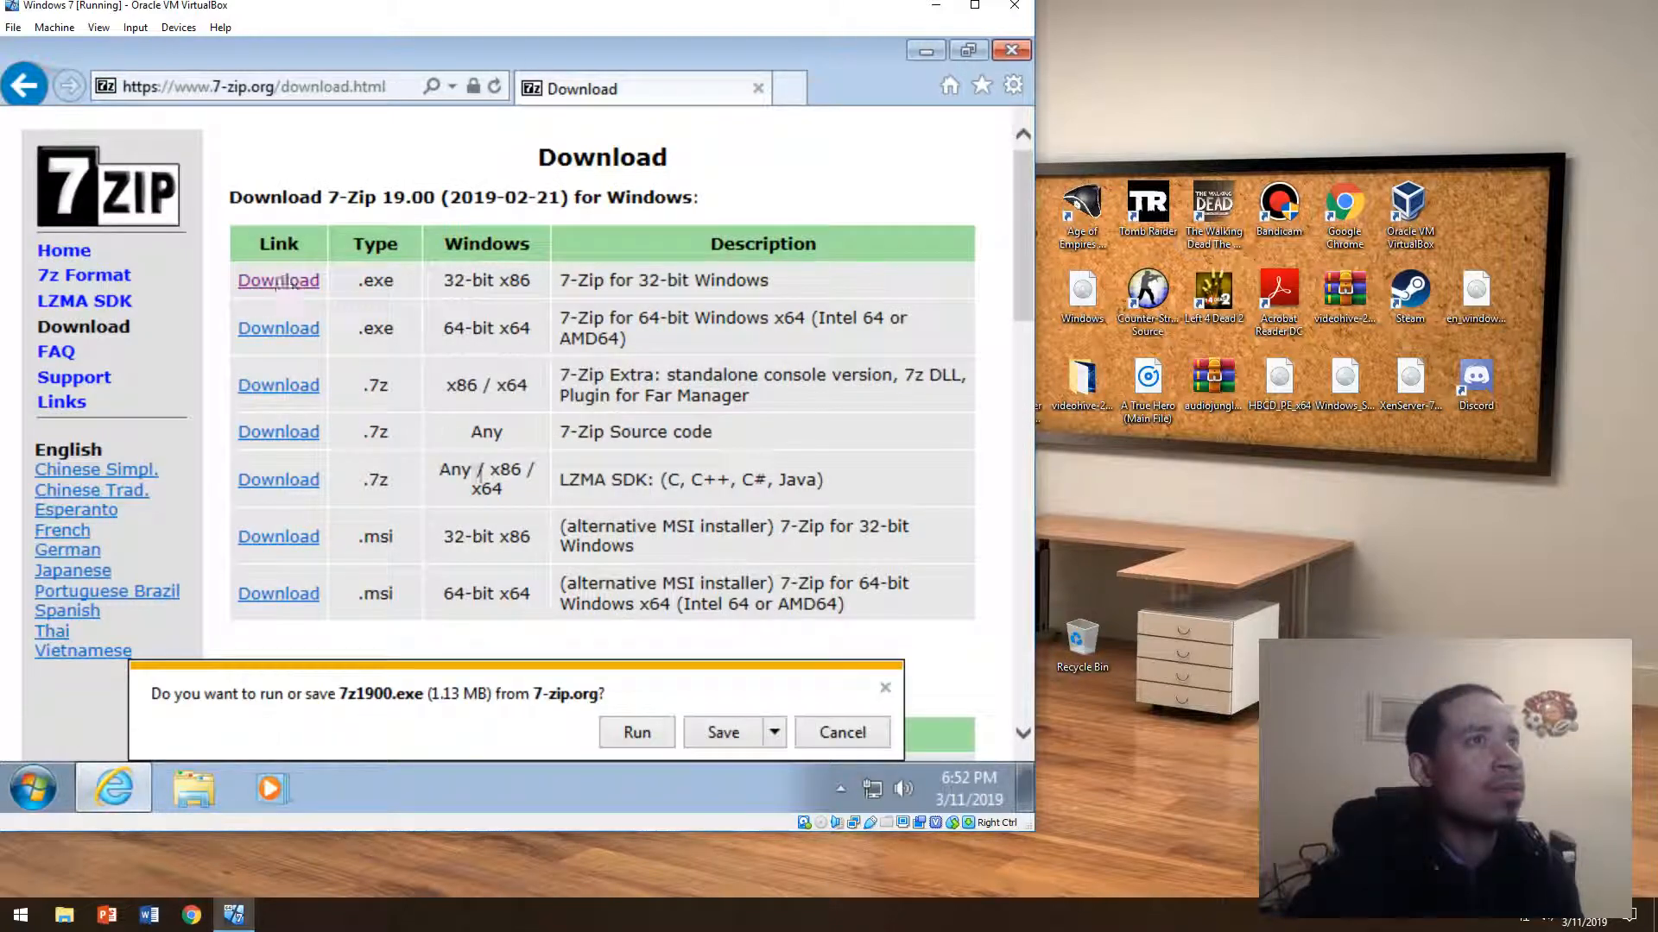
pyautogui.moveTo(835, 718)
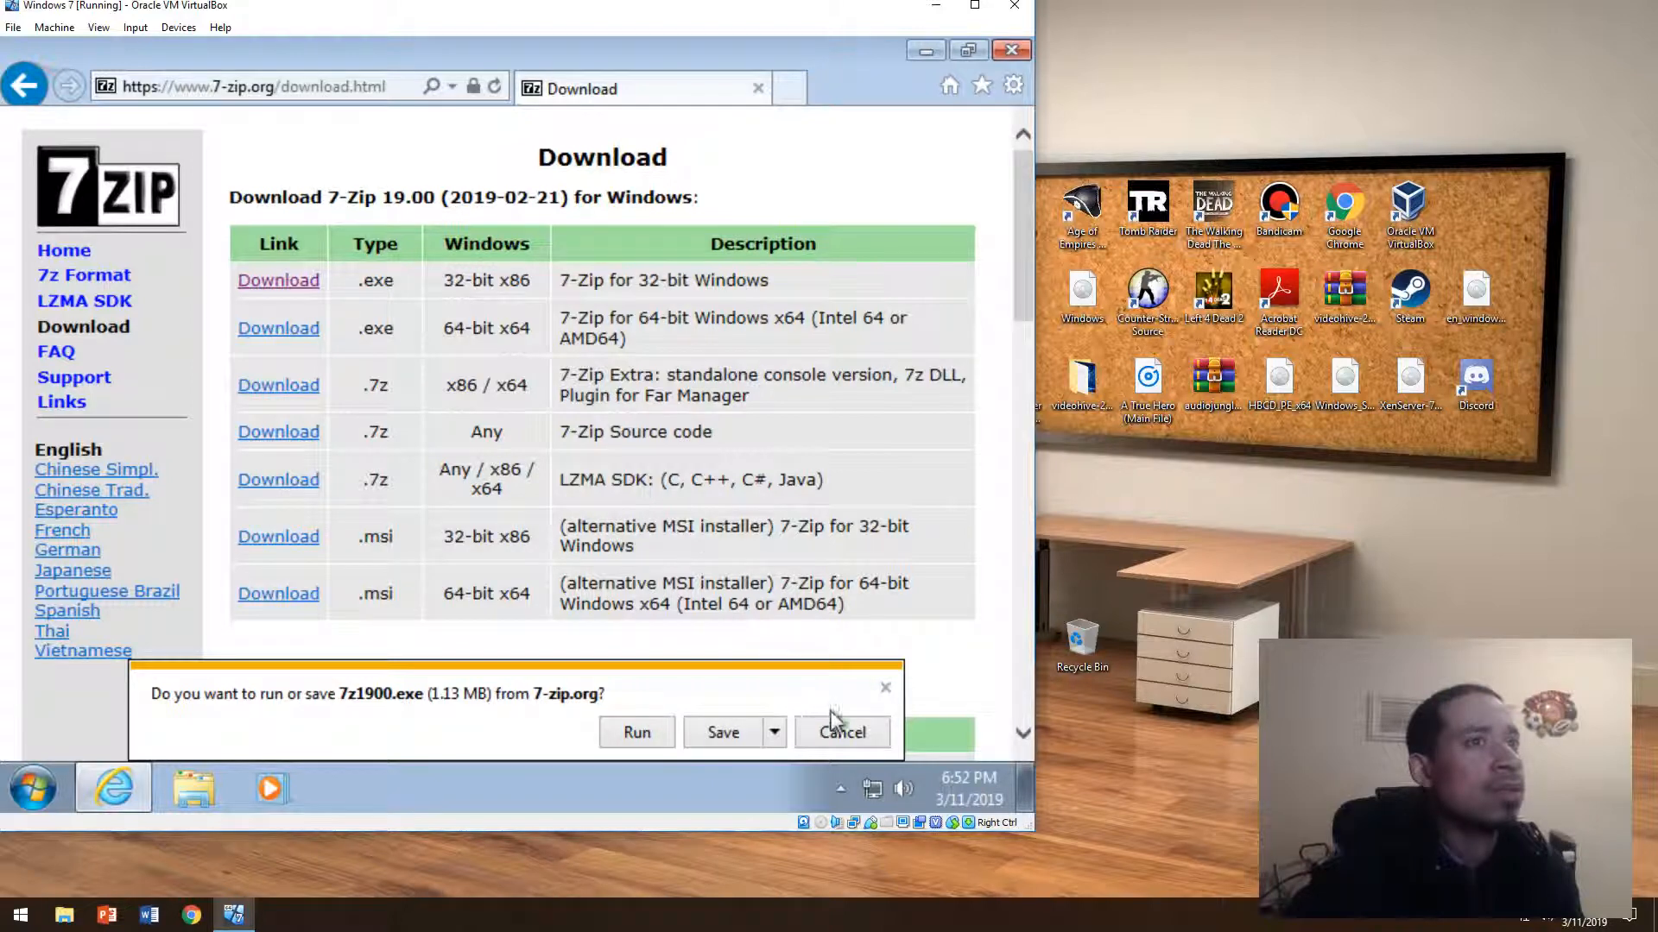
pyautogui.click(278, 328)
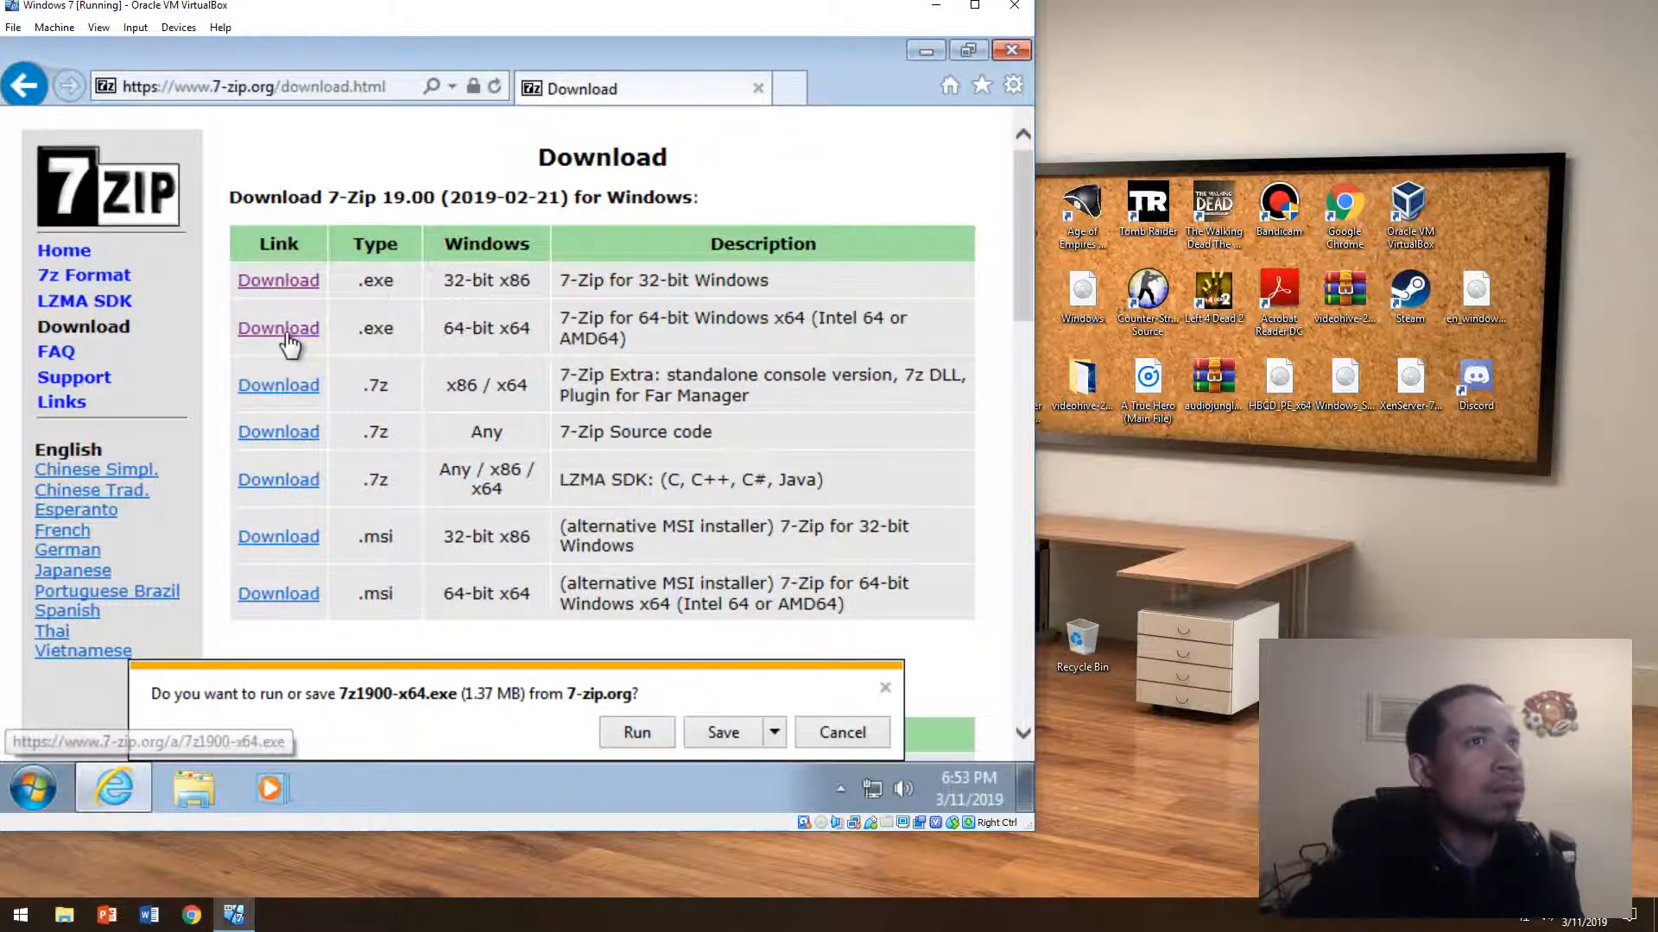
pyautogui.click(636, 732)
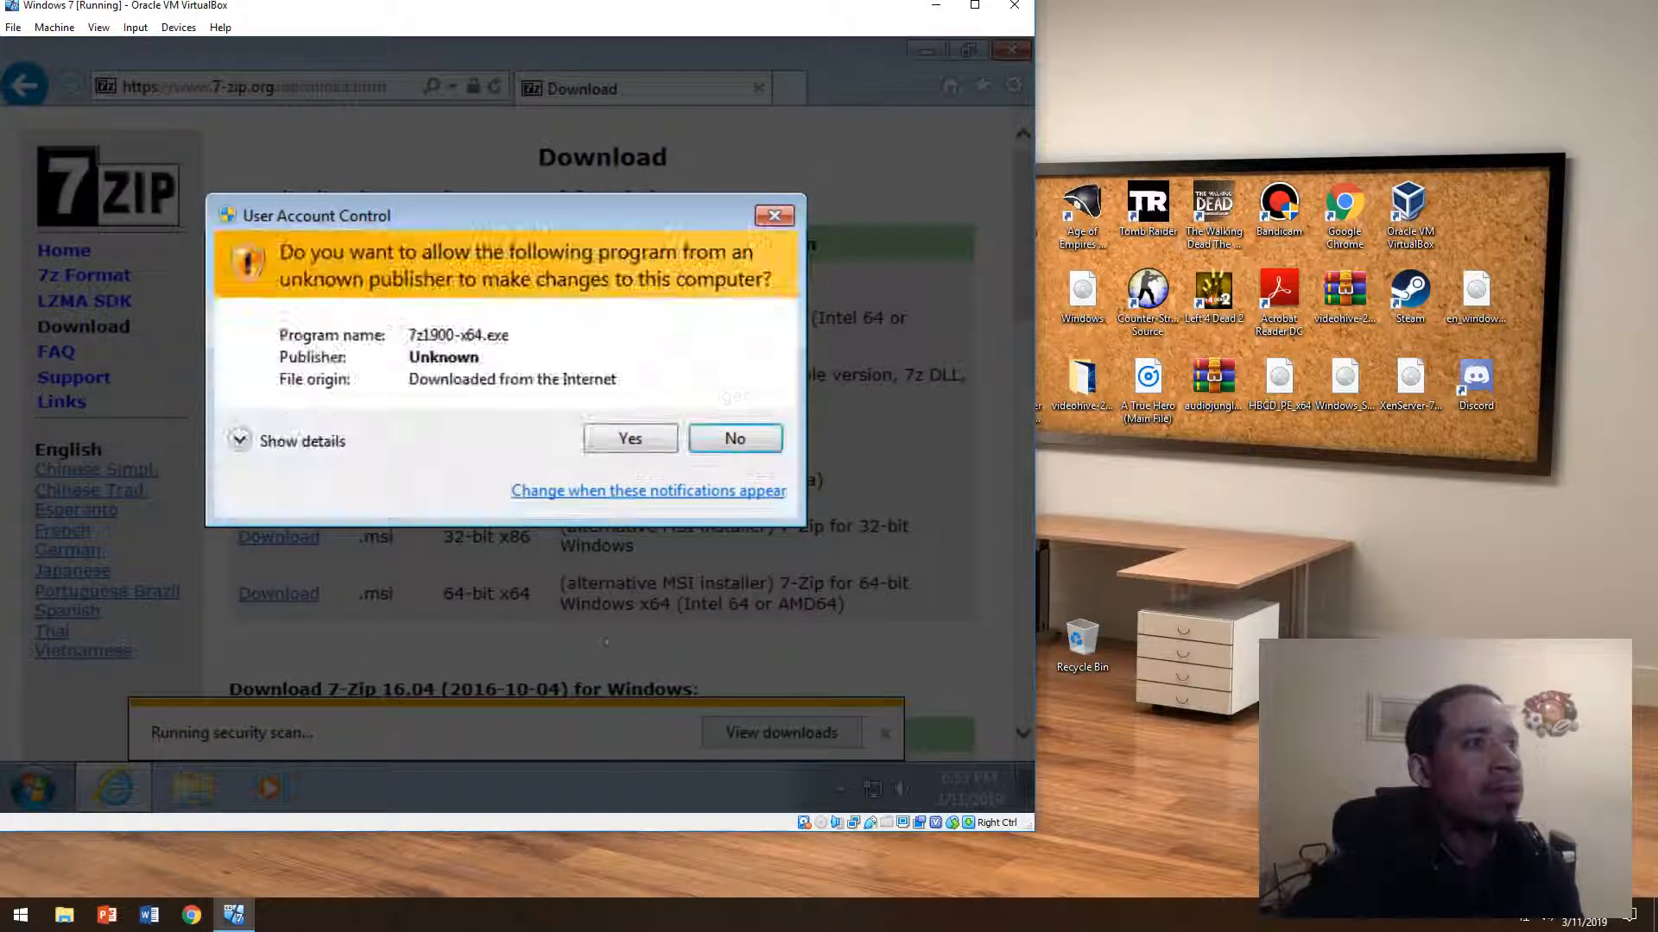
# Allow the installer, install 7-Zip into the default folder, and close the browser
pyautogui.click(628, 438)
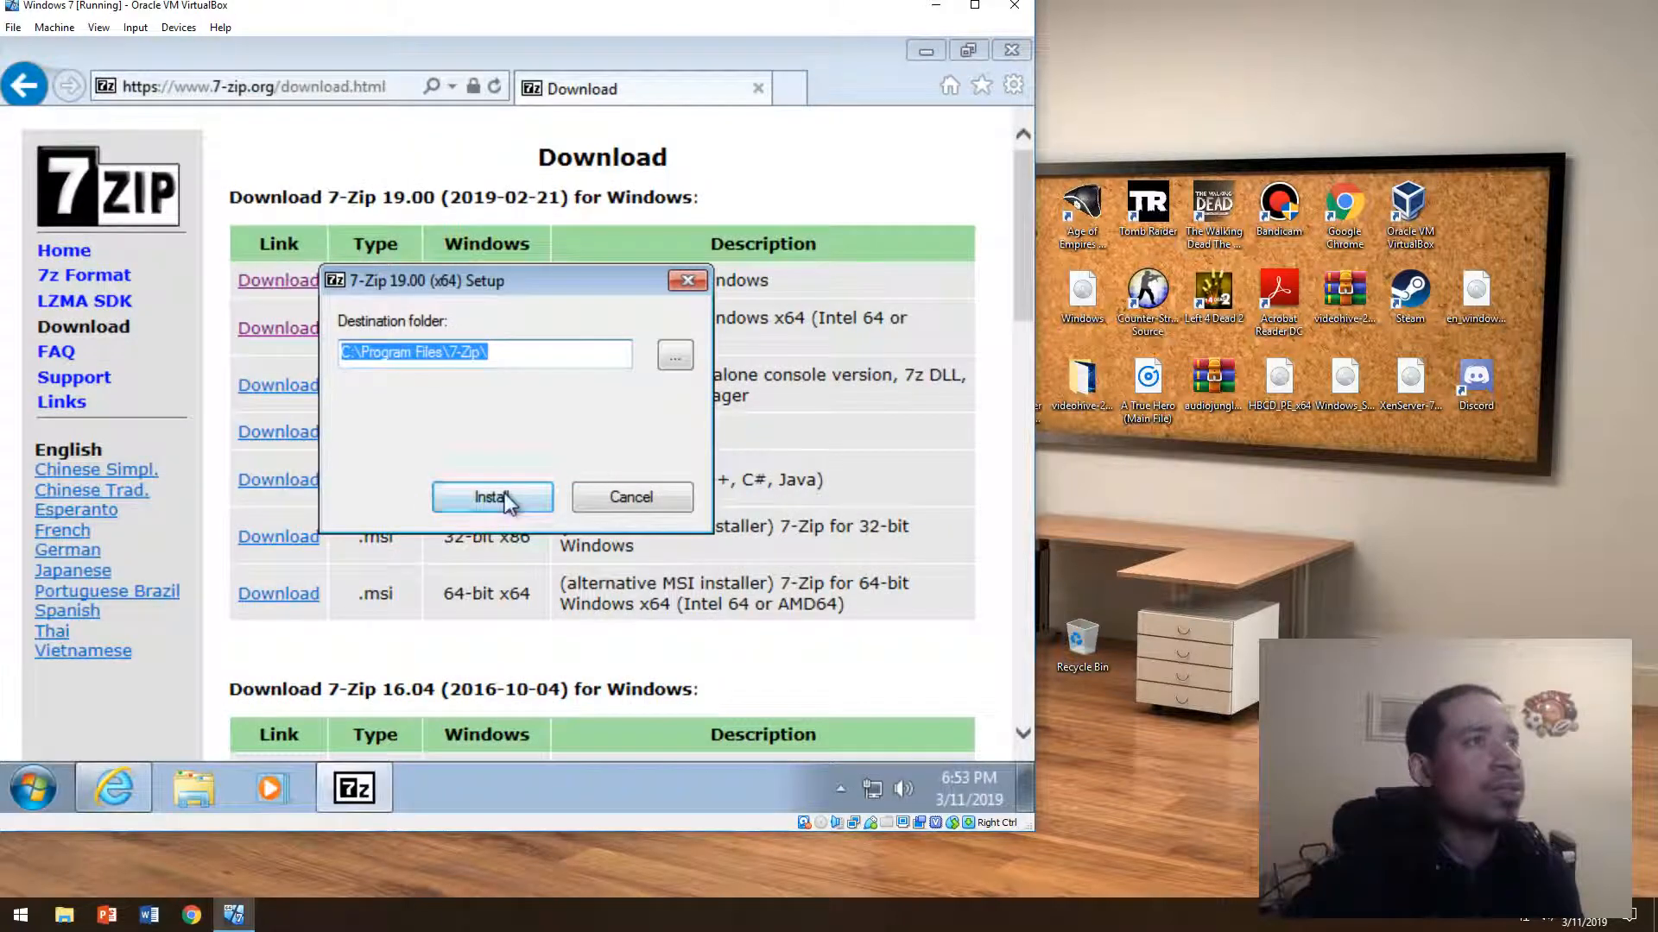
pyautogui.click(492, 497)
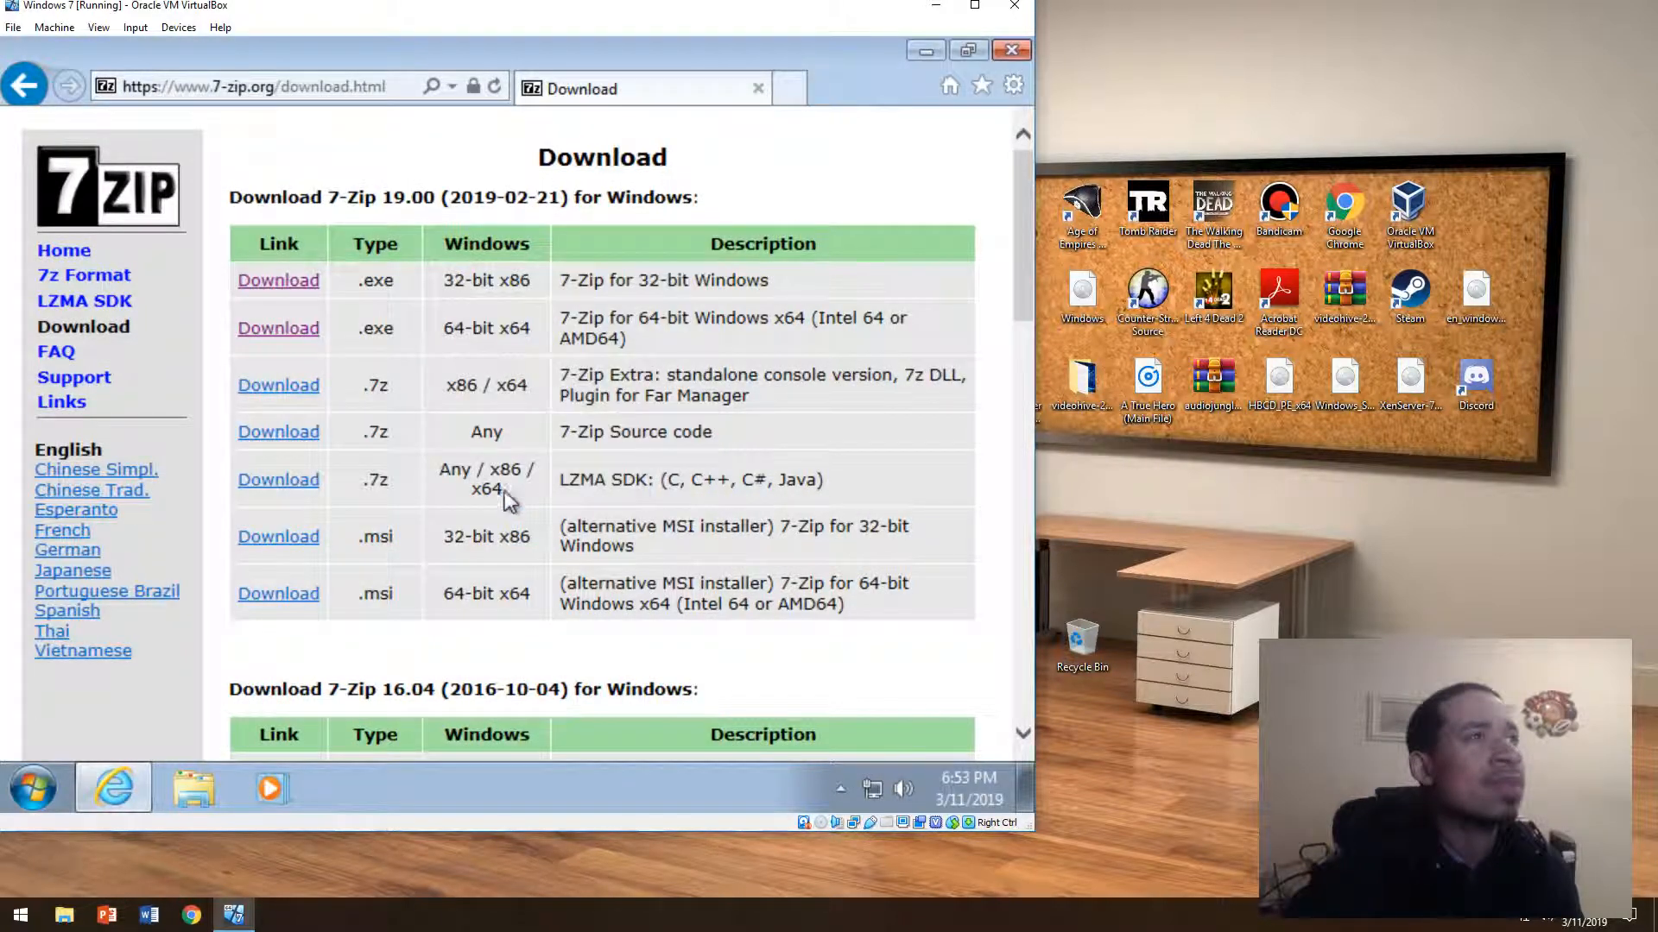
pyautogui.click(1012, 49)
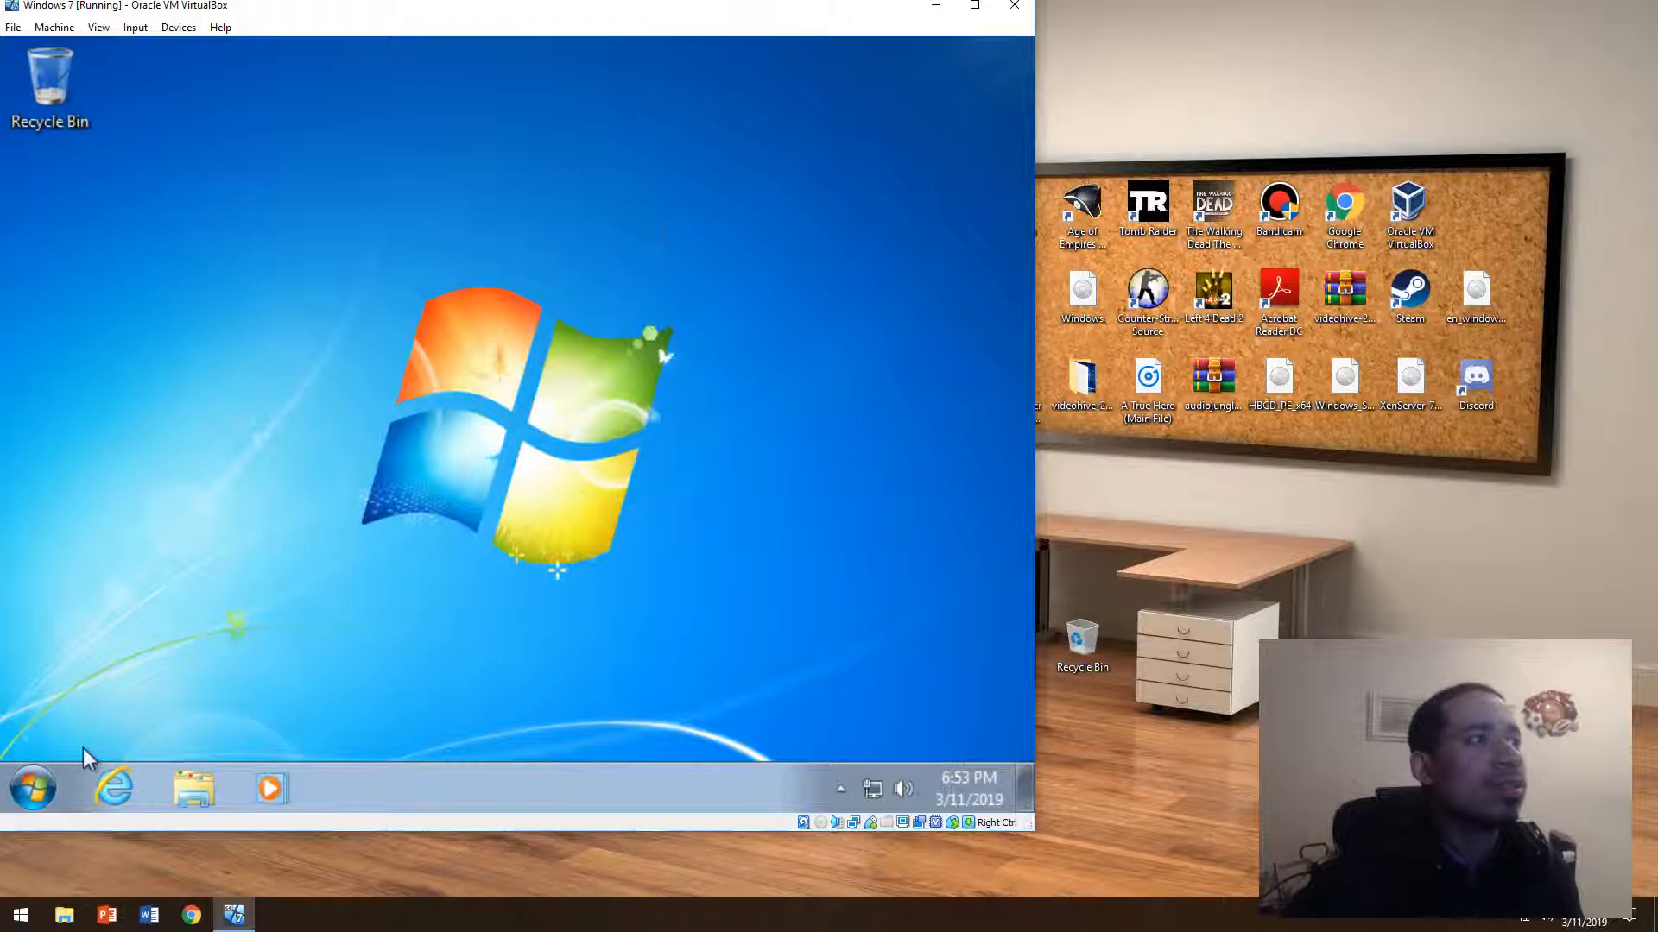
# Uninstall 7-Zip 19.00 from Control Panel's installed-programs list, confirming removal
pyautogui.click(31, 793)
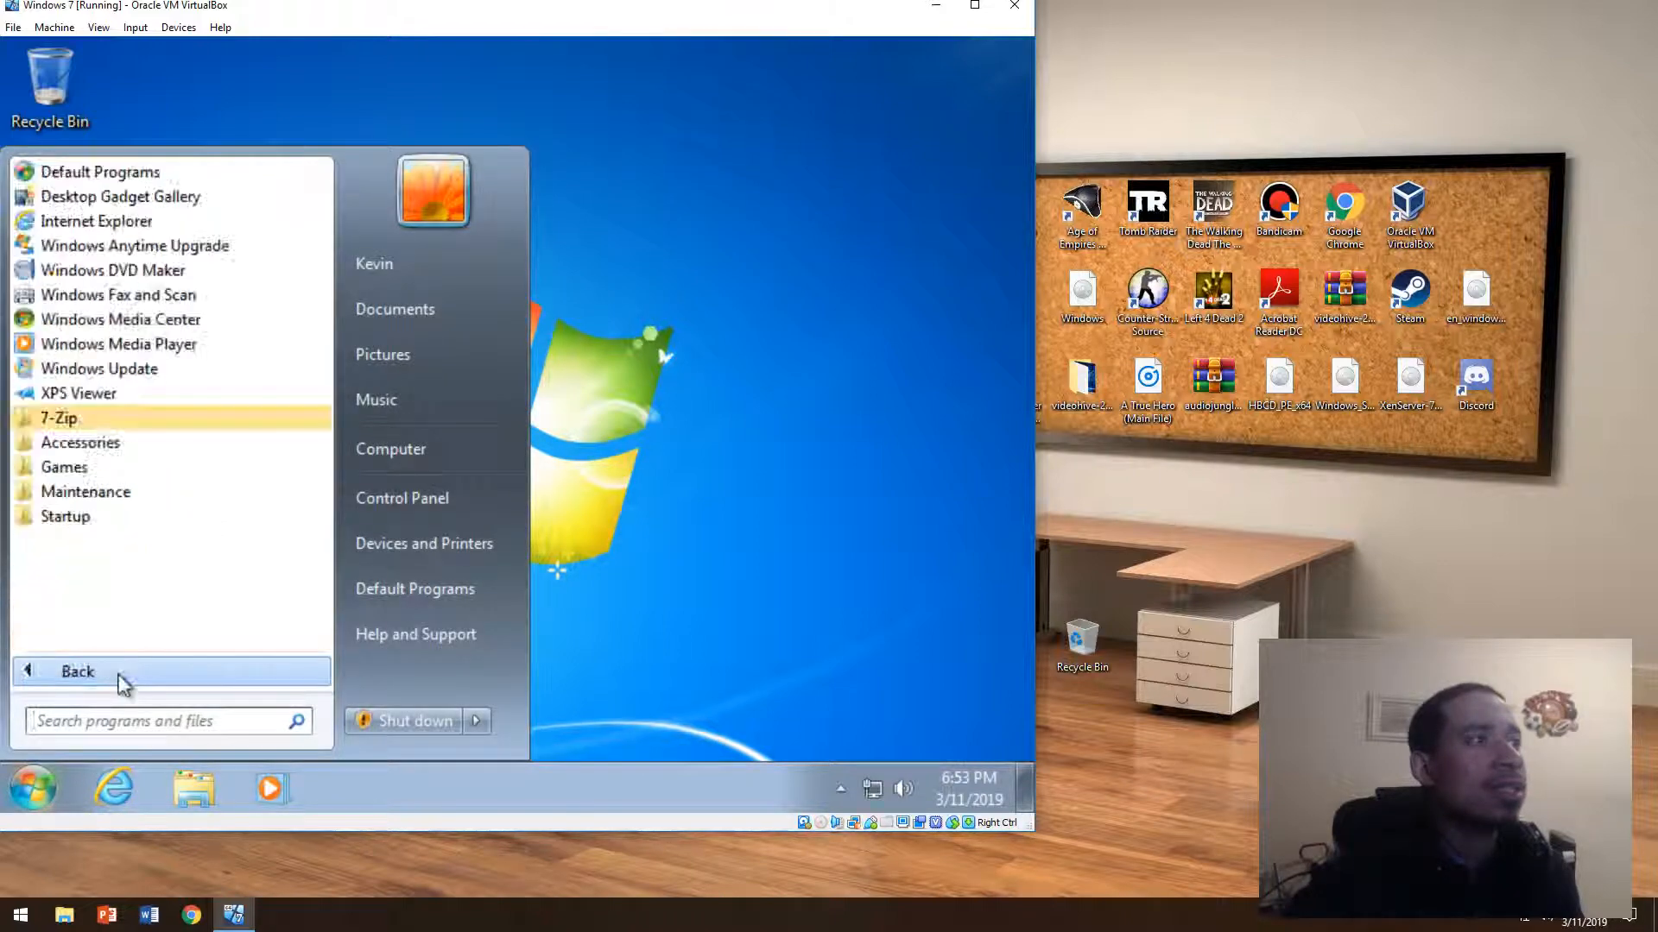
pyautogui.click(402, 497)
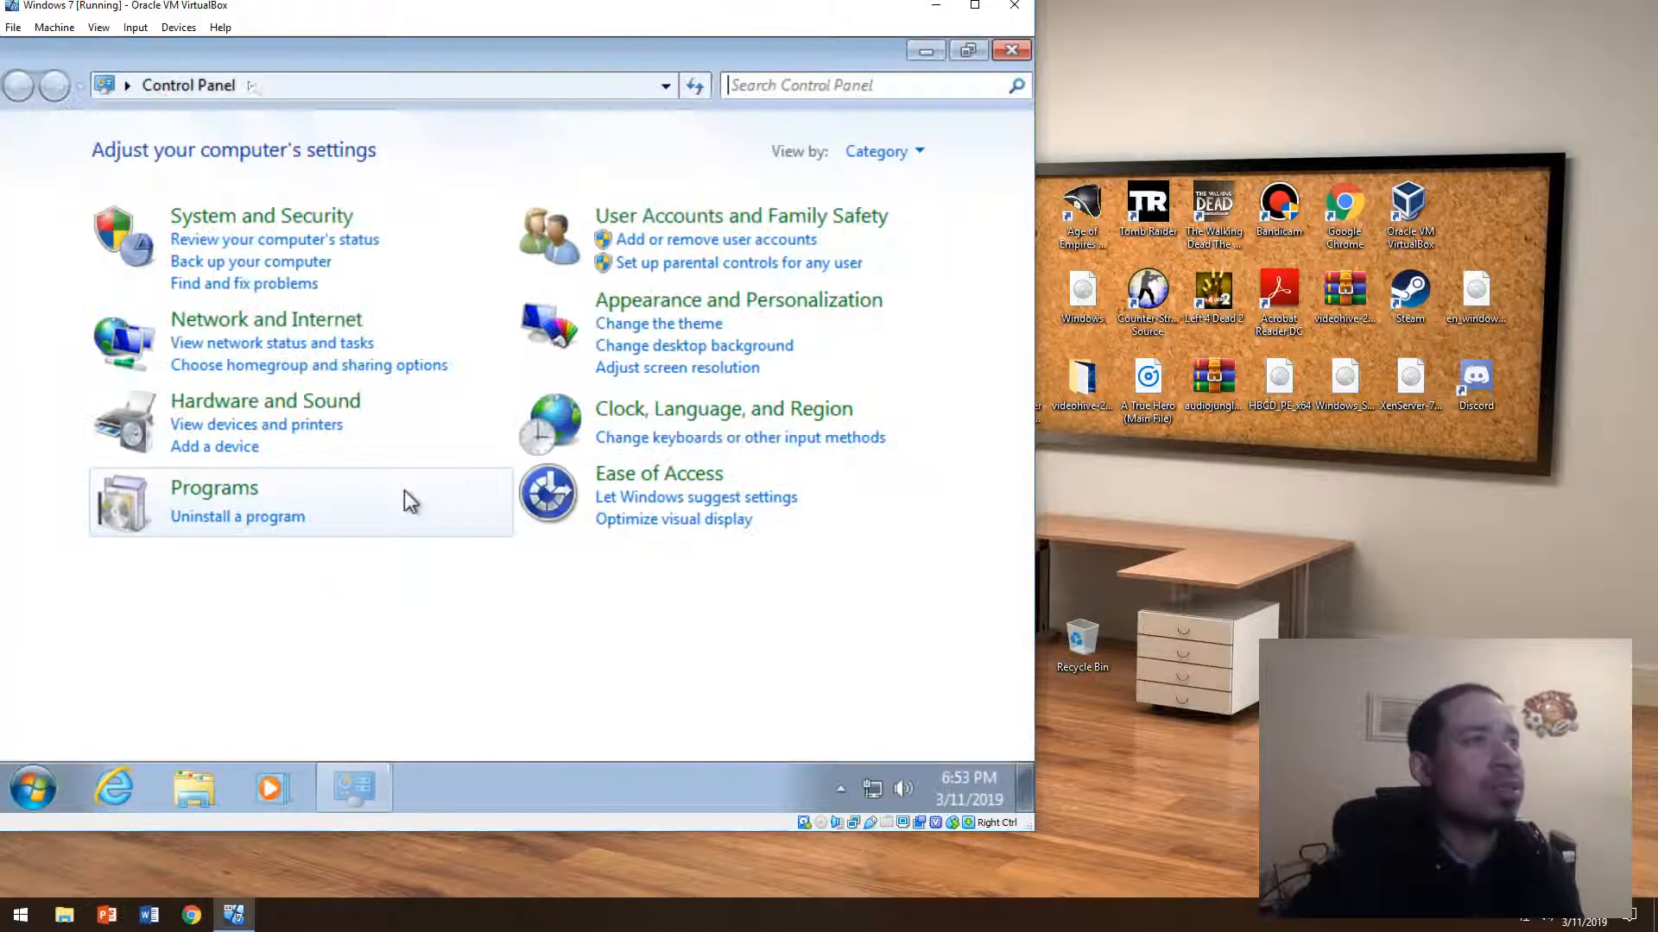
pyautogui.click(236, 516)
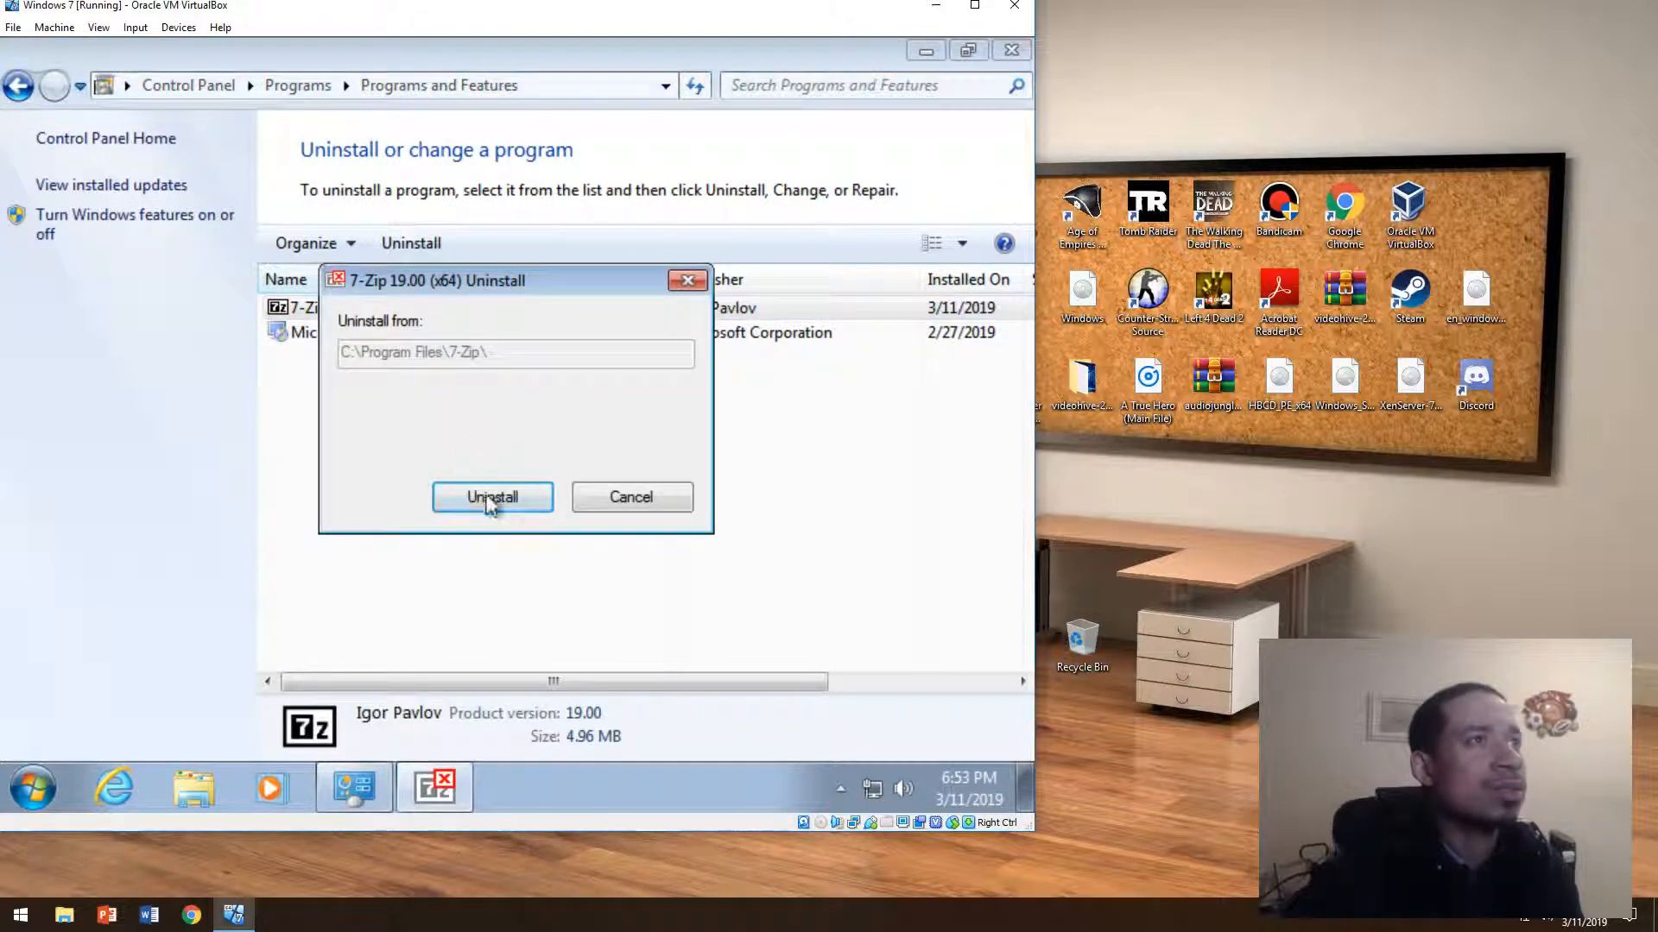
pyautogui.click(492, 497)
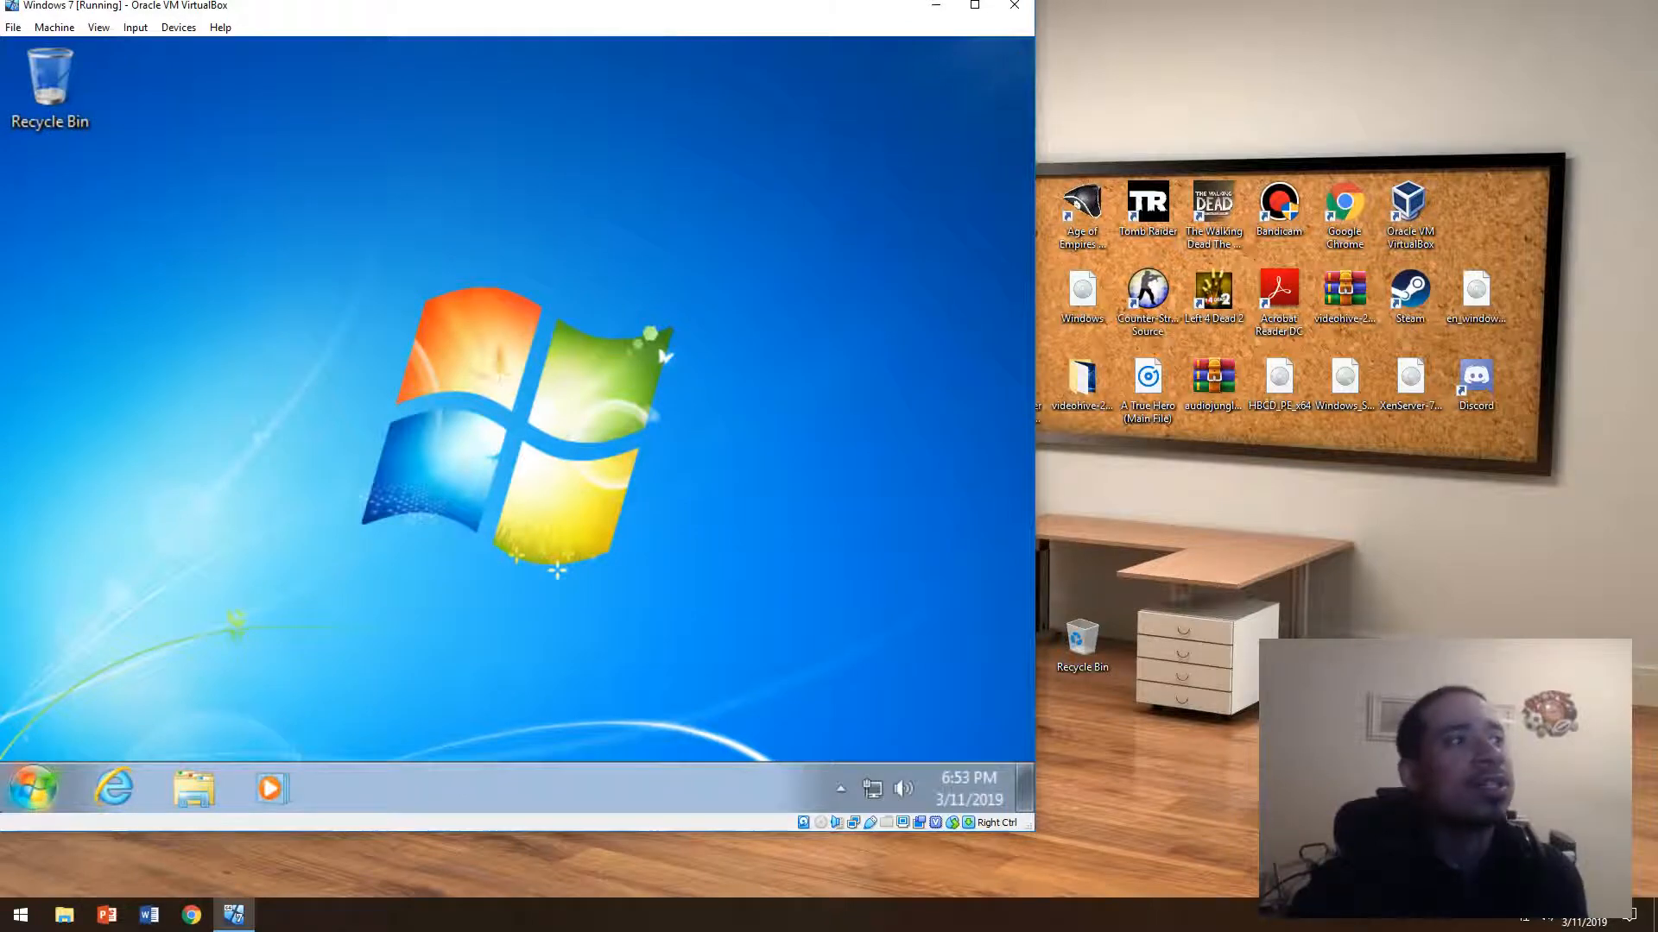
# Search Google for "7-zip download" in Chrome and go to the 7-Zip download page
pyautogui.click(36, 791)
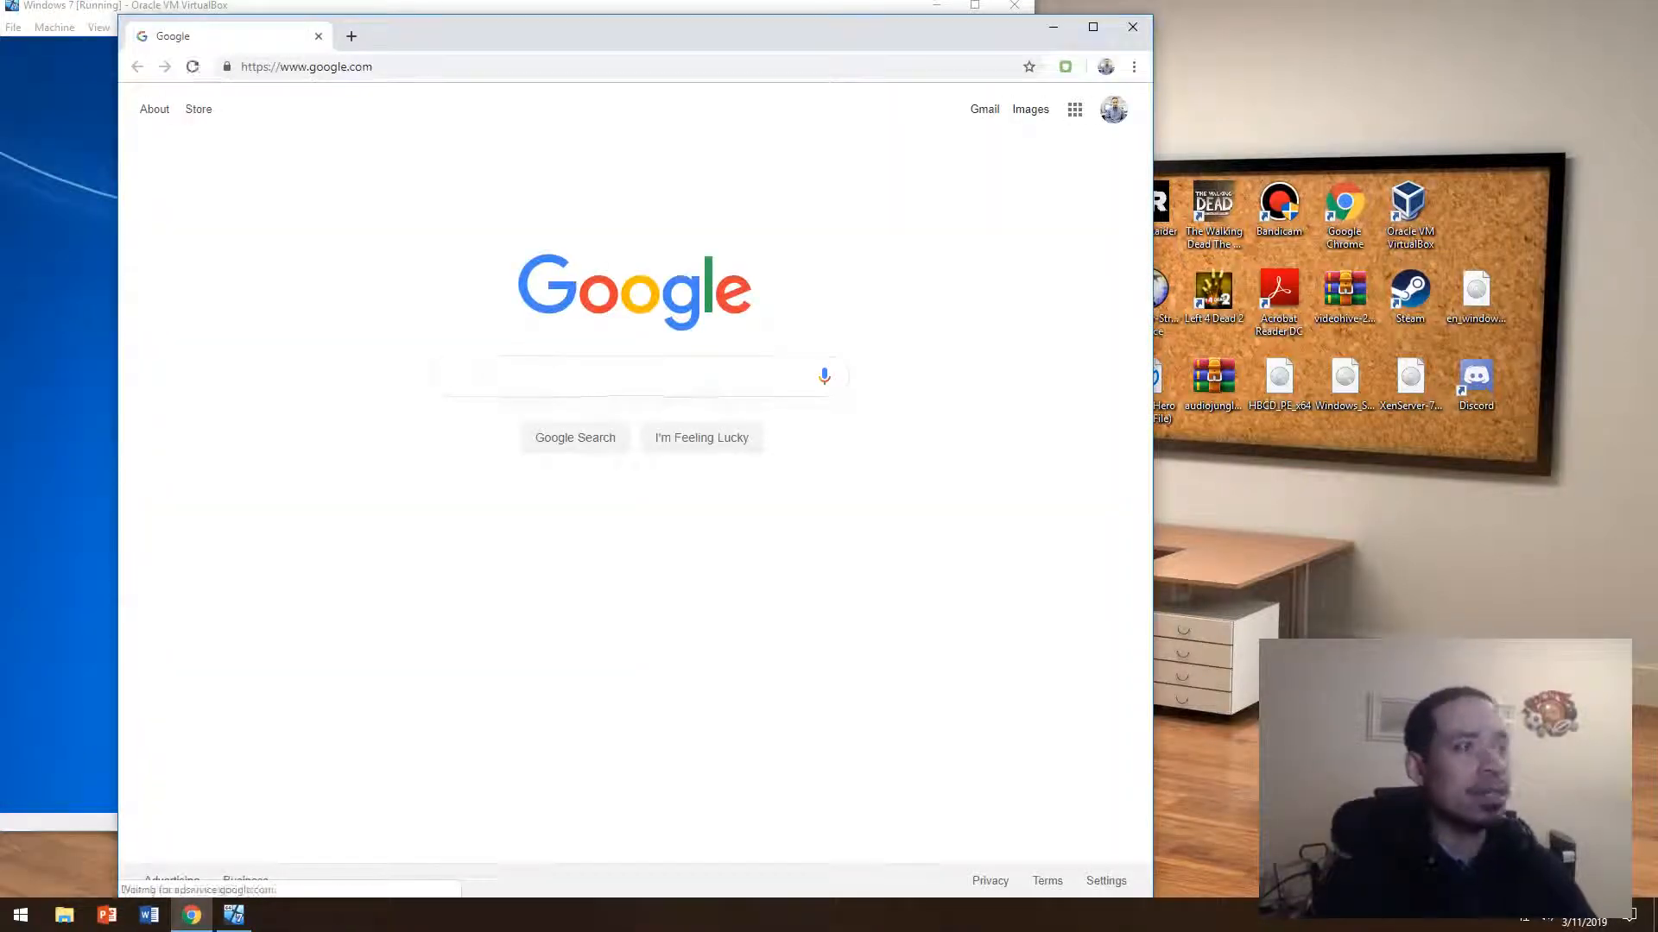
pyautogui.write('7-zip download')
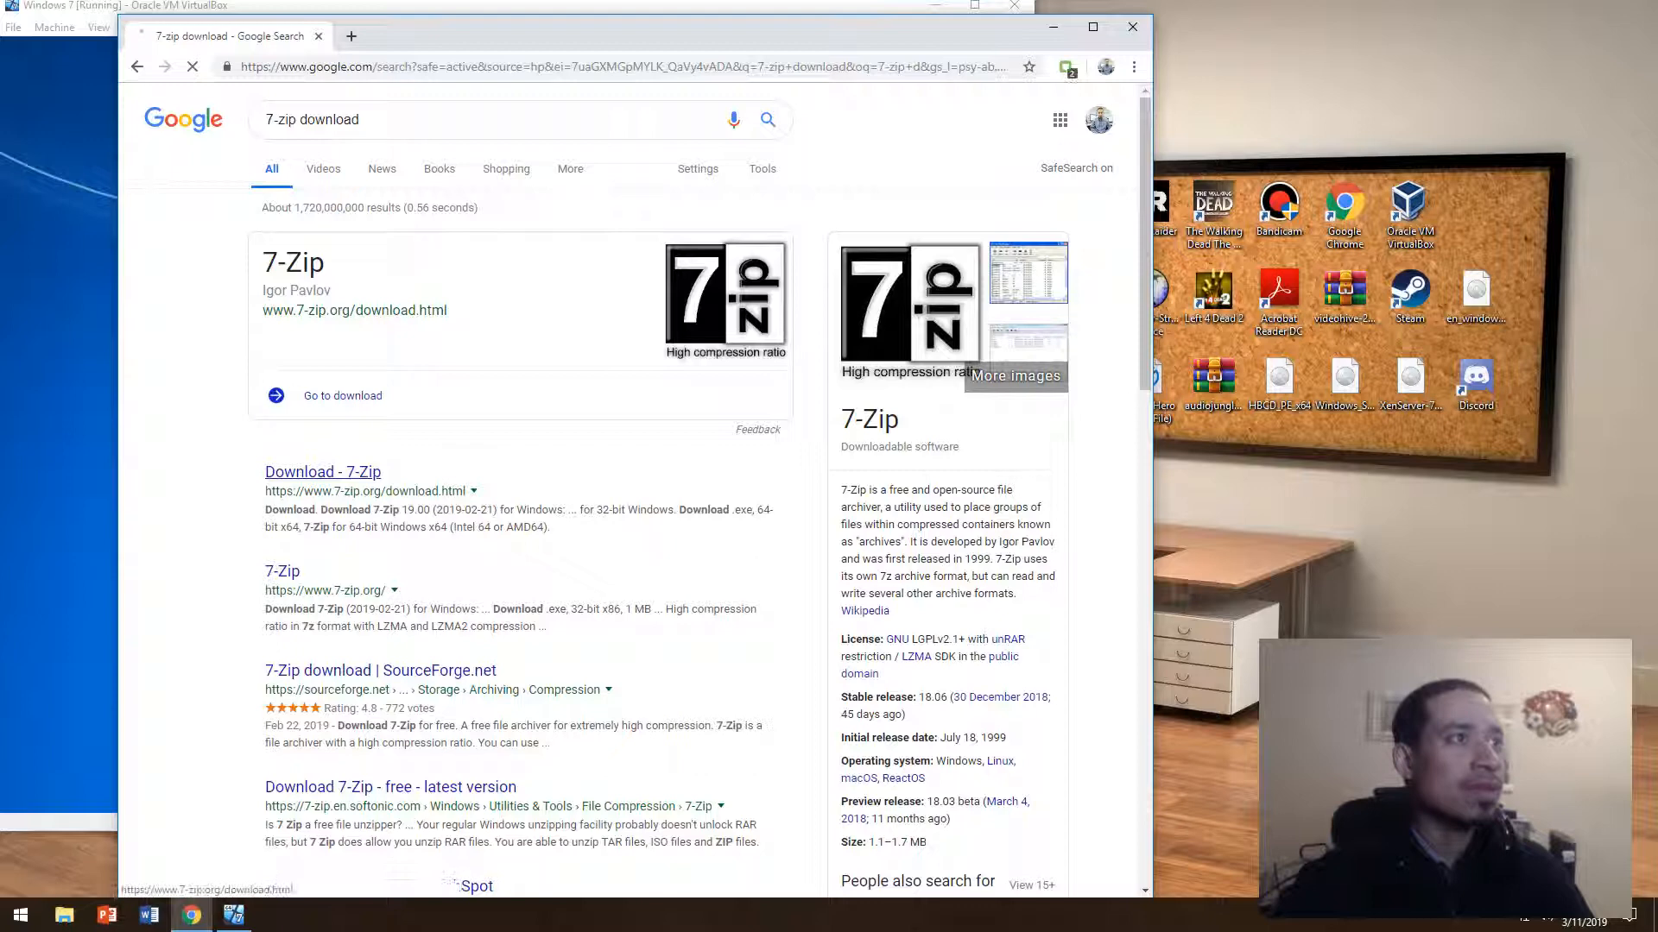
pyautogui.click(323, 472)
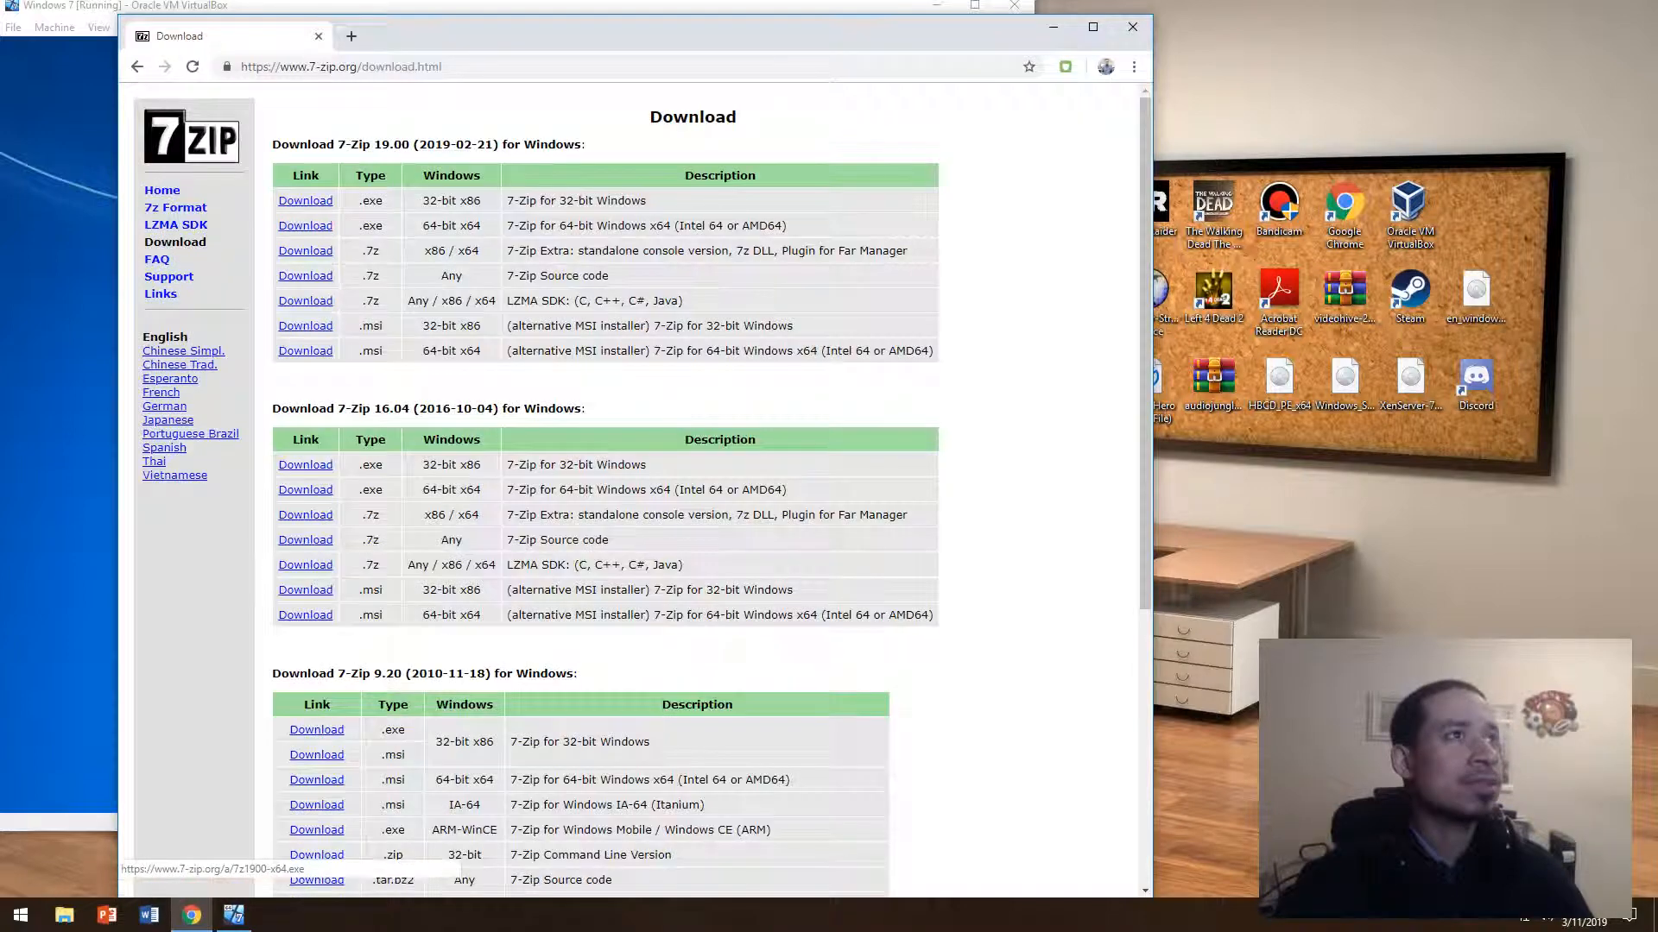
# Review the 7-Zip download table, then return to the host Windows 10 desktop
pyautogui.click(304, 225)
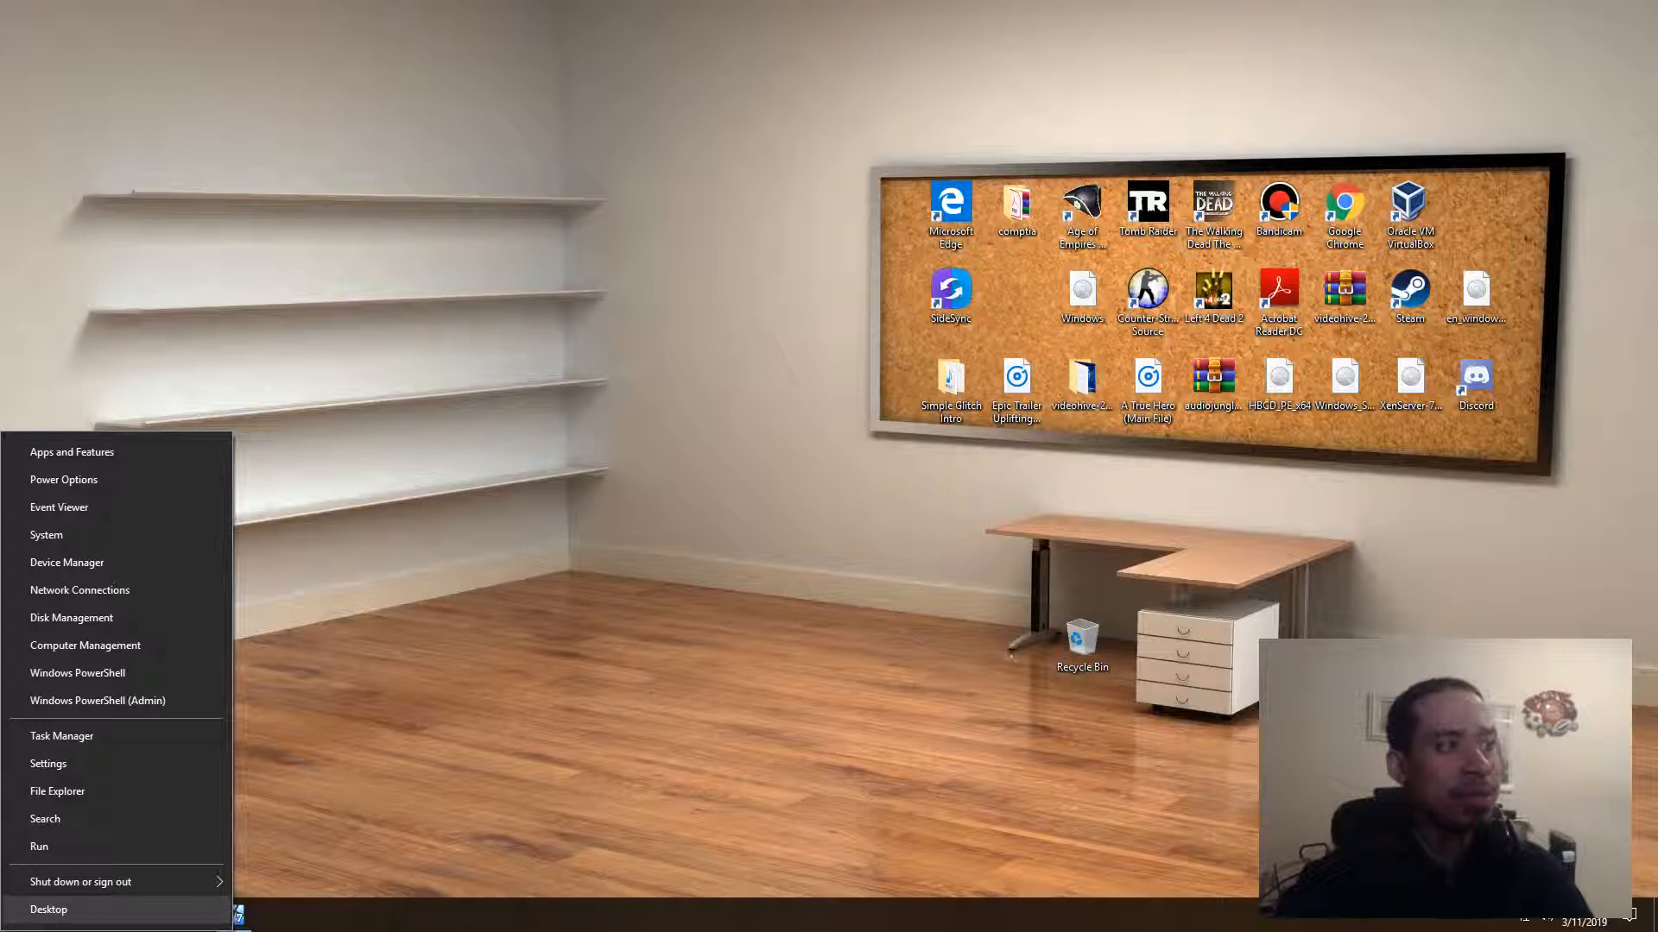
pyautogui.moveTo(57, 791)
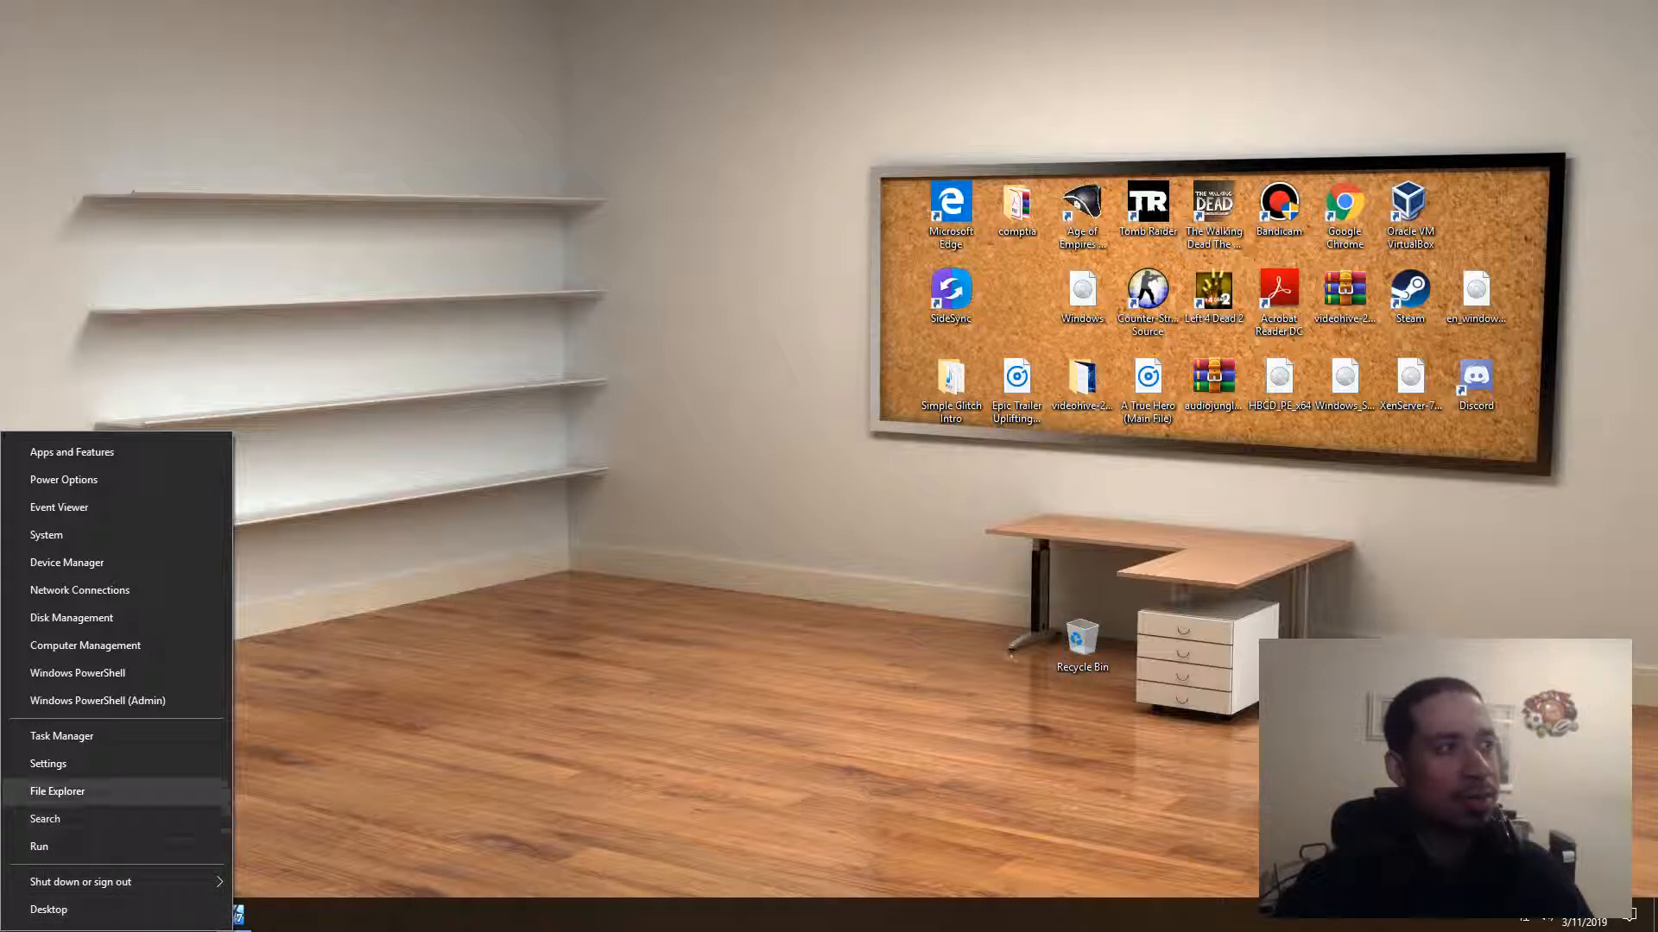
# Open Windows Settings from the Start quick-link menu
pyautogui.click(48, 763)
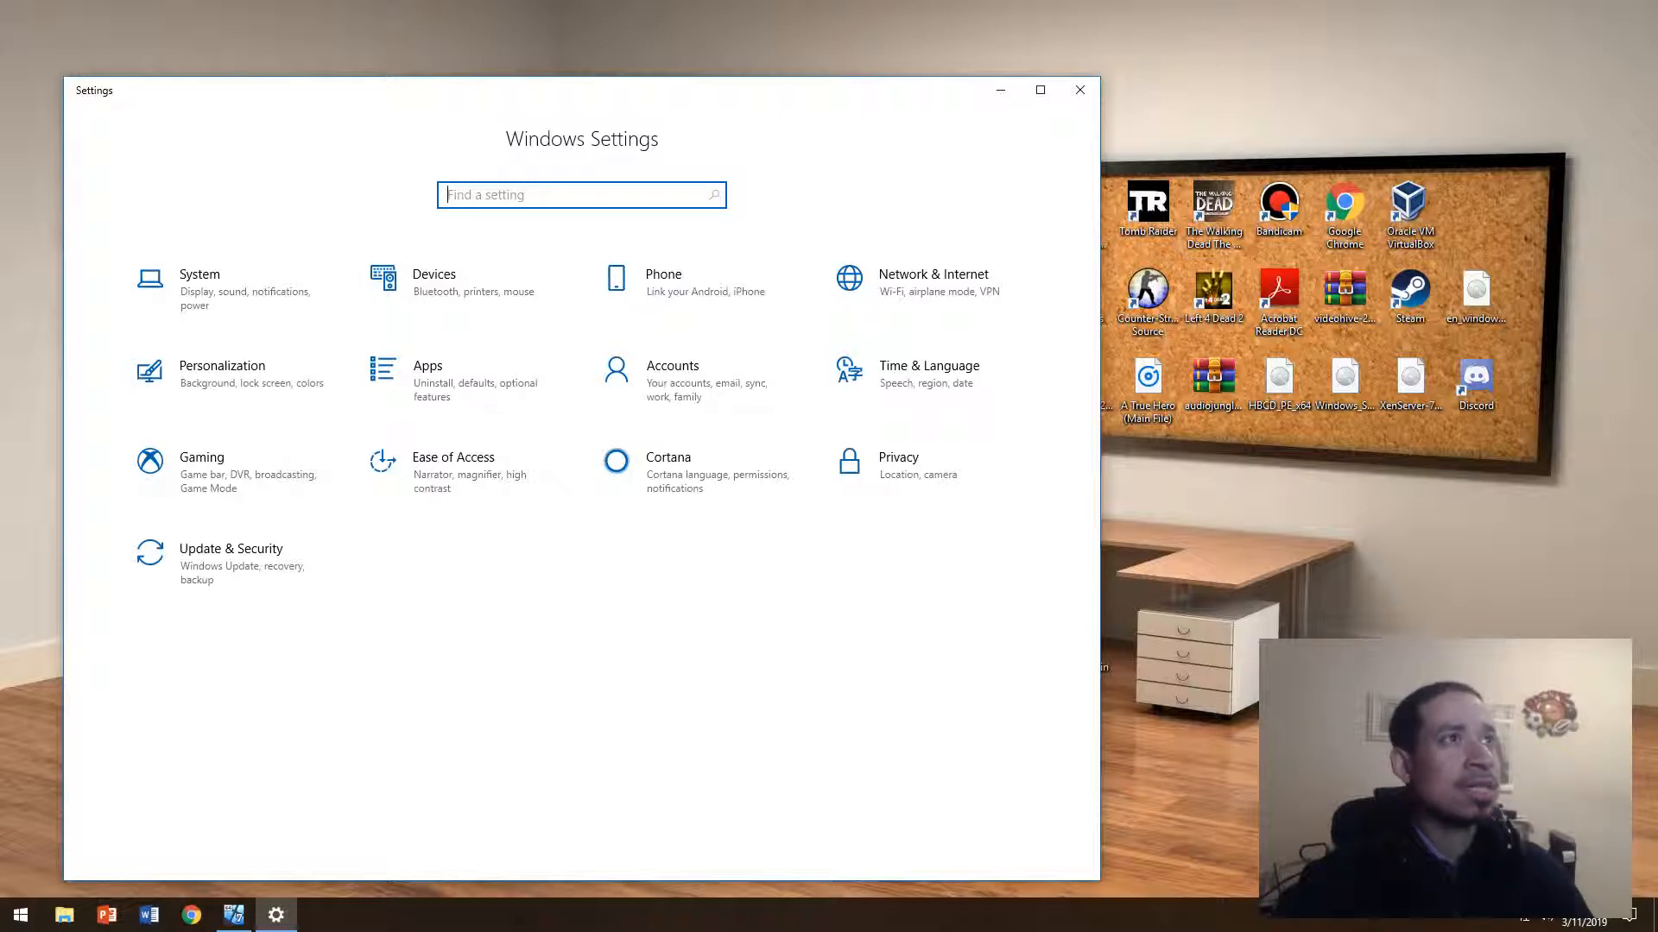
# Go to Apps & features and filter the installed apps list to "7-z"
pyautogui.write('progra')
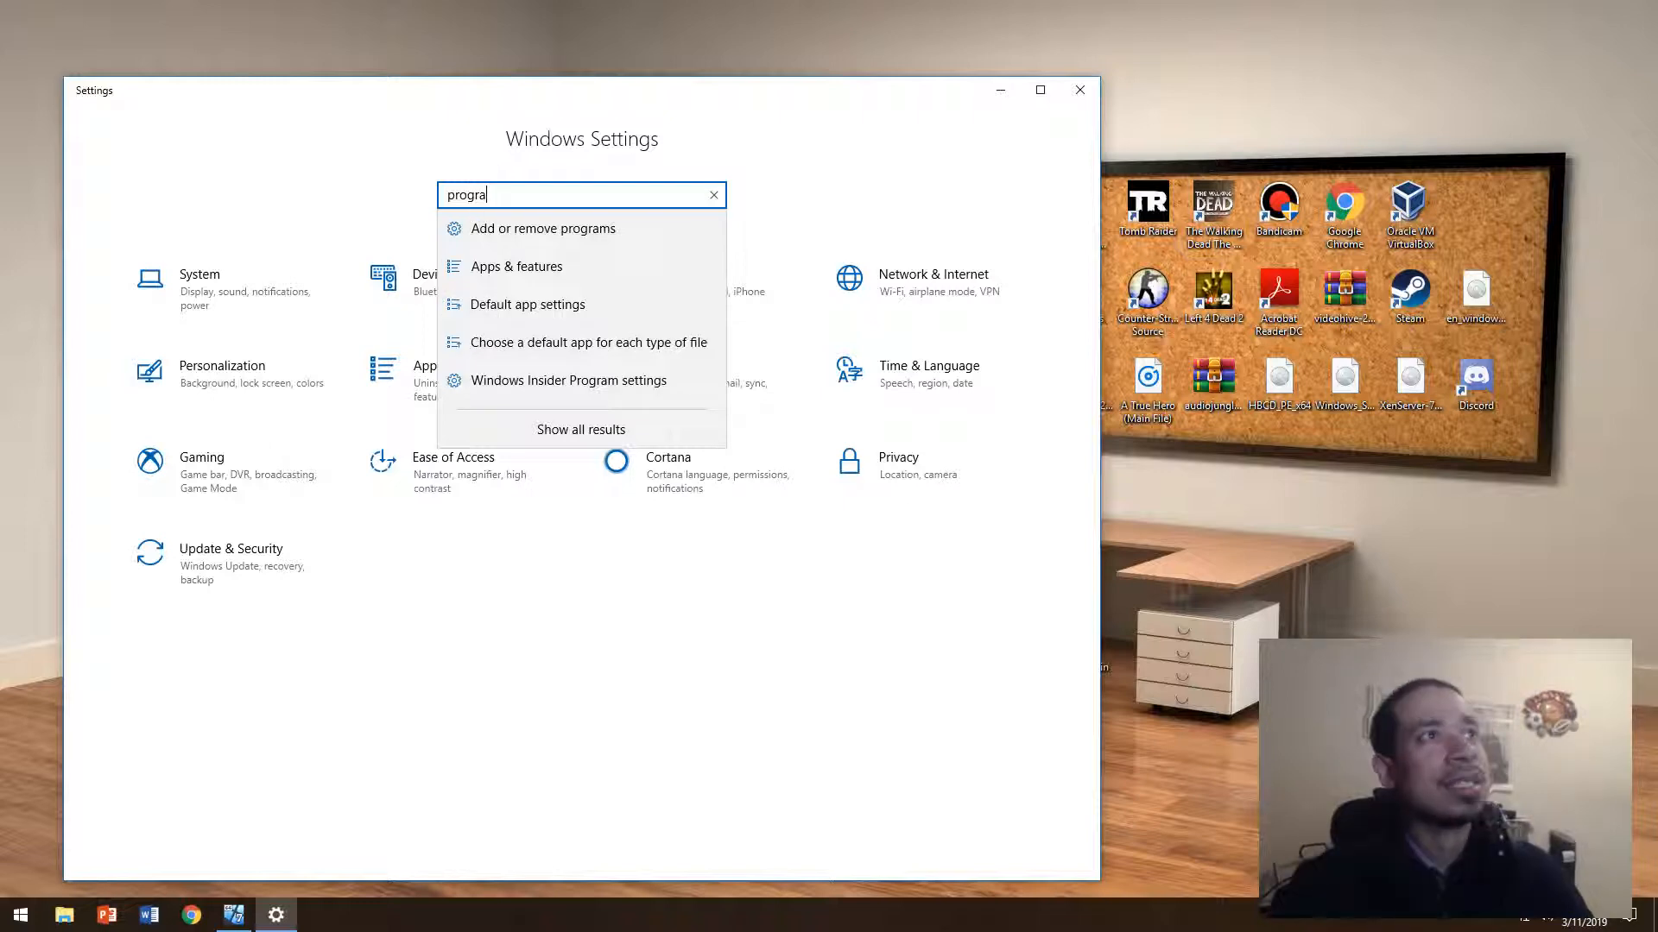
pyautogui.click(514, 266)
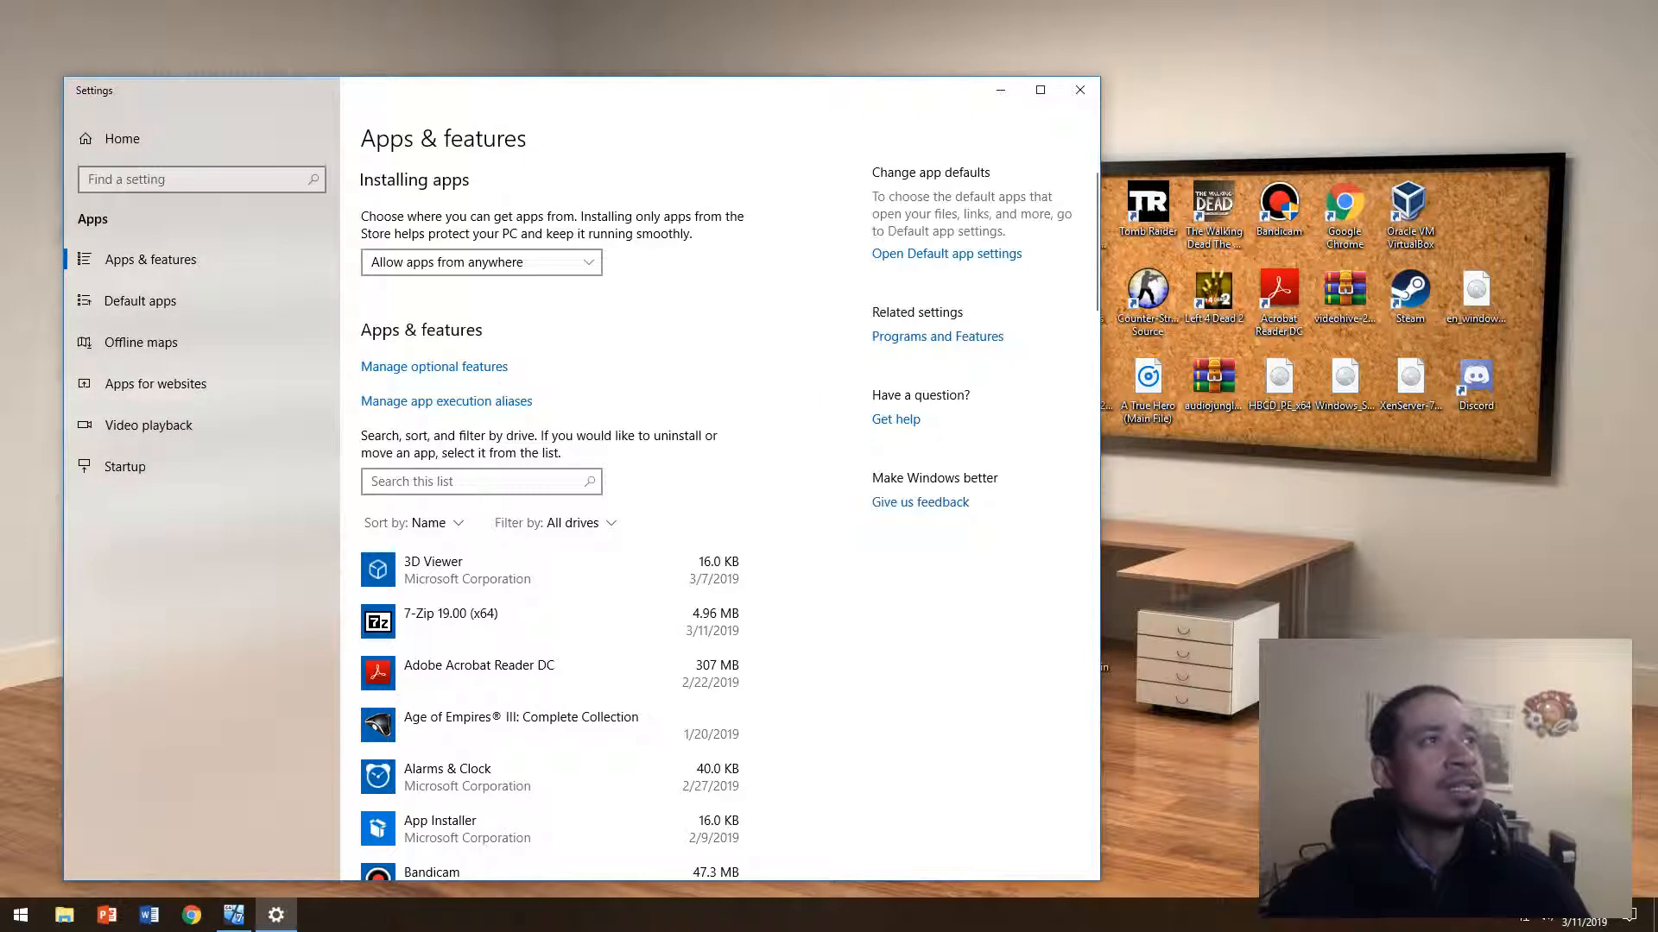
pyautogui.scroll(-3)
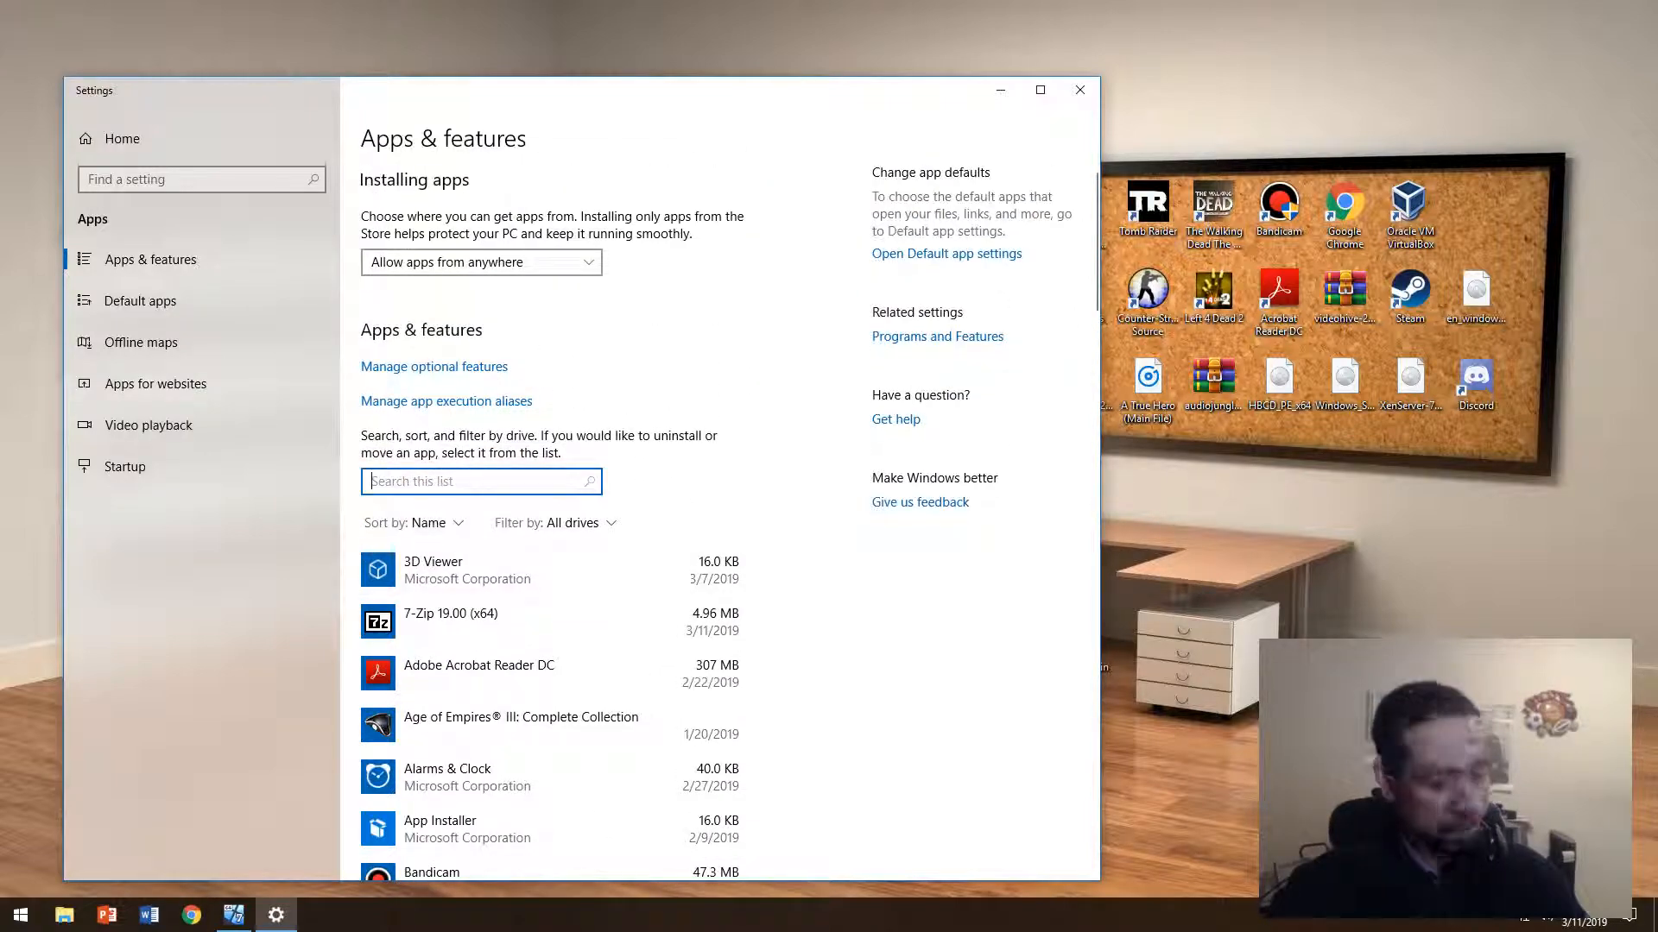
pyautogui.write('7-z')
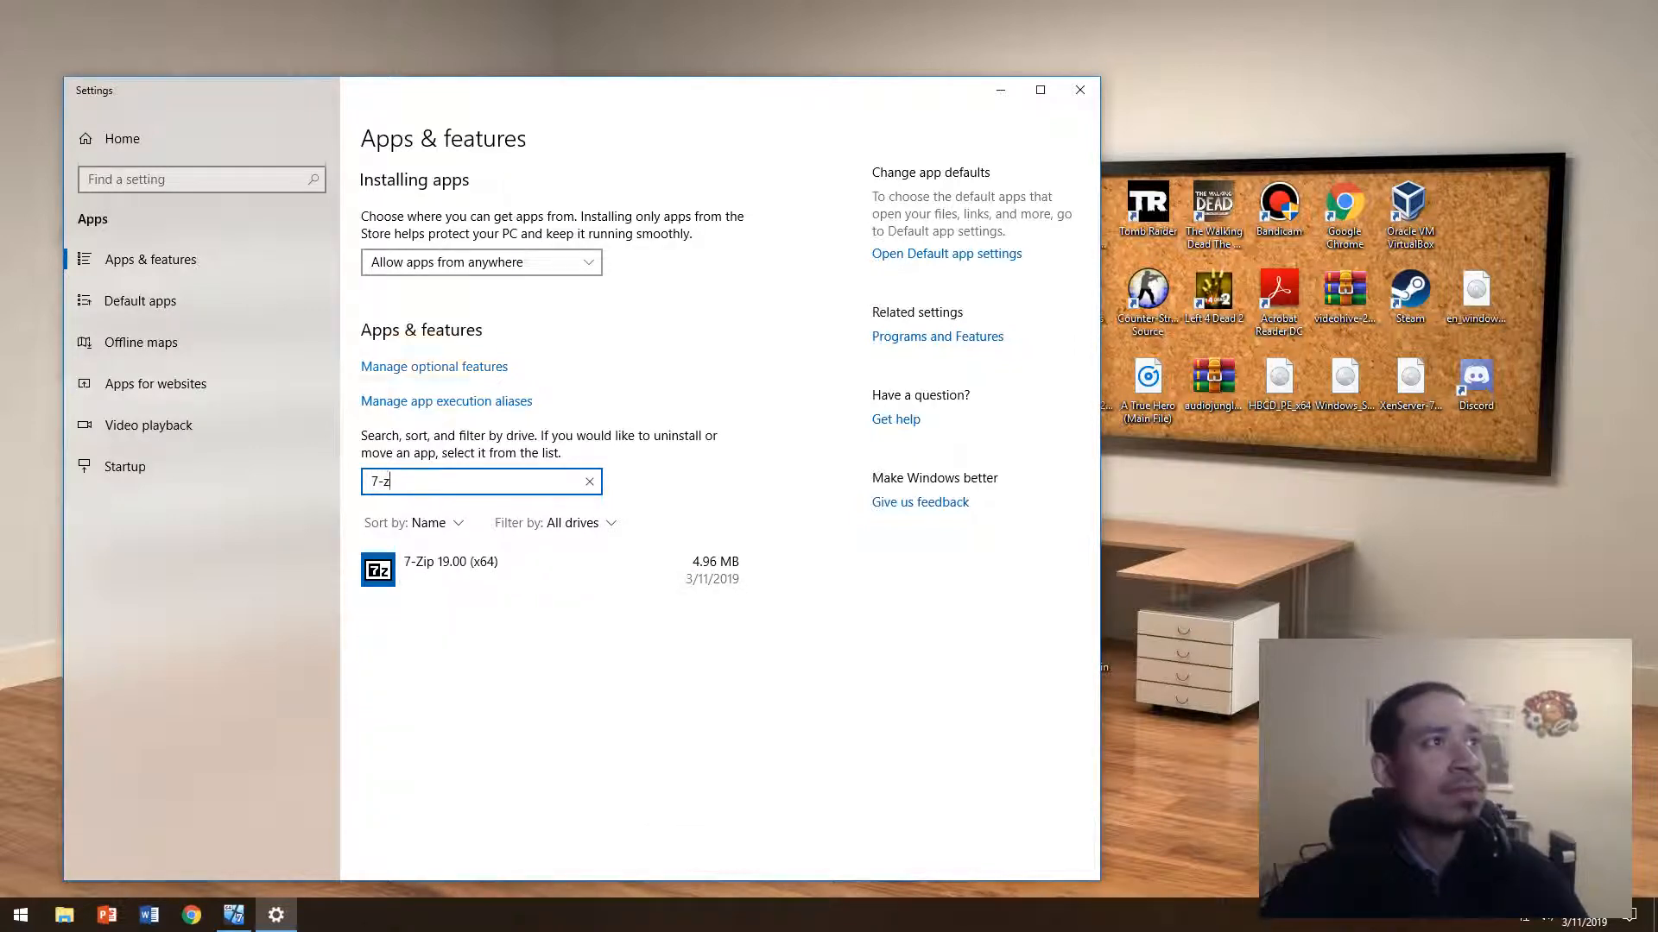
# Select 7-Zip 19.00 (x64) and request its uninstall
pyautogui.click(497, 570)
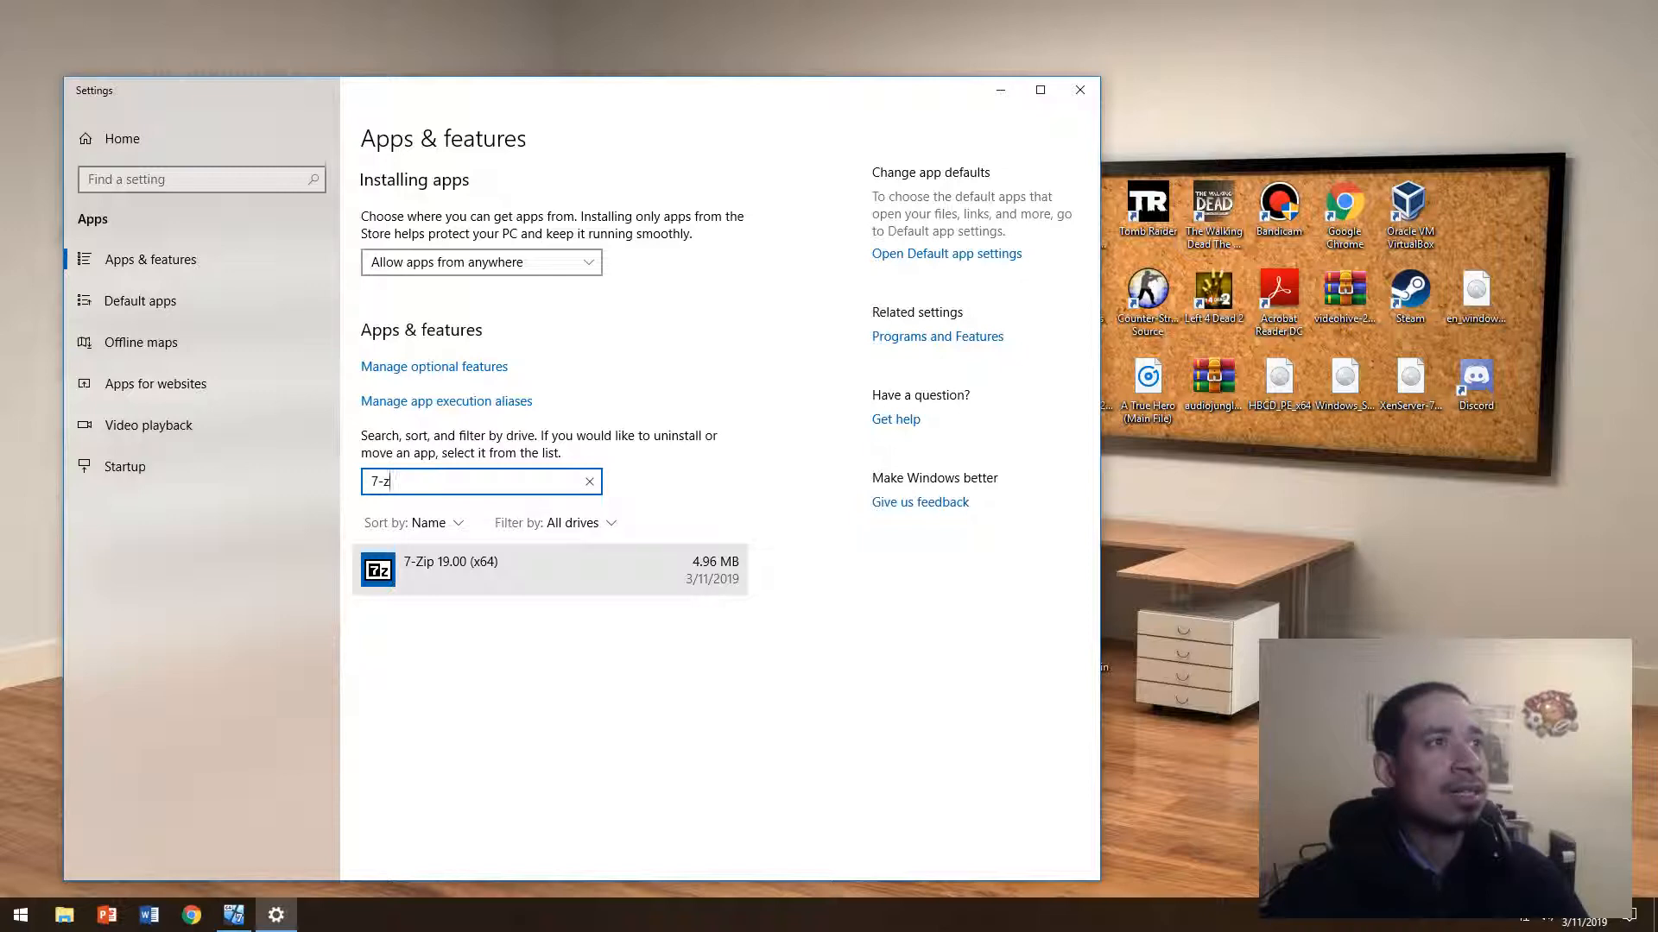
pyautogui.click(520, 570)
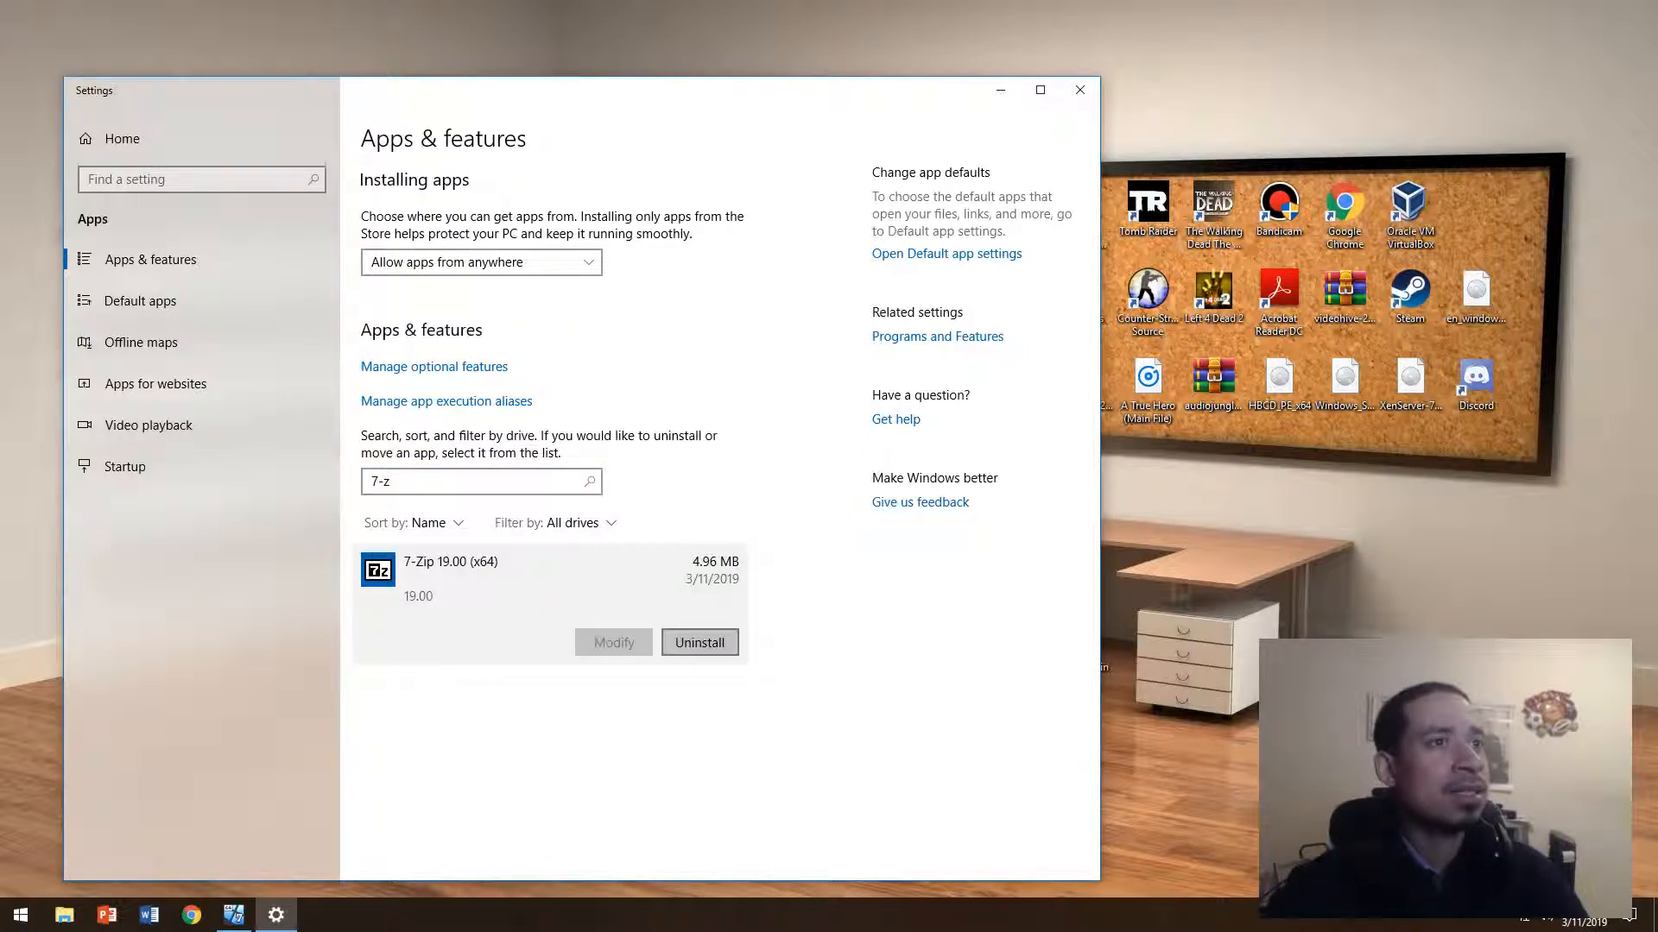
pyautogui.click(700, 643)
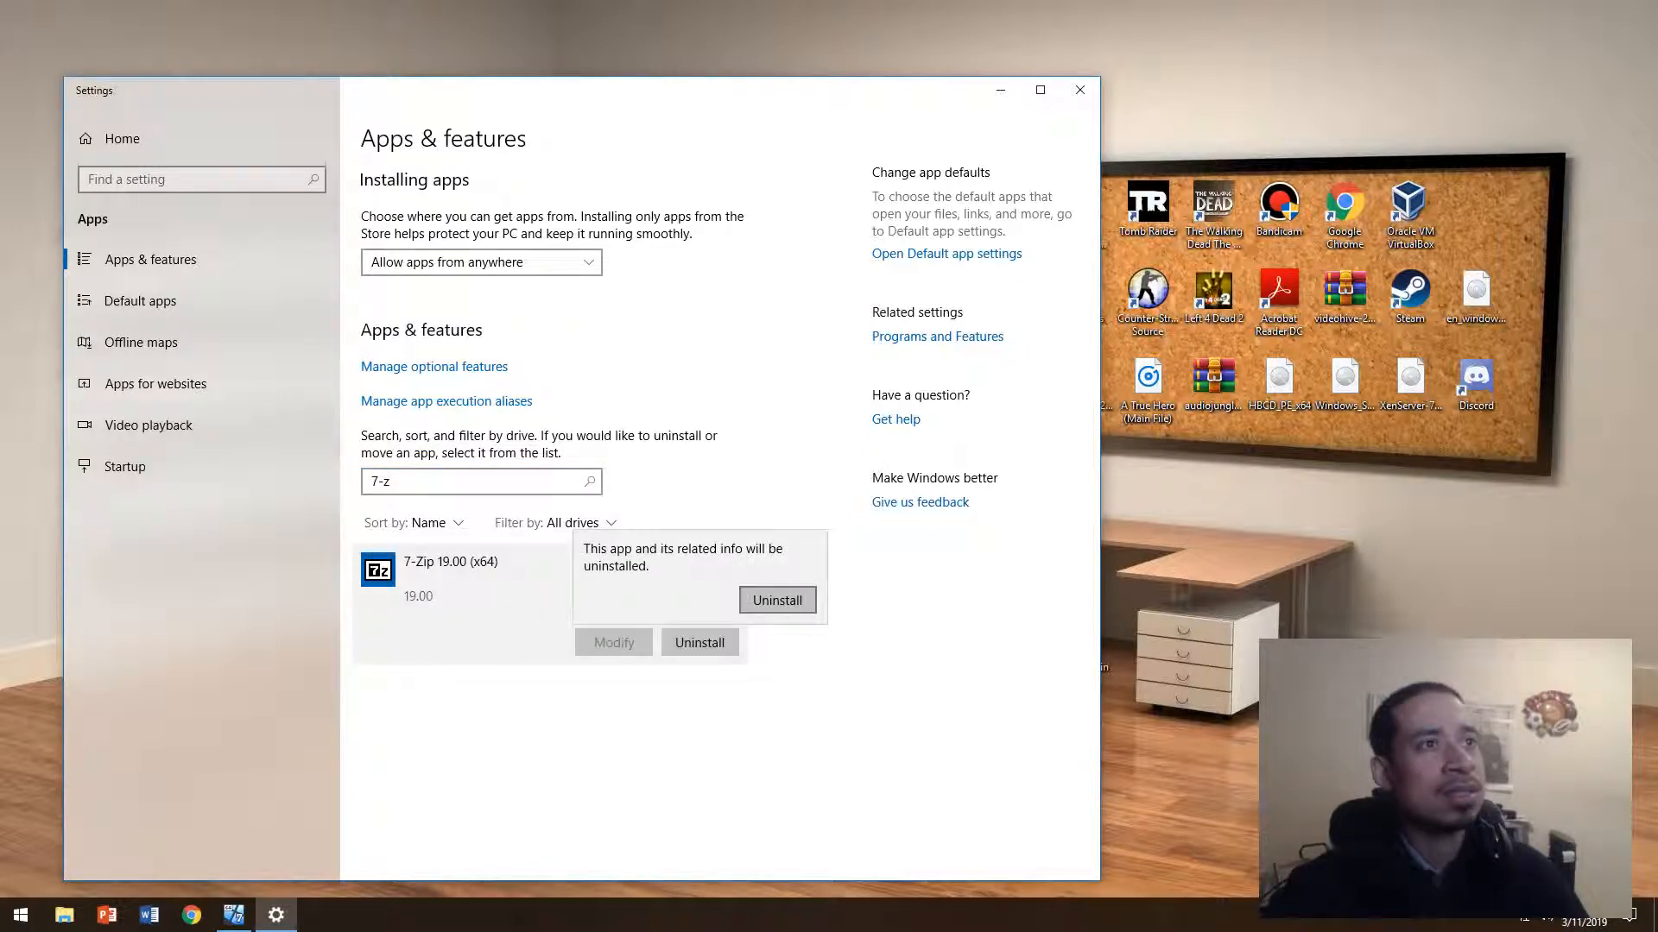
# Confirm and complete the 7-Zip 19.00 (x64) uninstall, then close Settings
pyautogui.click(777, 601)
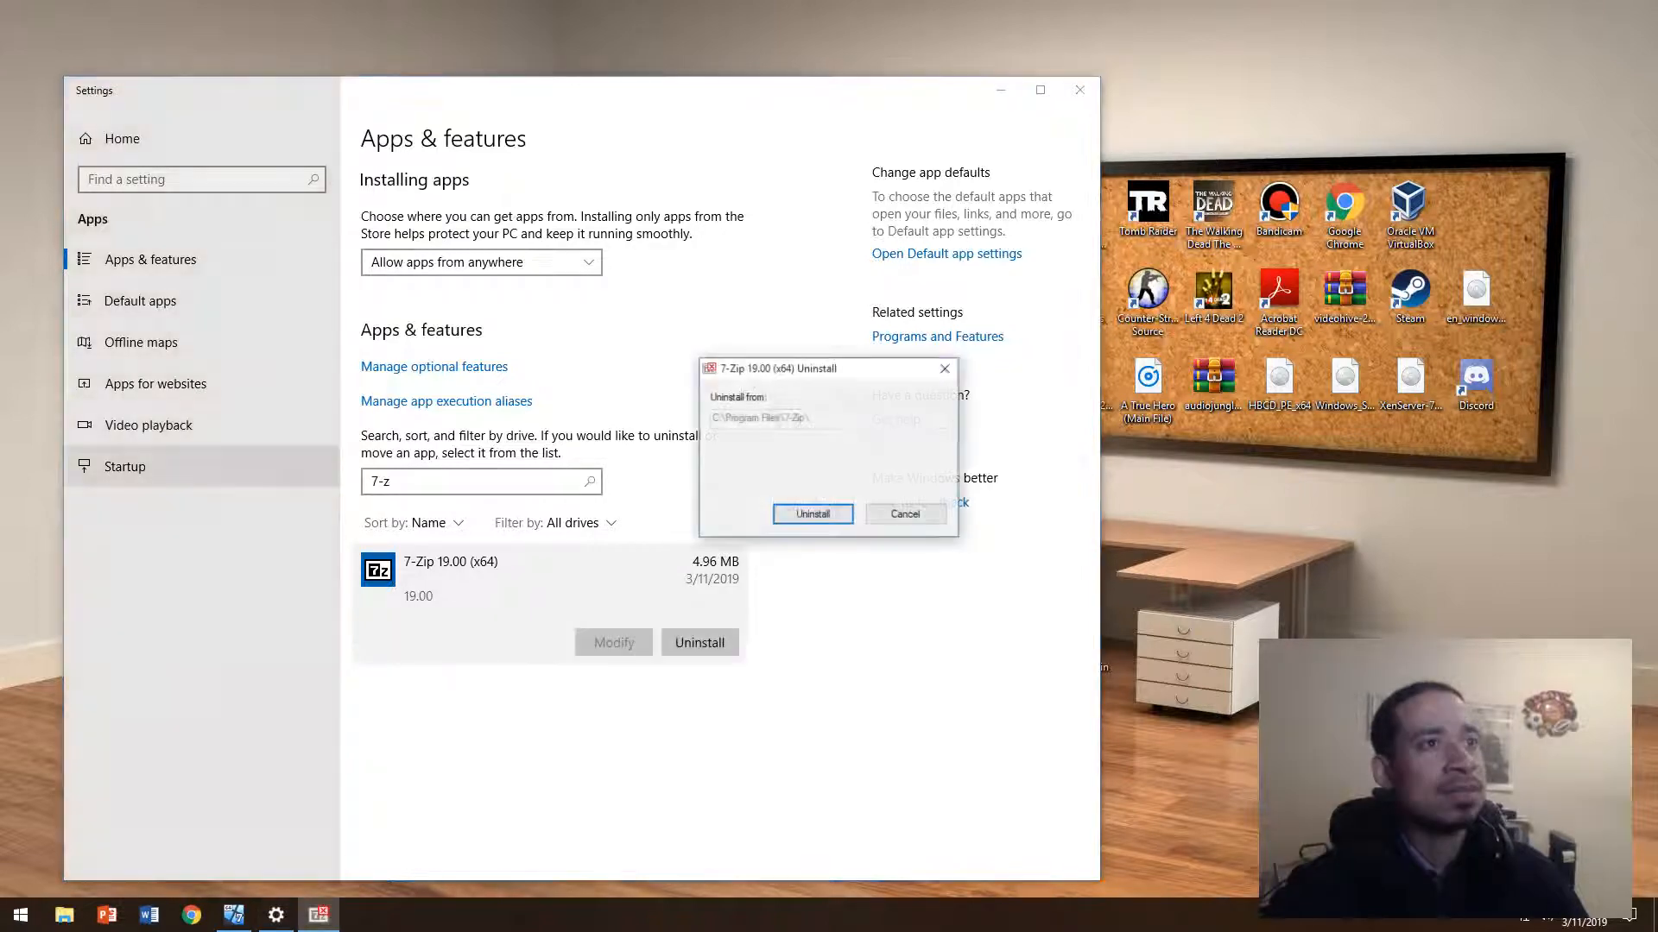
pyautogui.click(812, 515)
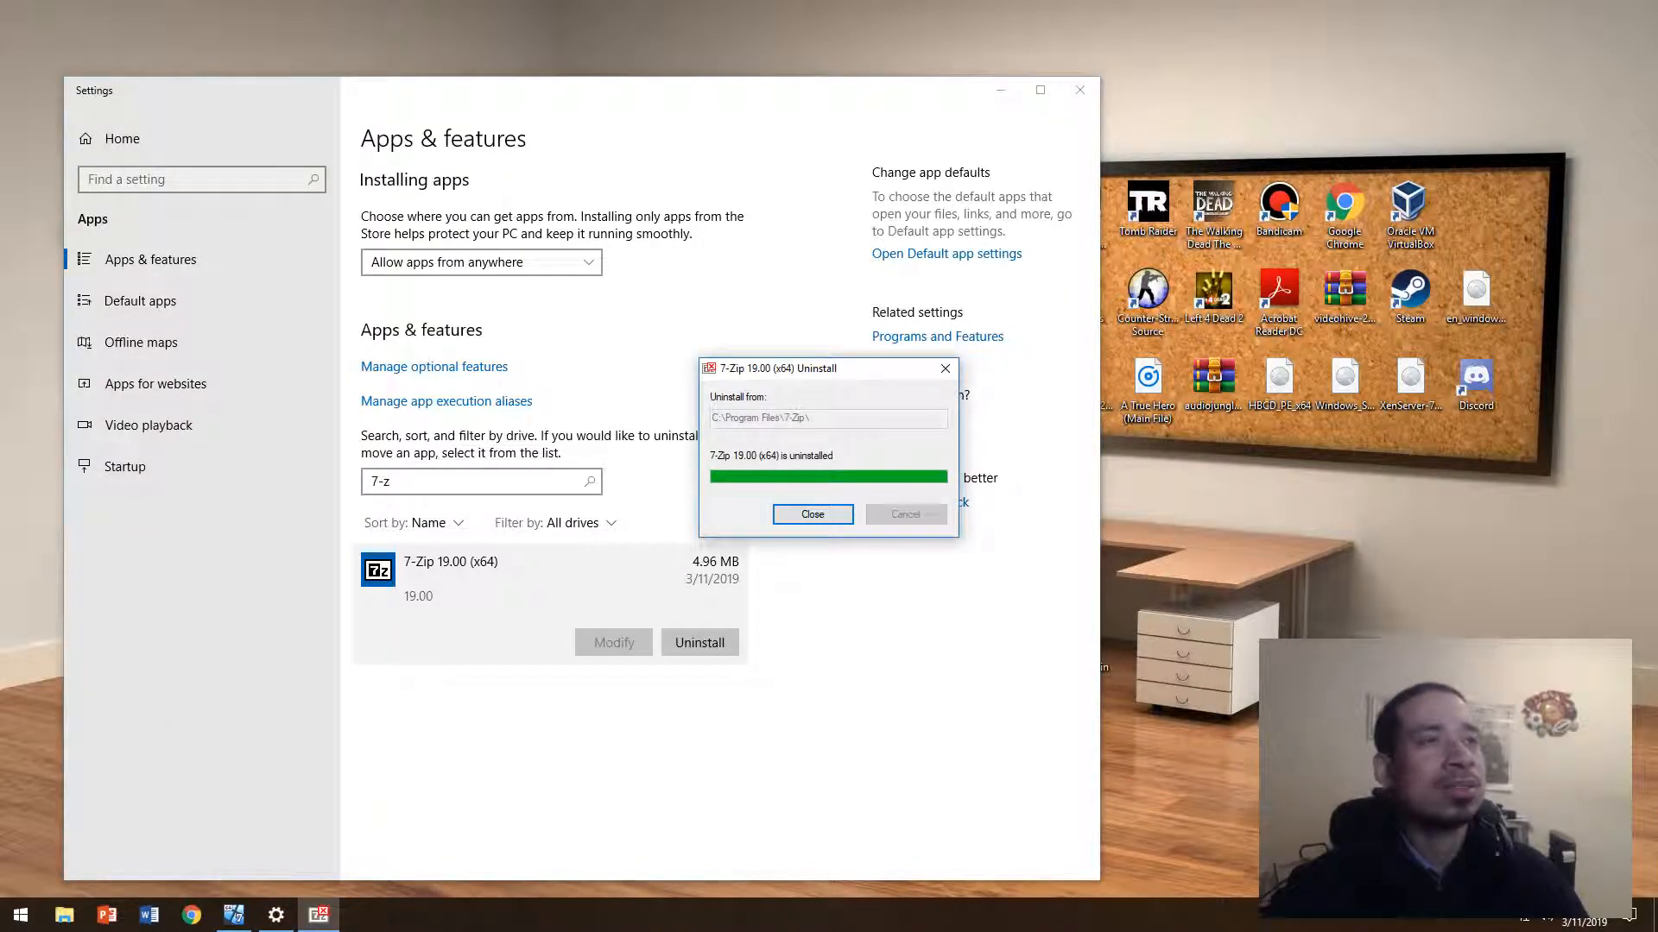
pyautogui.click(811, 515)
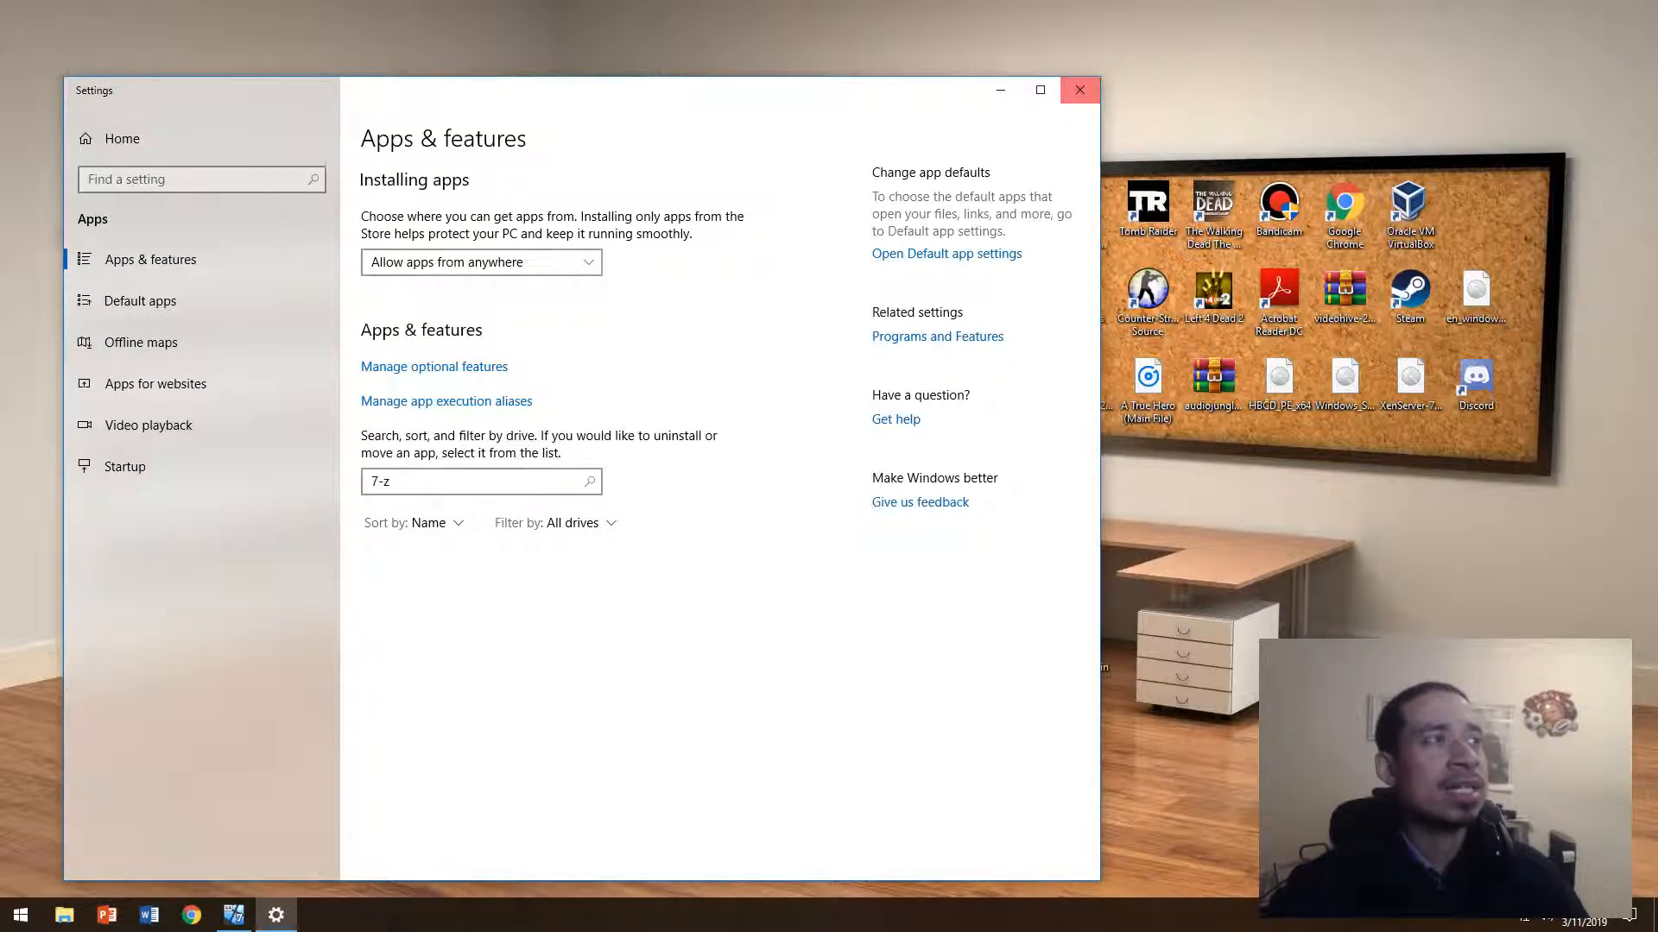
pyautogui.click(1080, 89)
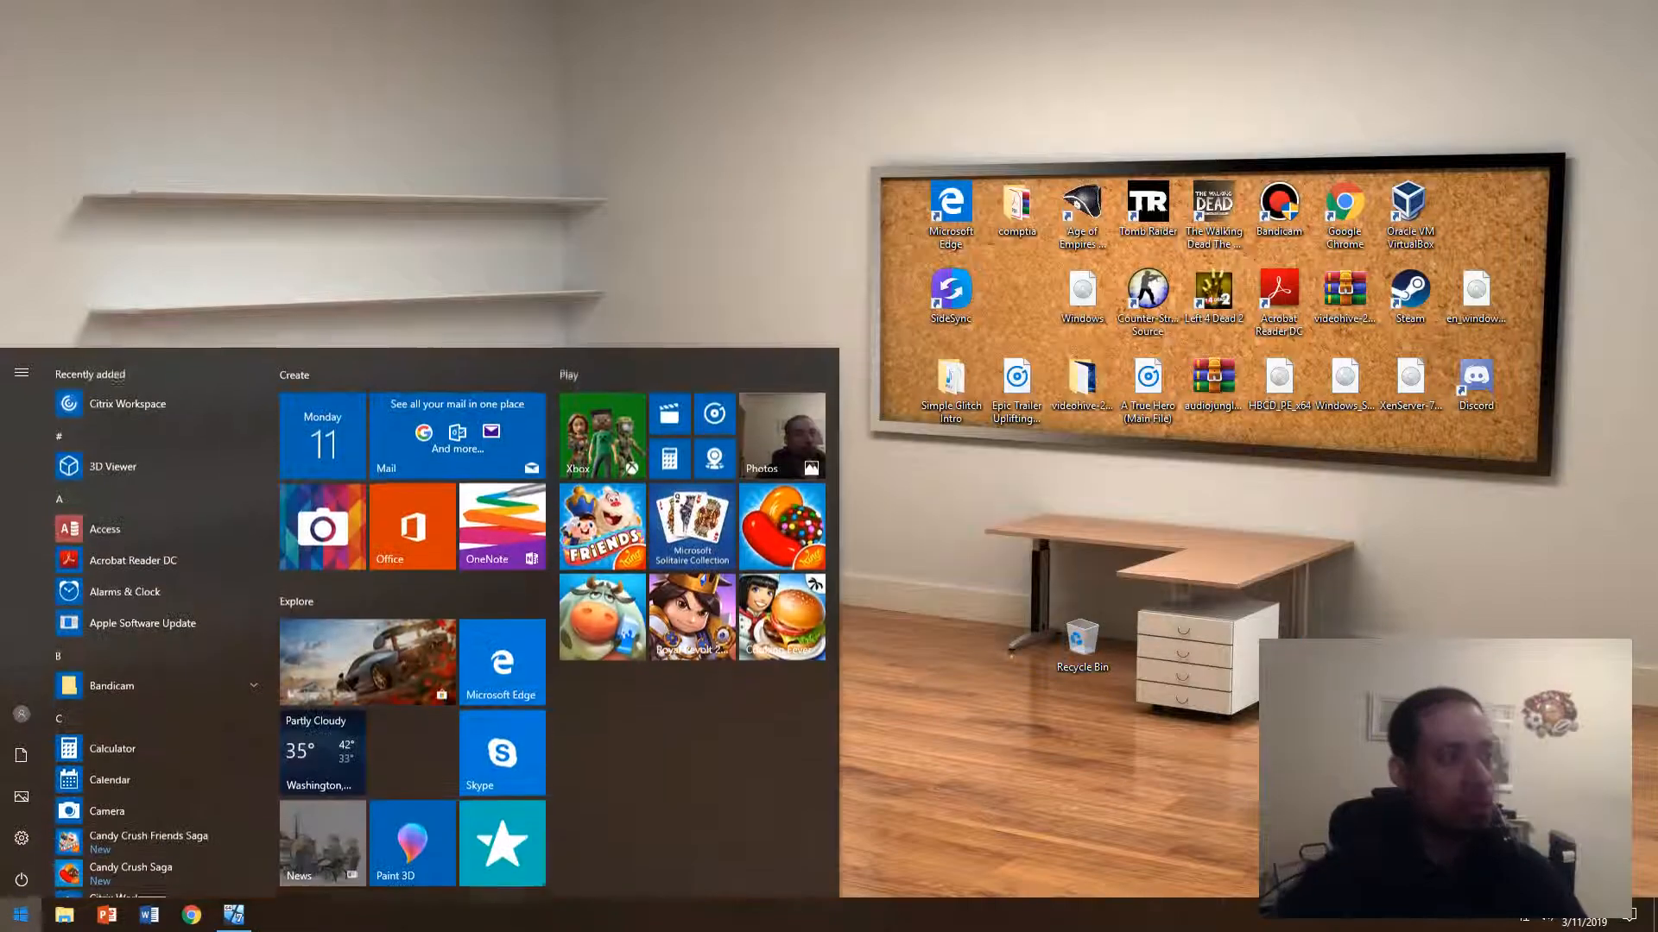
# Open Control Panel's Uninstall a program list and scroll it to verify 7-Zip is gone
pyautogui.write('contrl')
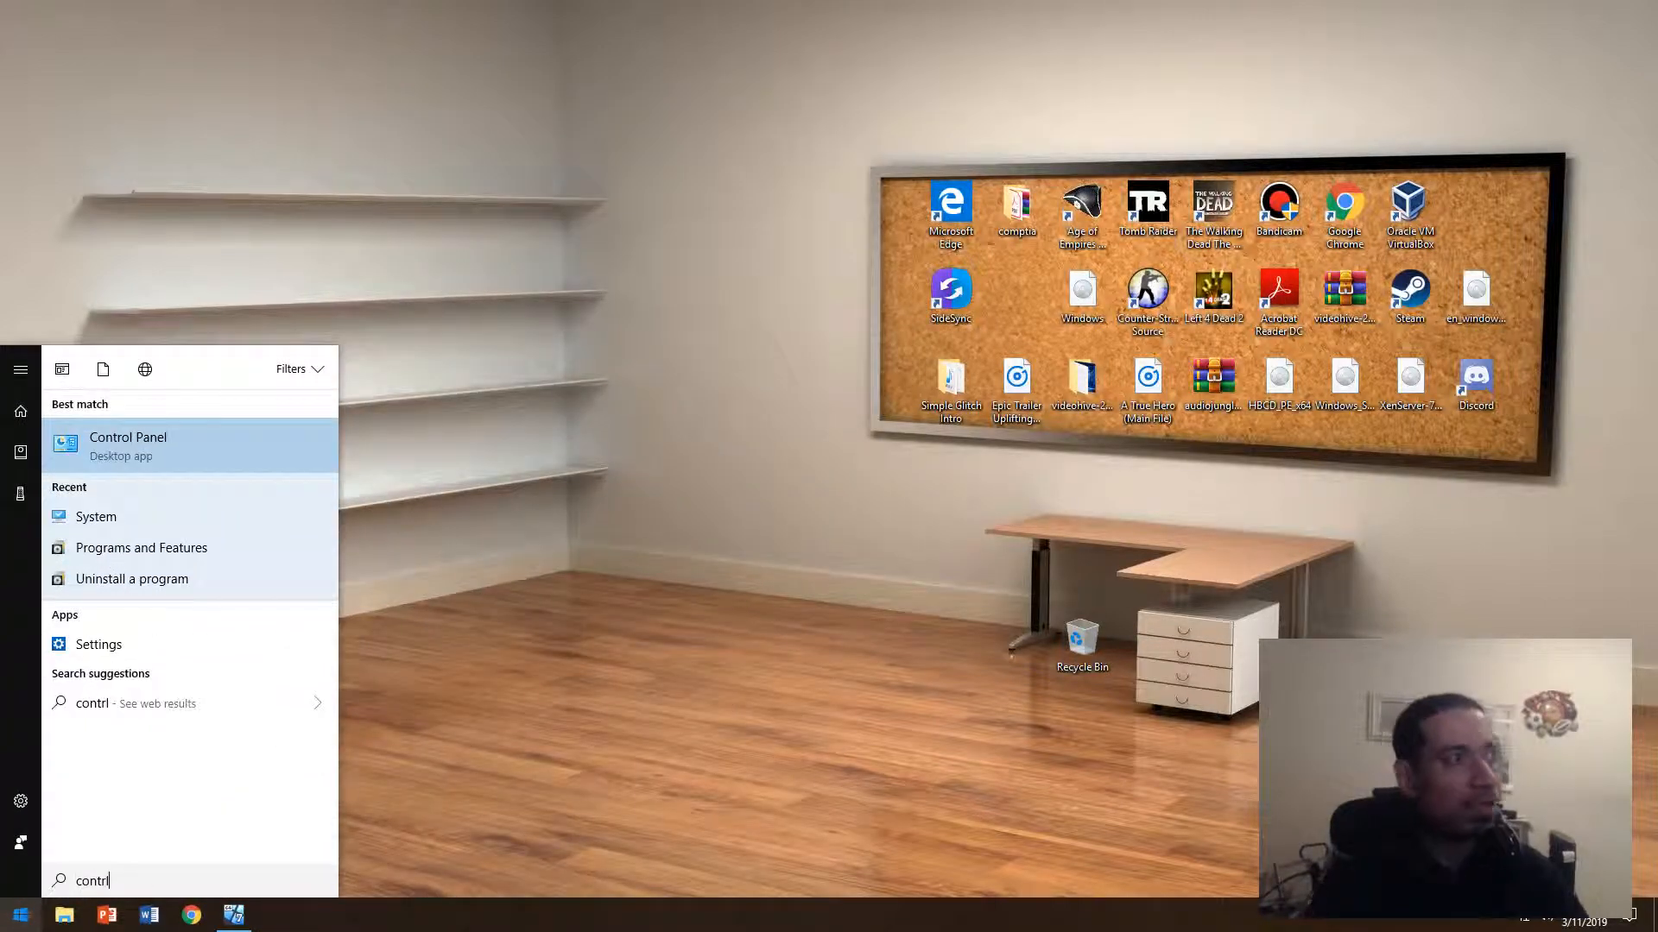
pyautogui.click(127, 445)
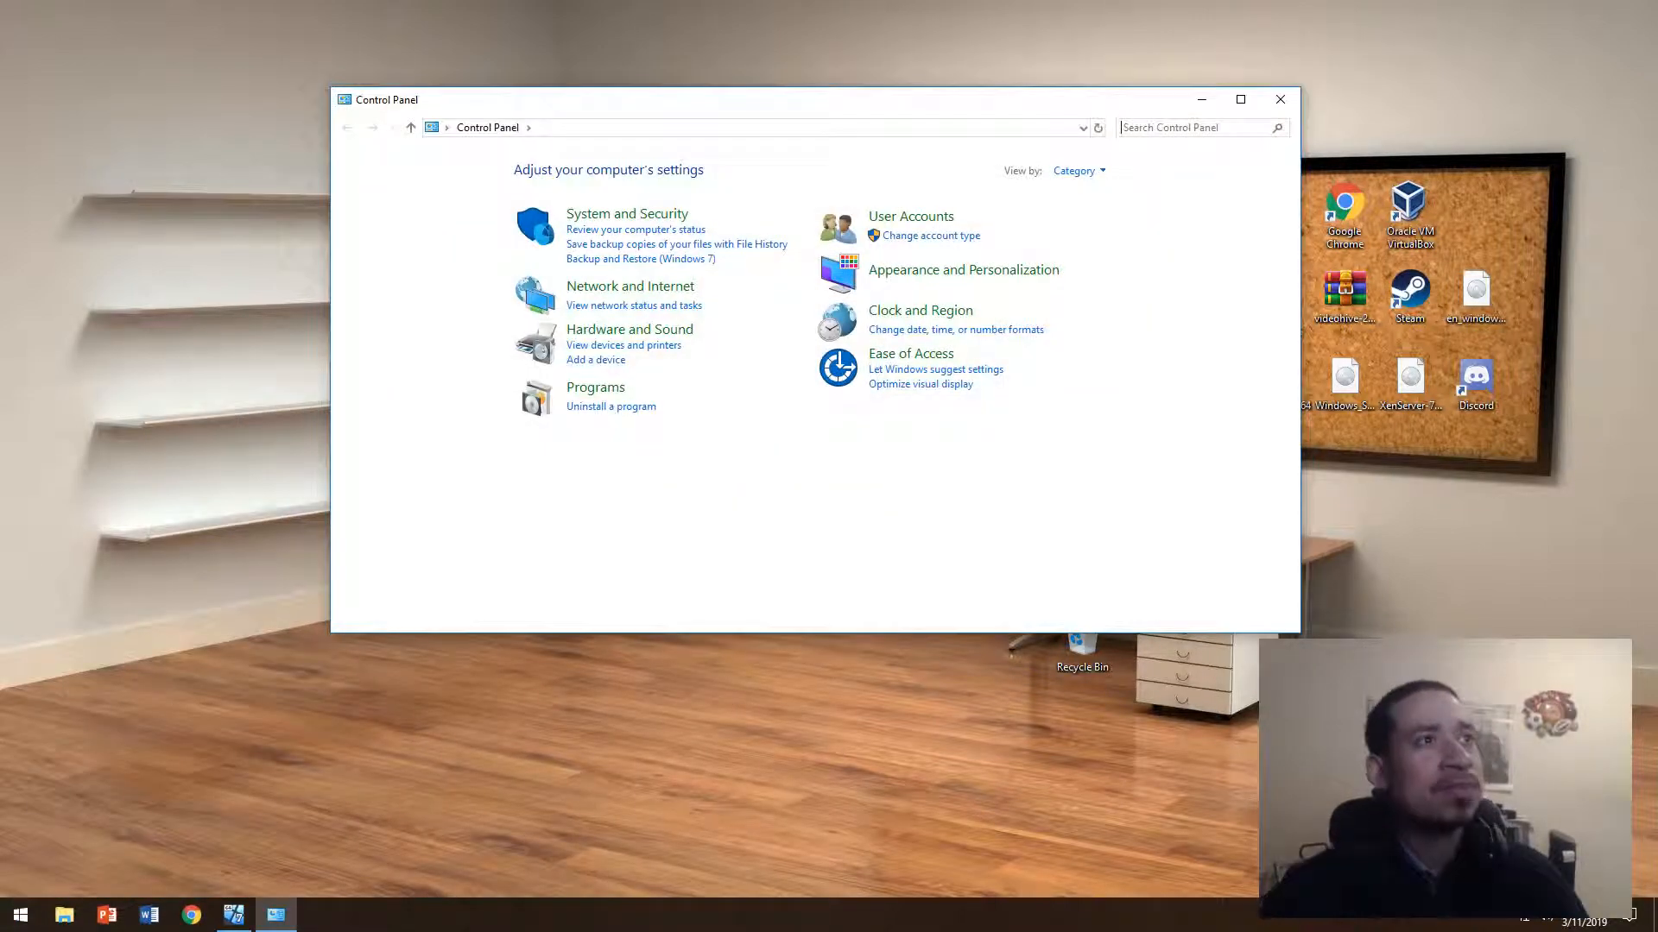
pyautogui.click(611, 406)
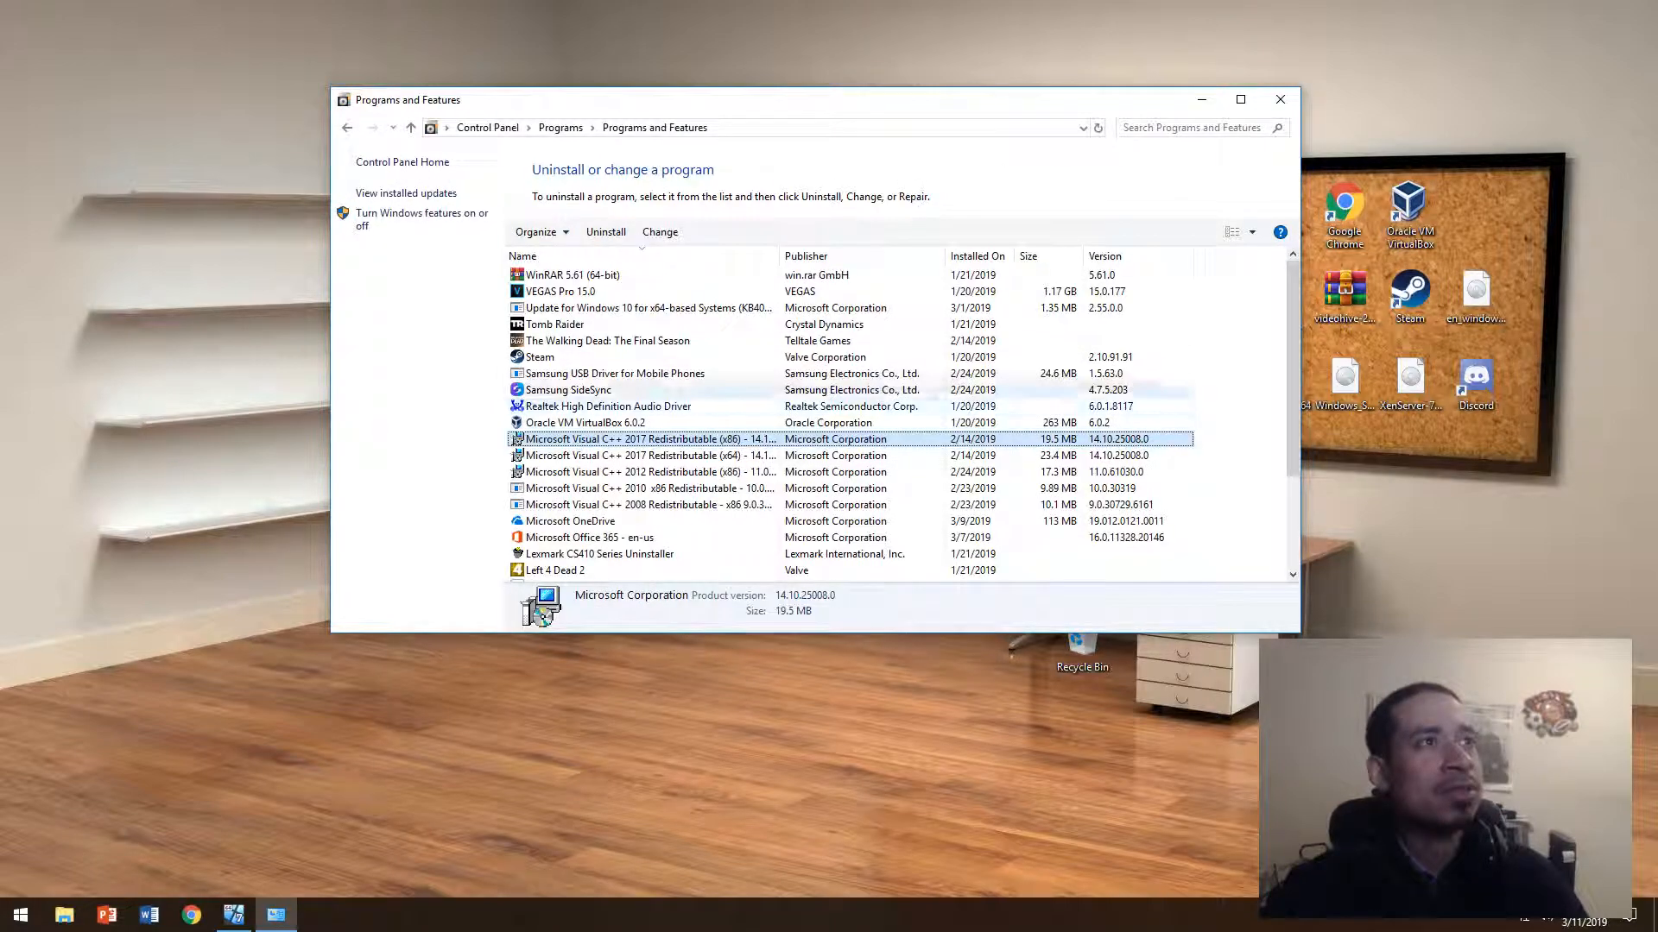
pyautogui.scroll(-3)
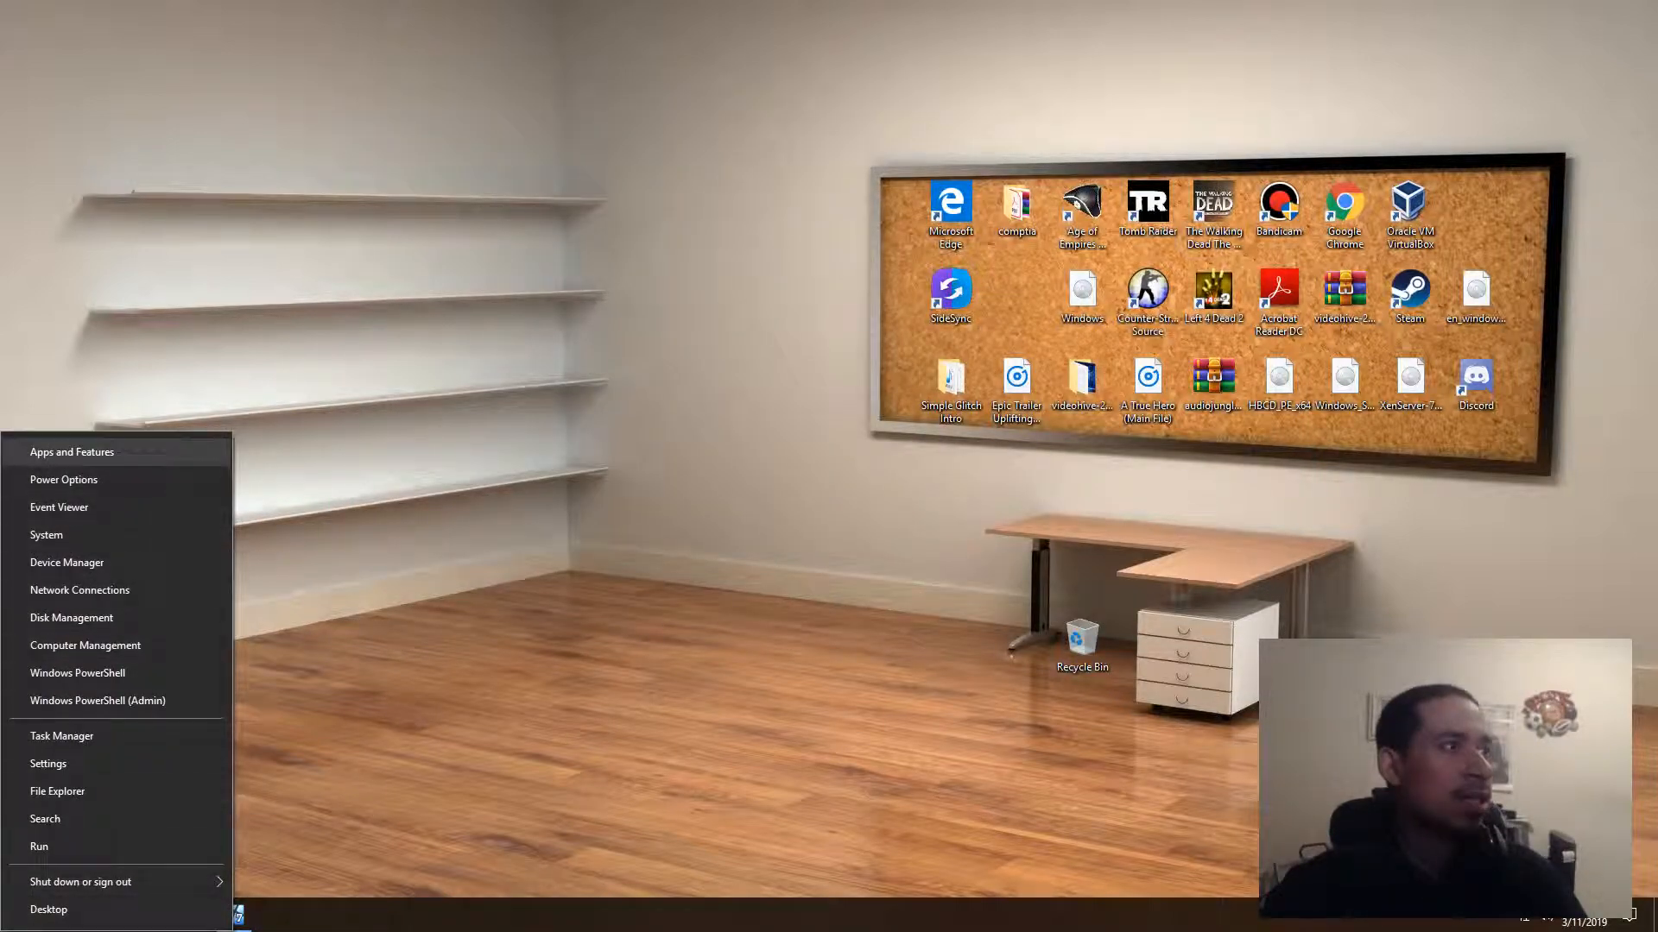
pyautogui.click(73, 453)
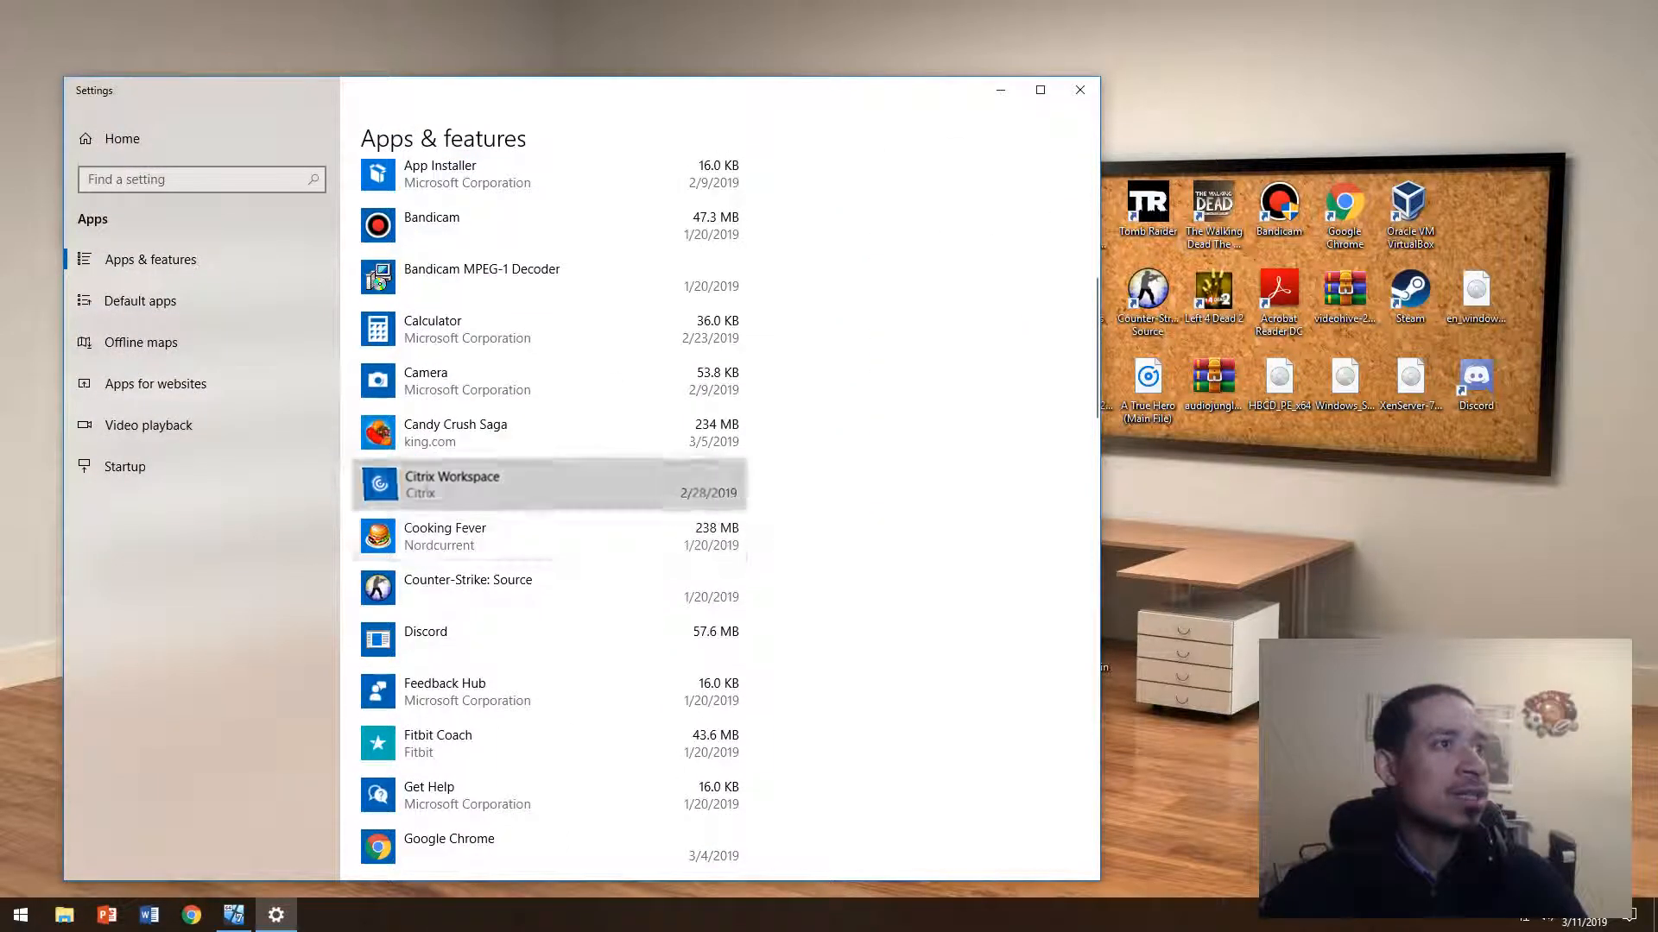
pyautogui.click(485, 483)
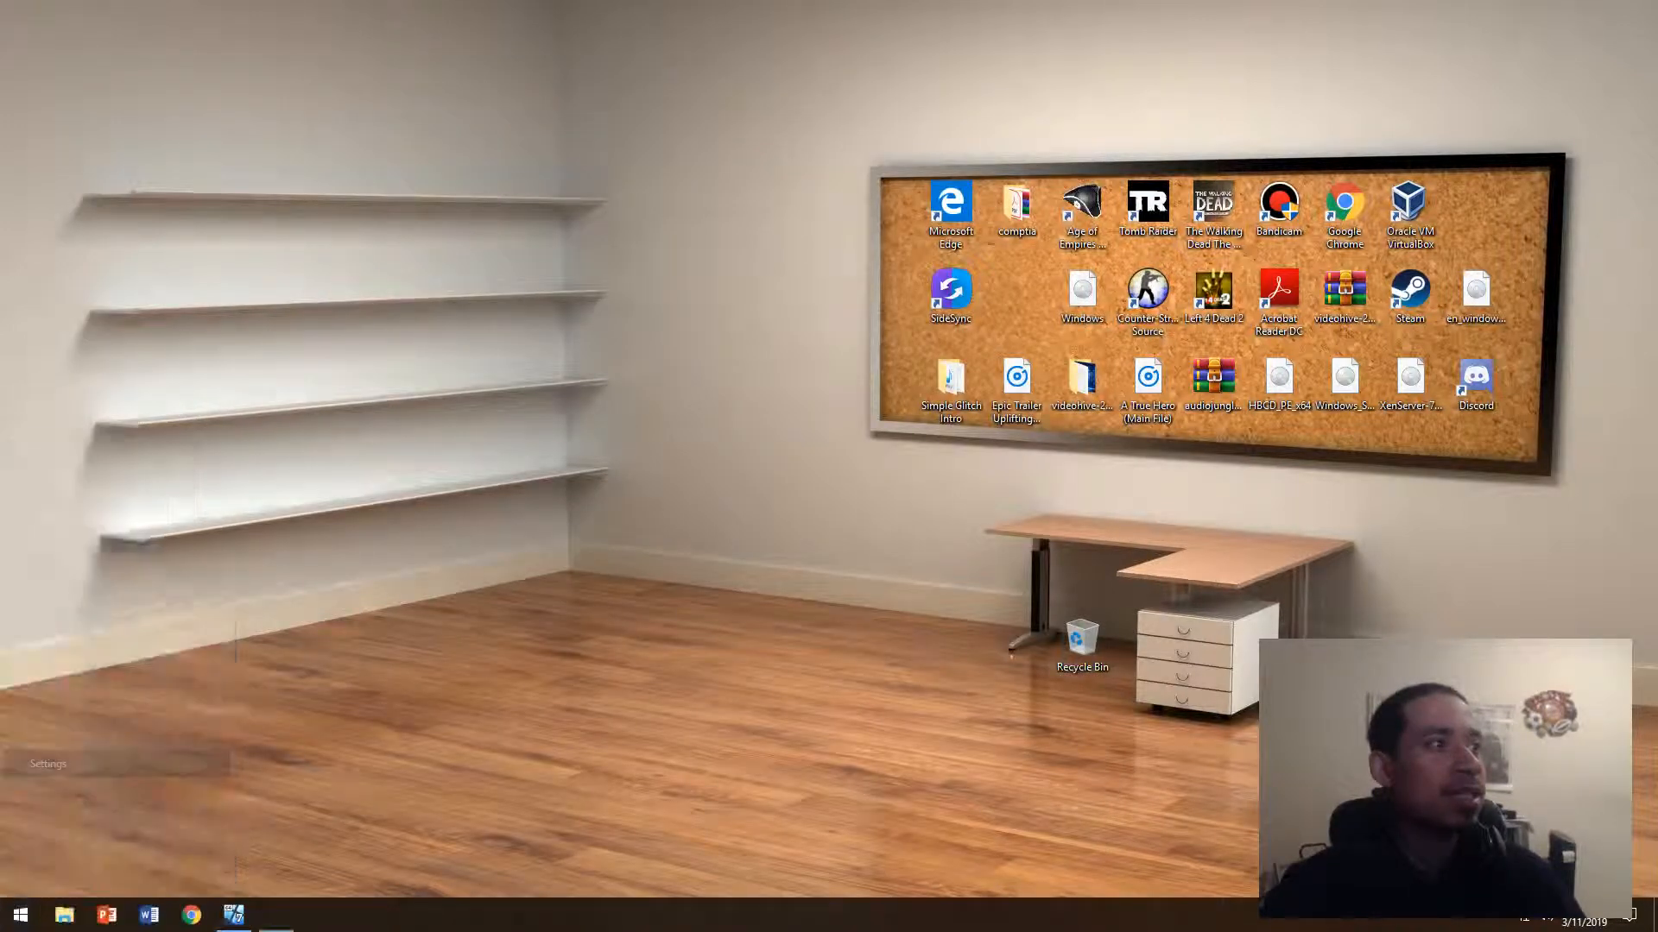
pyautogui.write('un')
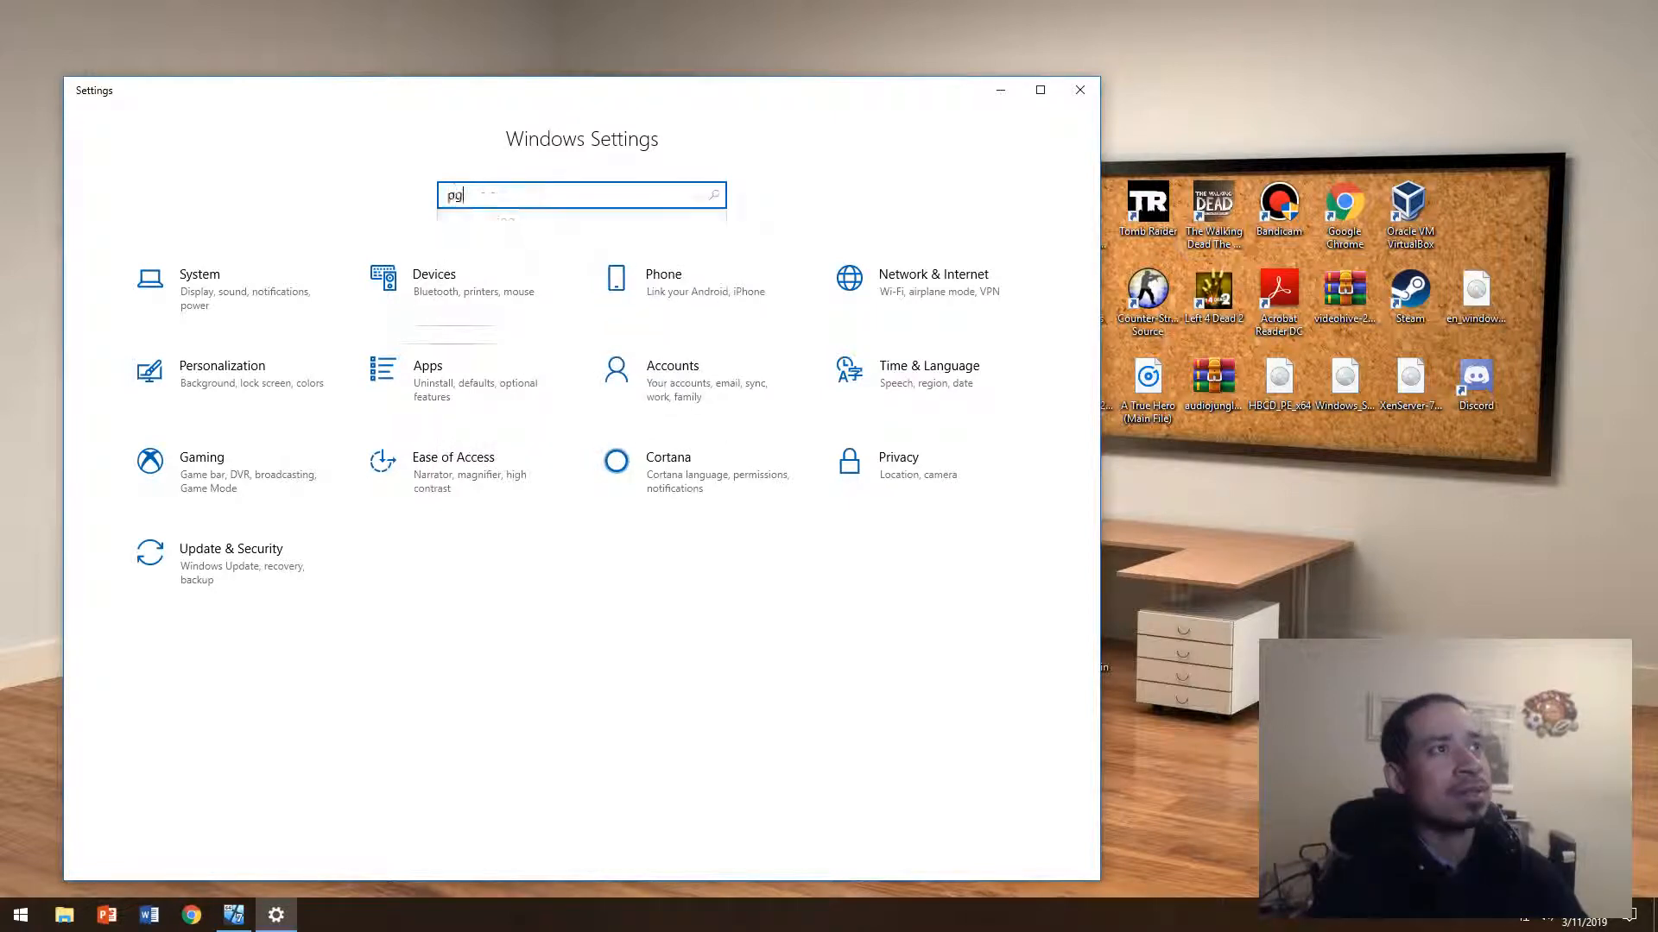
pyautogui.write('rog')
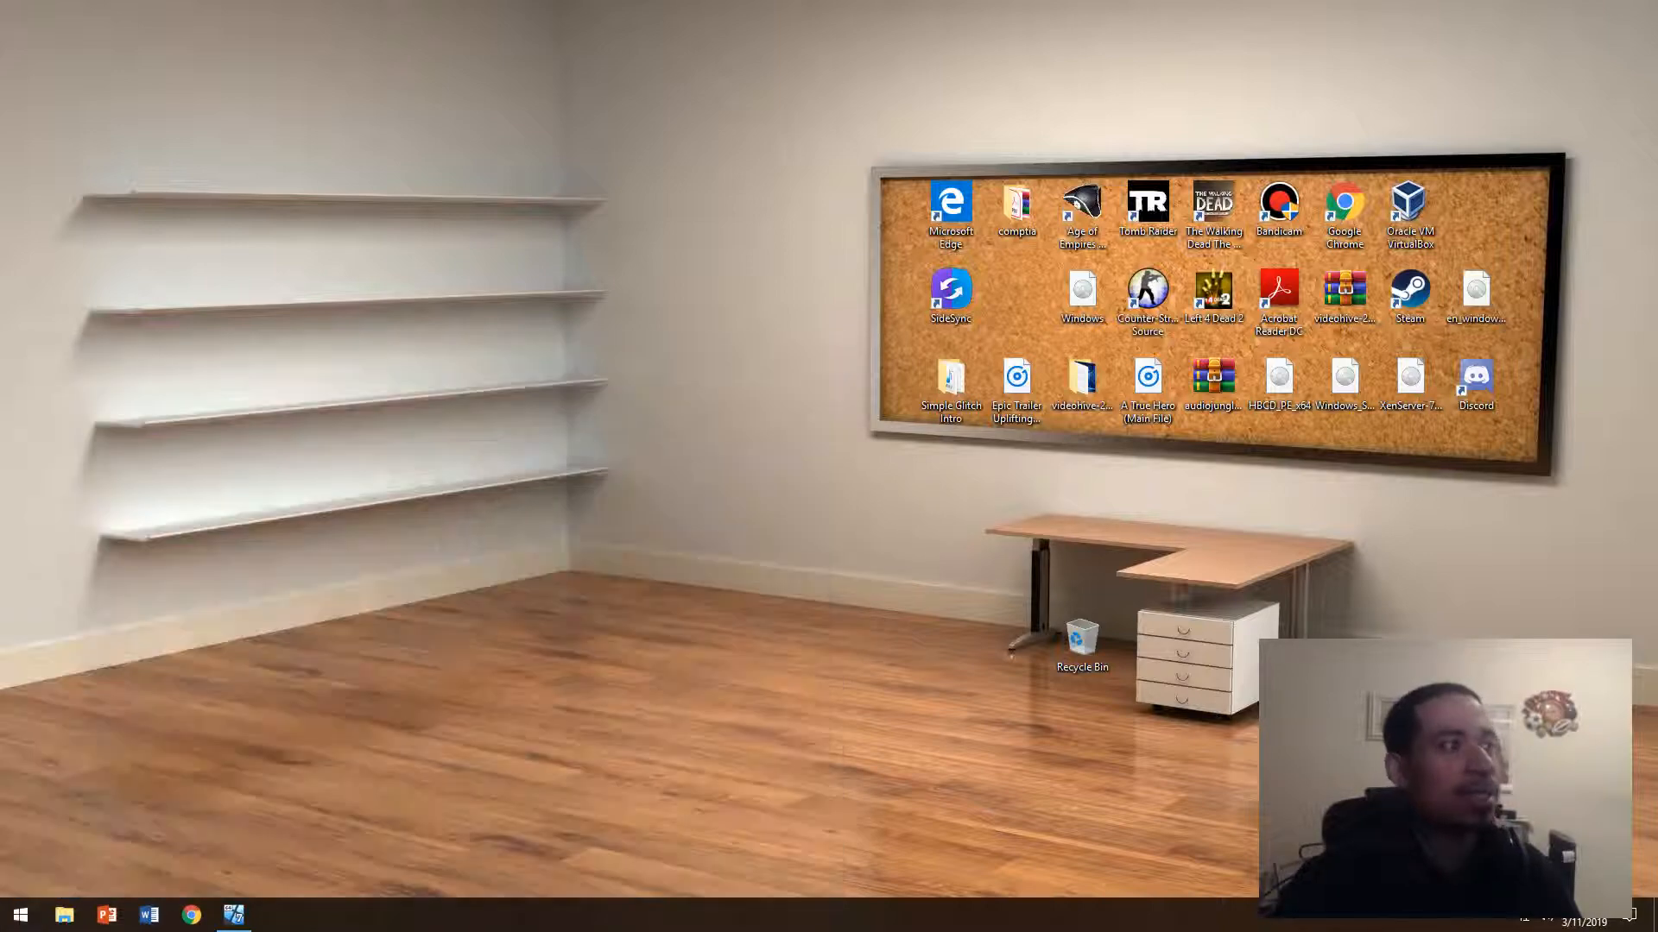
# Launch Registry Editor via a Start search for "regedit"
pyautogui.write('regedit')
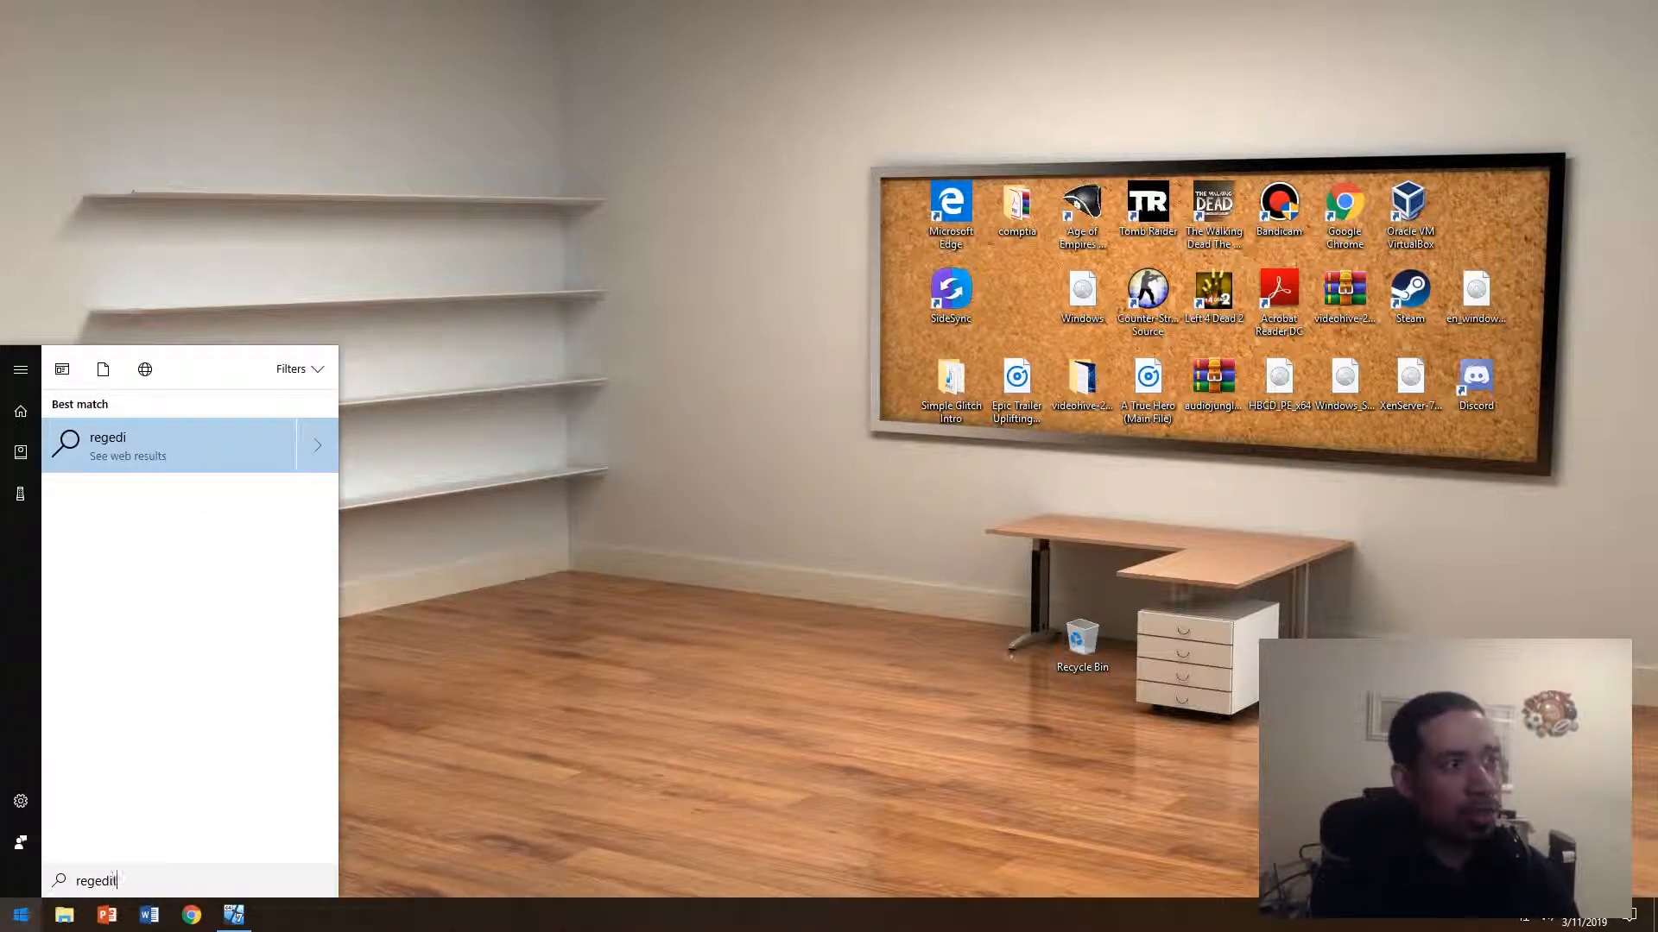
pyautogui.click(169, 445)
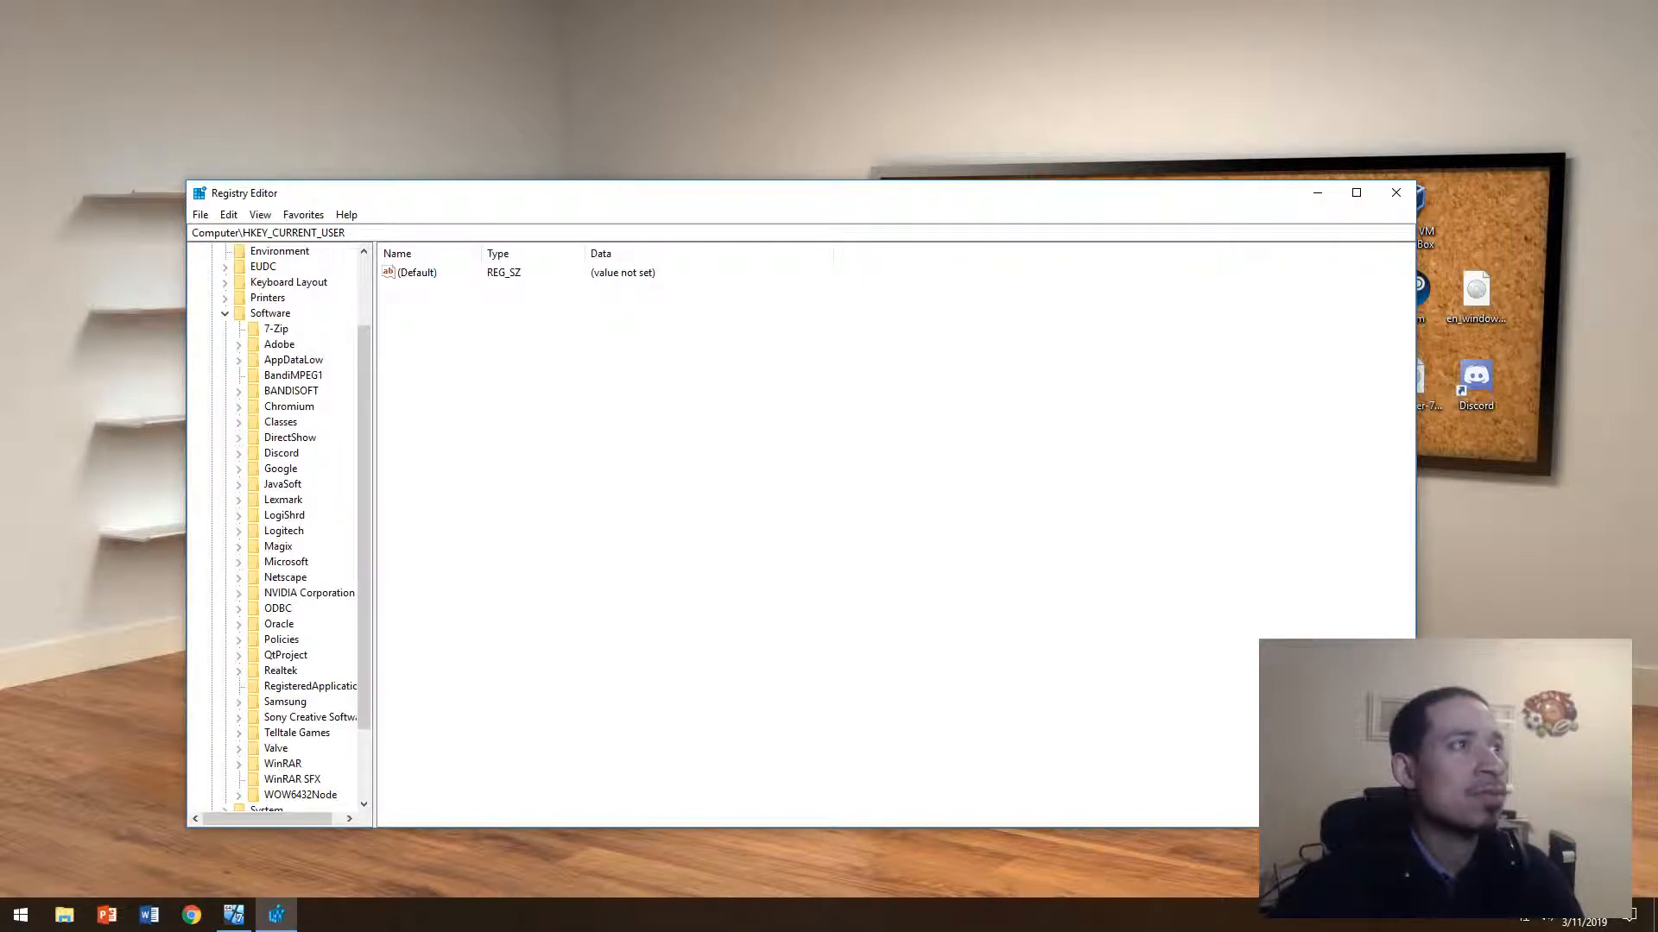
# View the leftover 7-Zip key under HKEY_CURRENT_USER\Software showing only a default value, then close Registry Editor
pyautogui.click(294, 359)
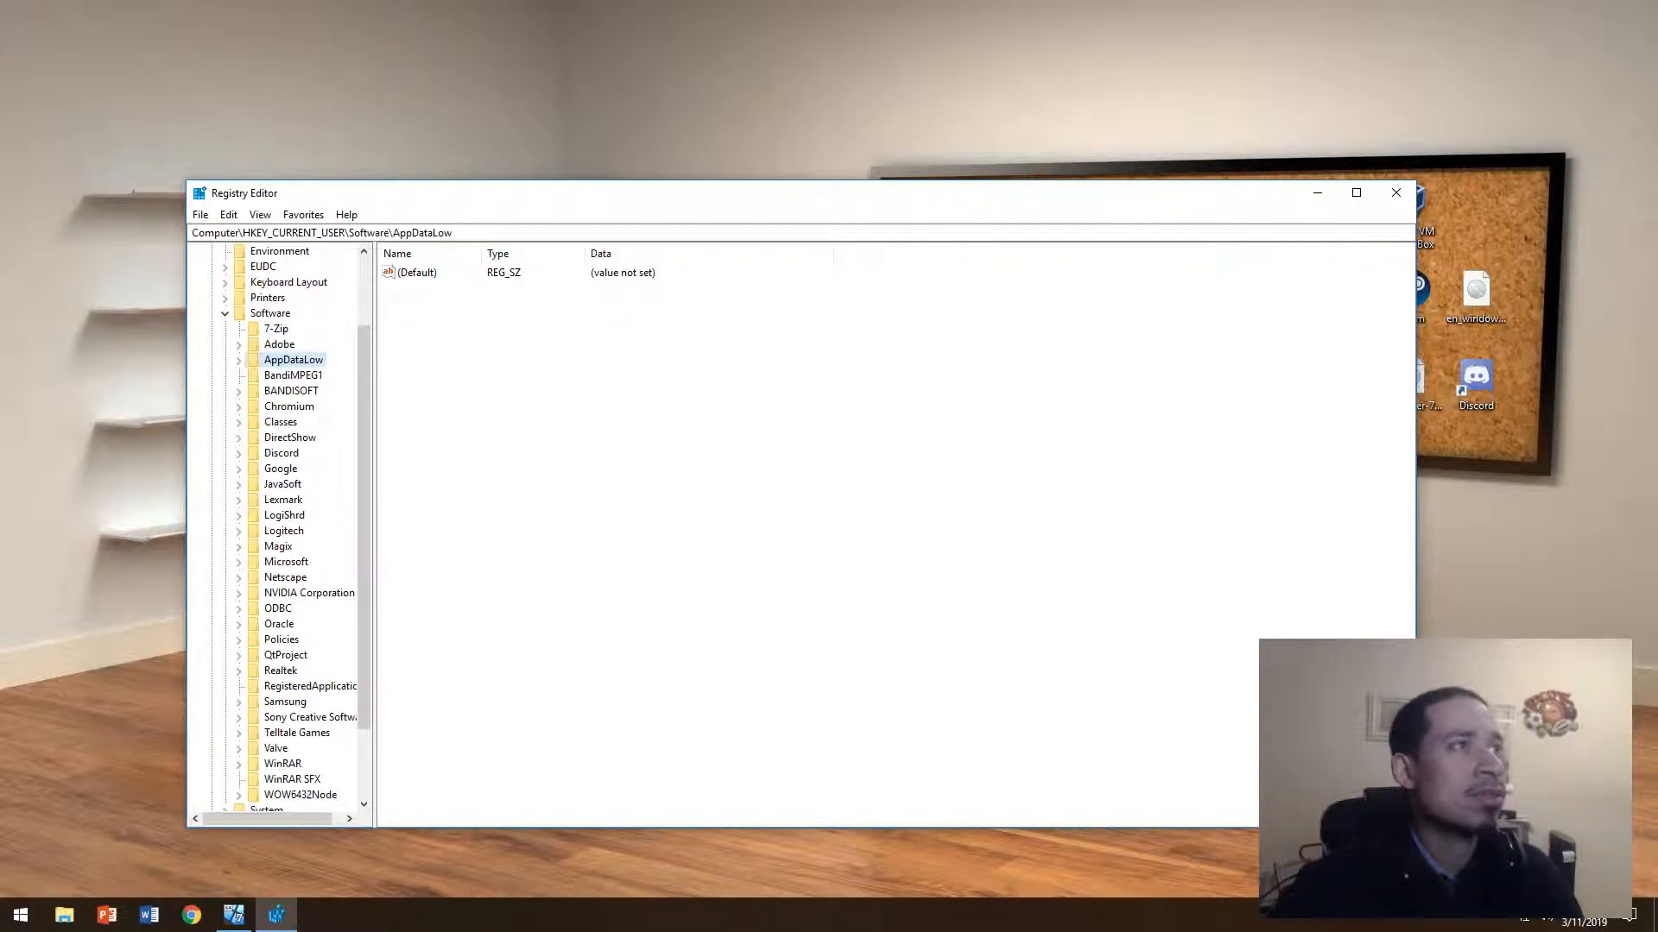
pyautogui.click(277, 328)
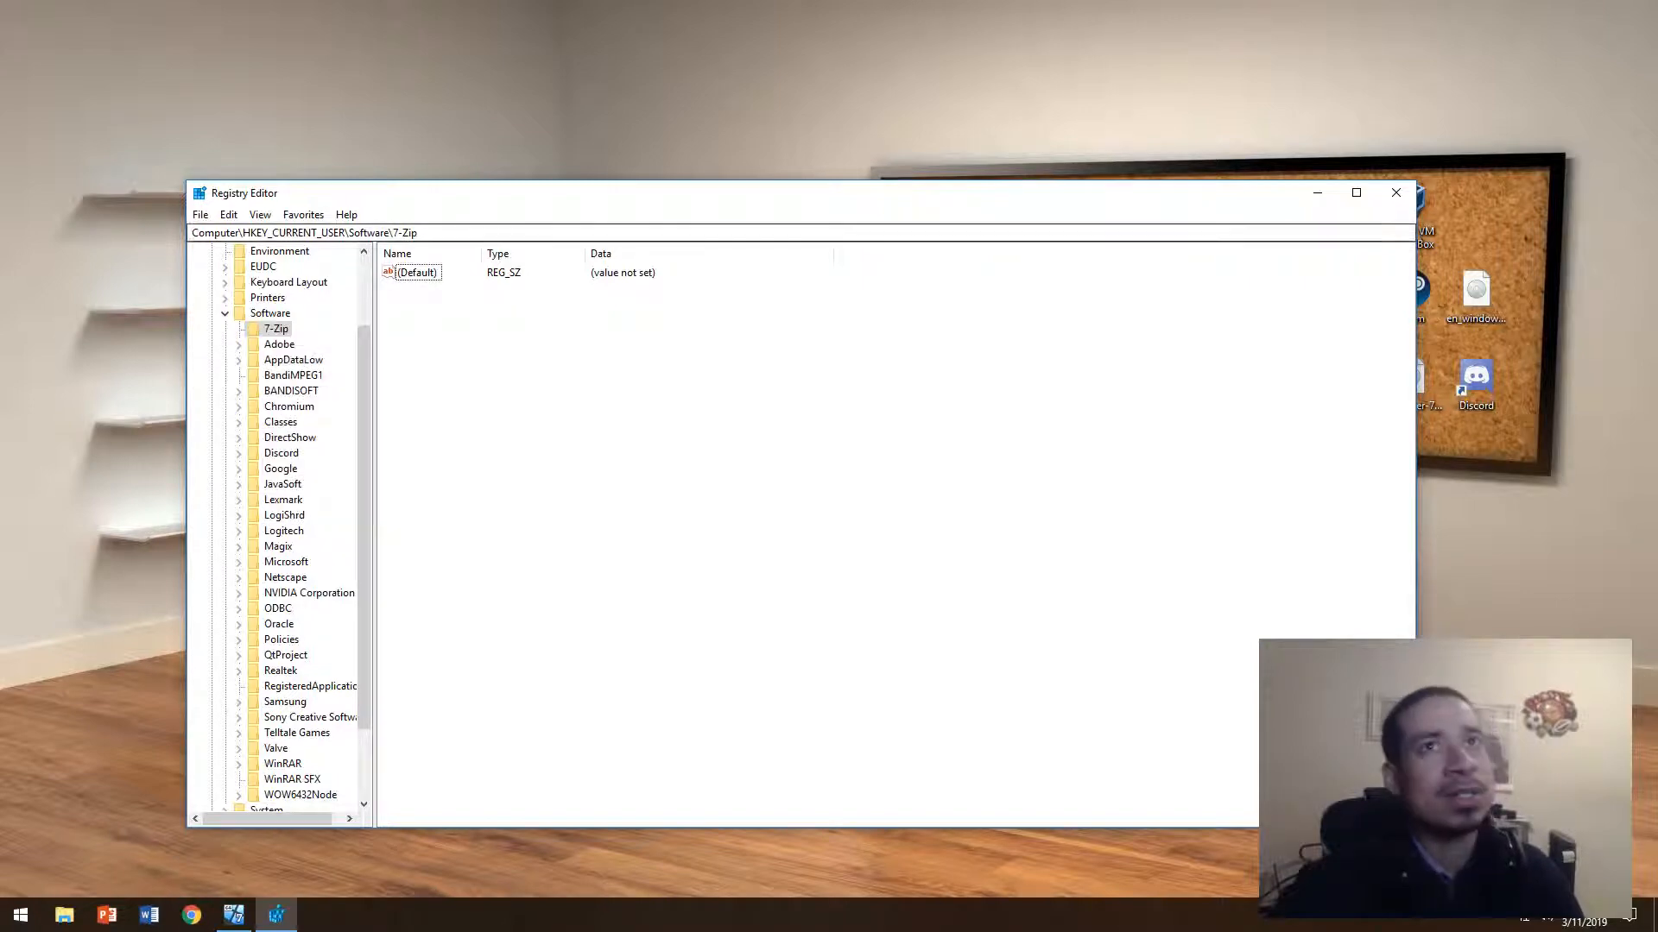
pyautogui.moveTo(1395, 194)
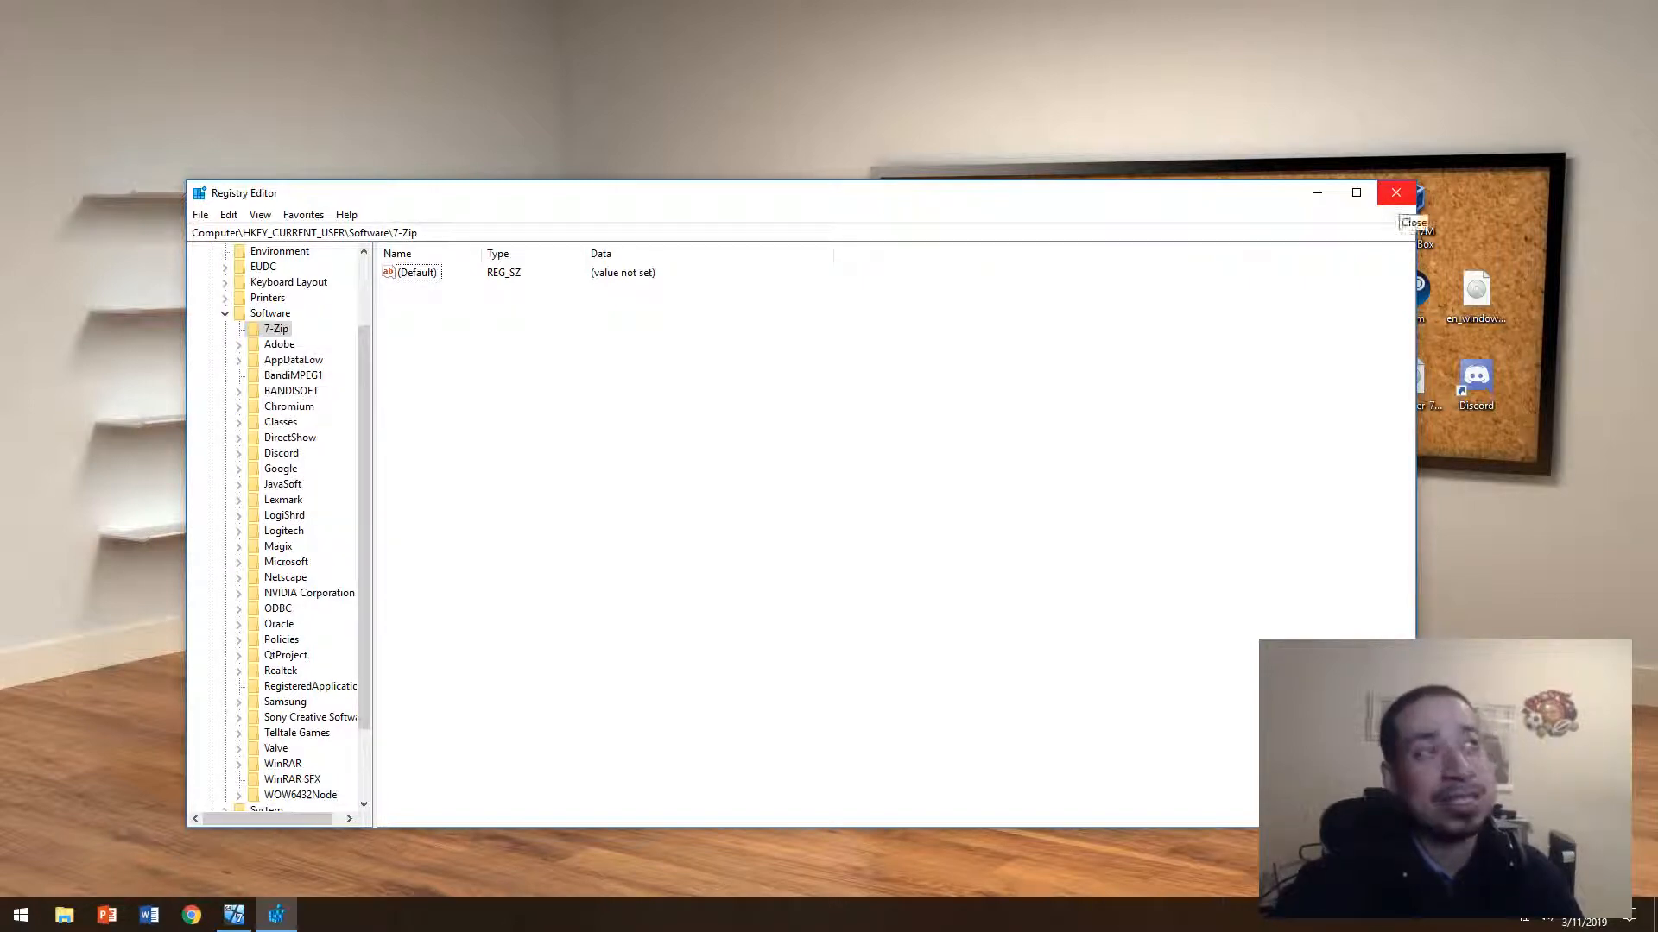
pyautogui.click(1396, 192)
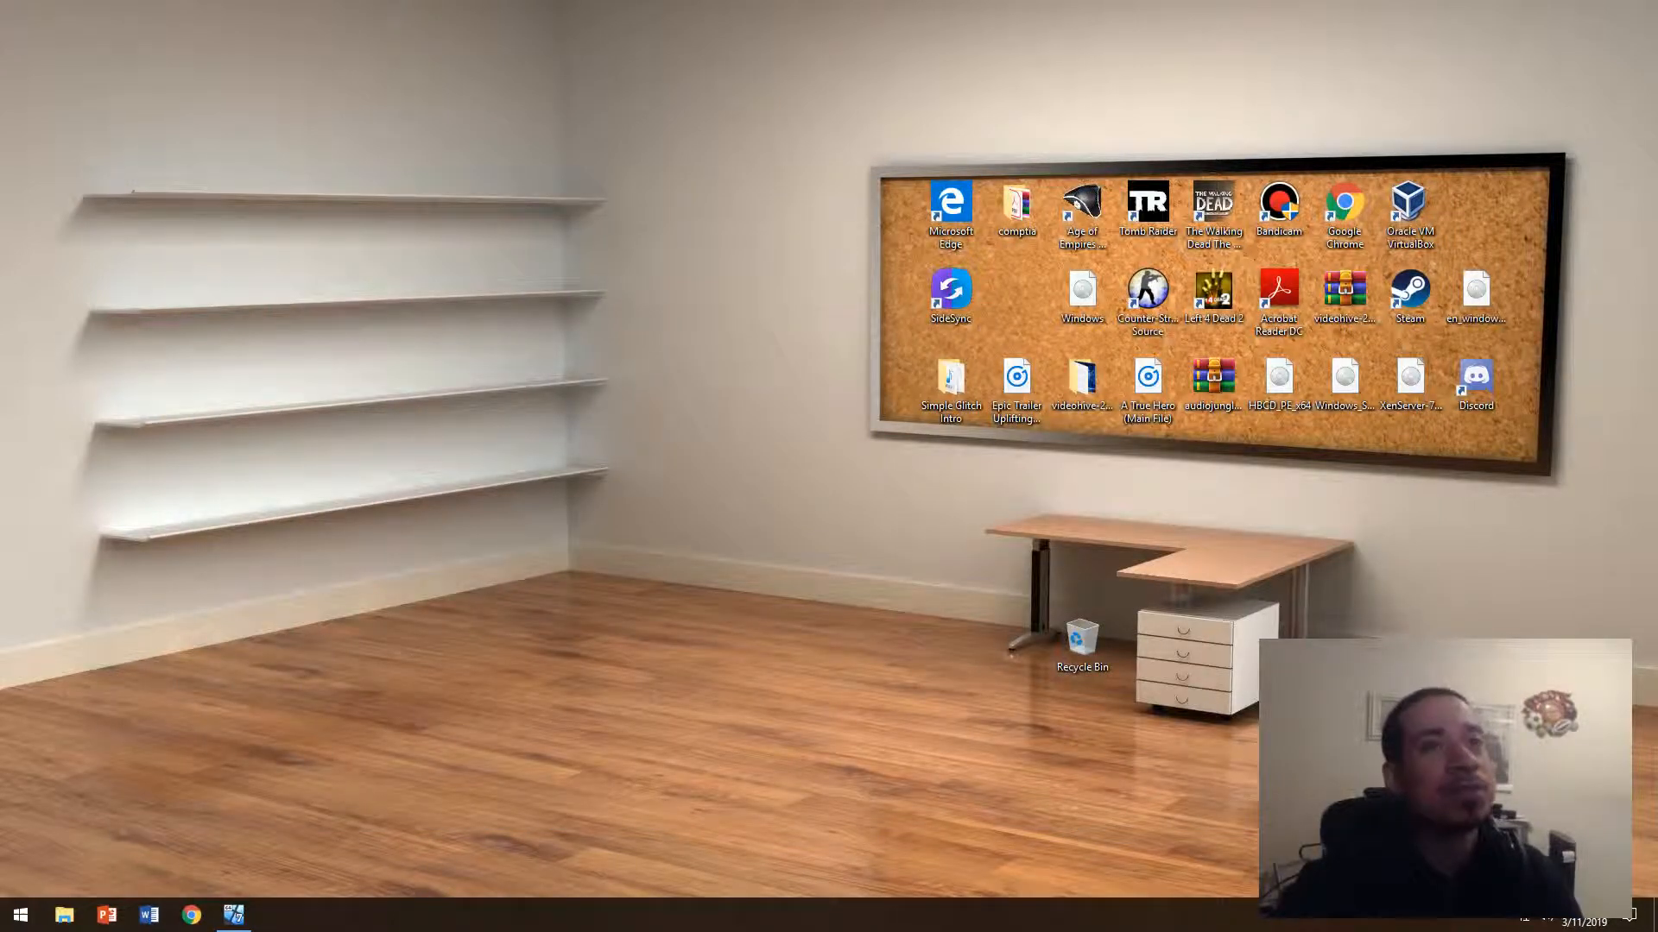